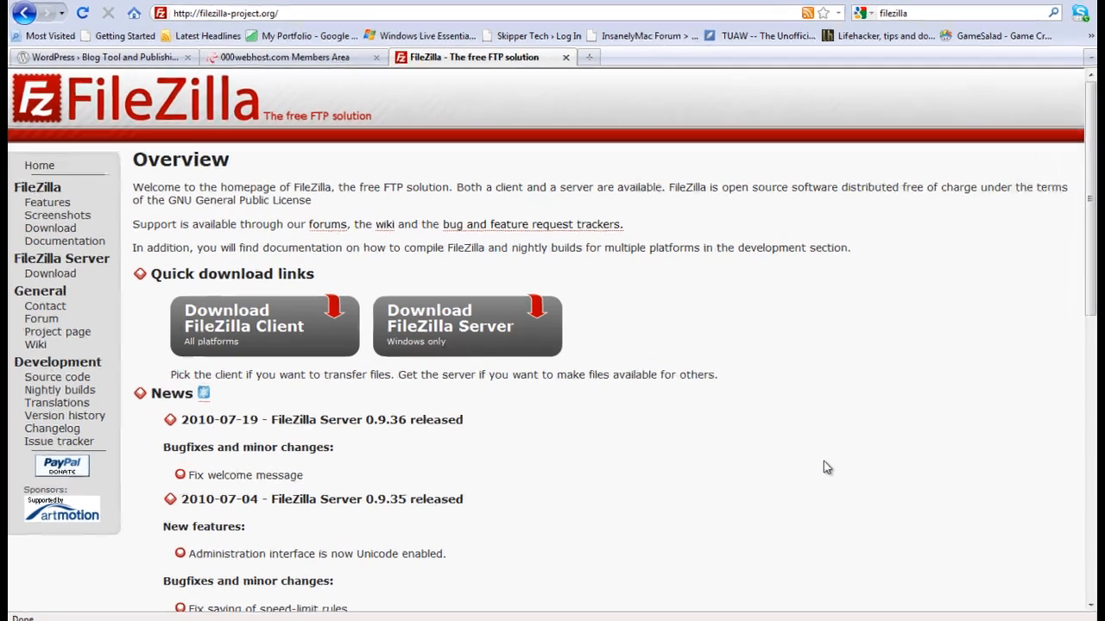
- Close the 'Skipper Tech › Log In' tab to reveal the WordPress.org home page
left_click(95, 56)
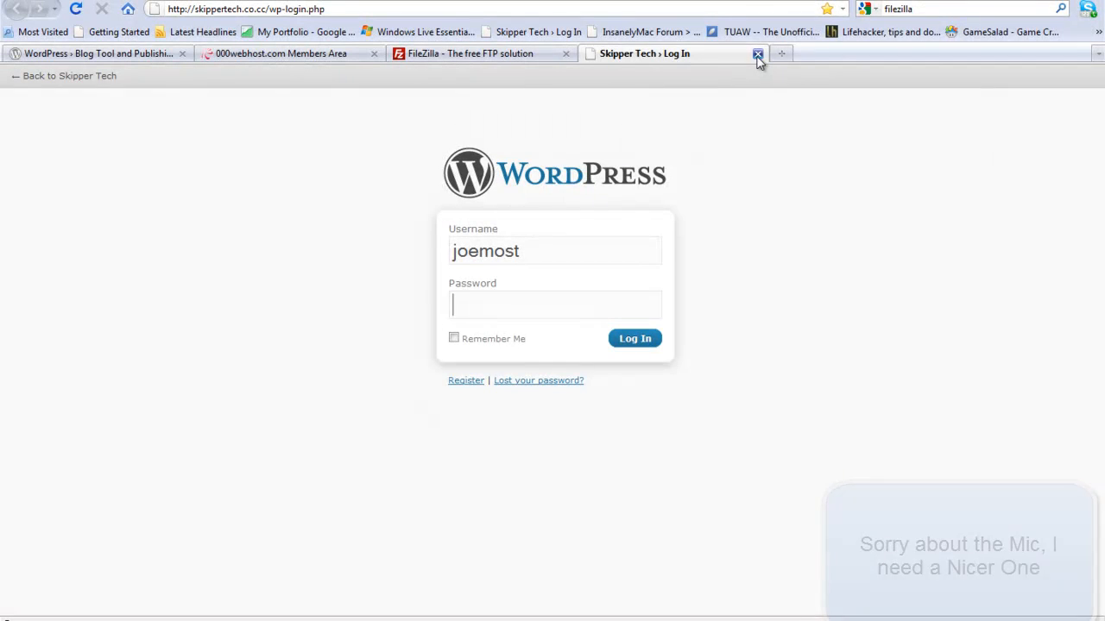
mouse_move(758, 54)
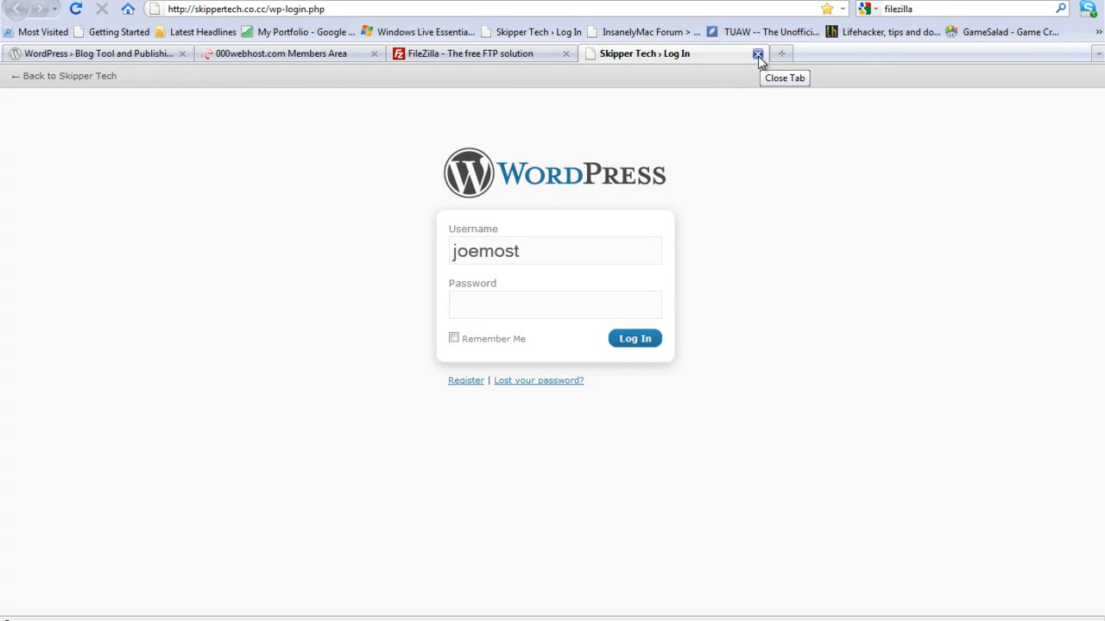
left_click(758, 54)
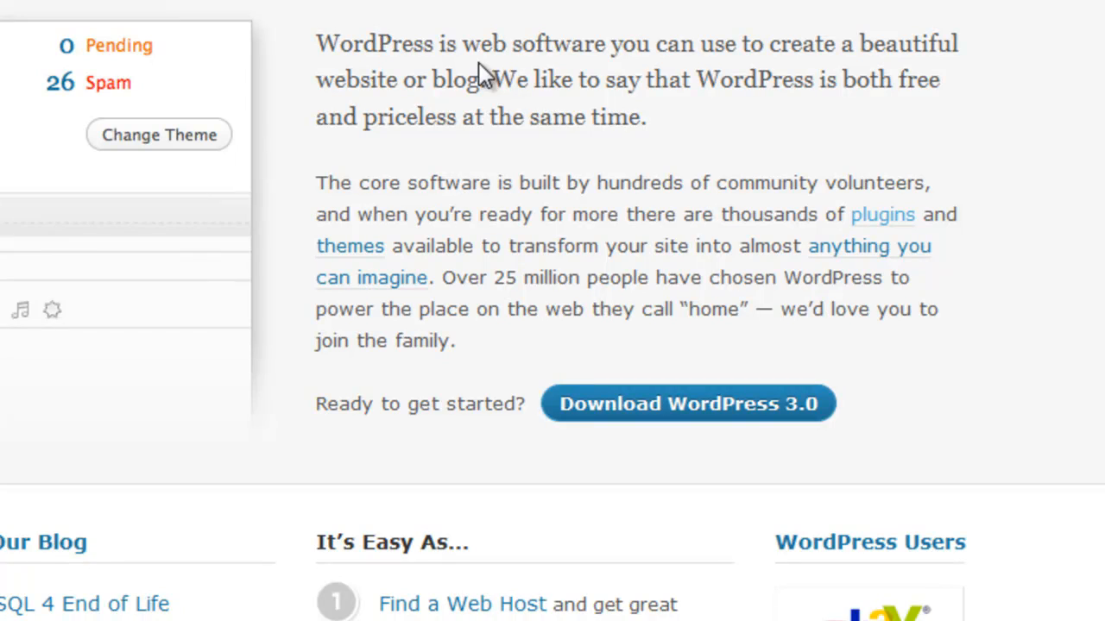
mouse_move(706, 423)
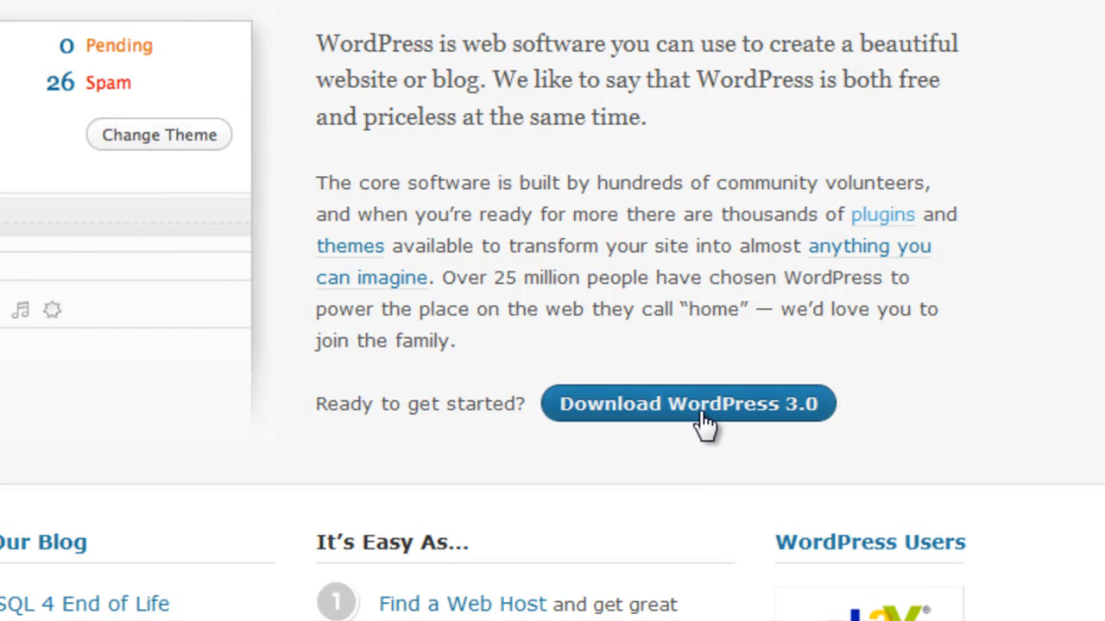
- Download the wordpress-3.0.zip package from the WordPress.org download page
left_click(688, 403)
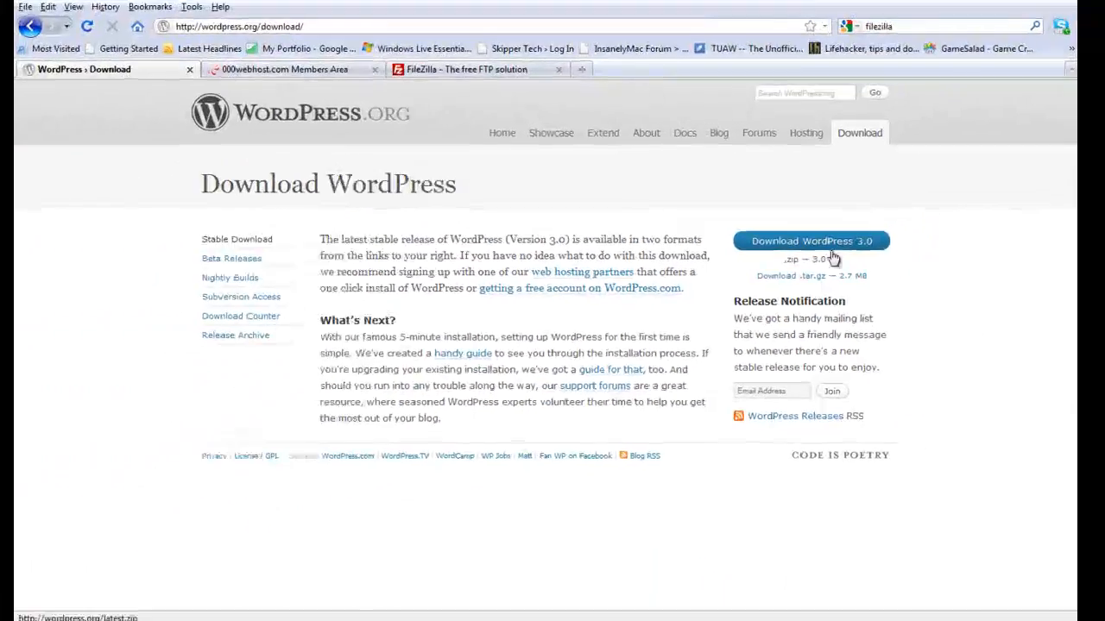
left_click(809, 240)
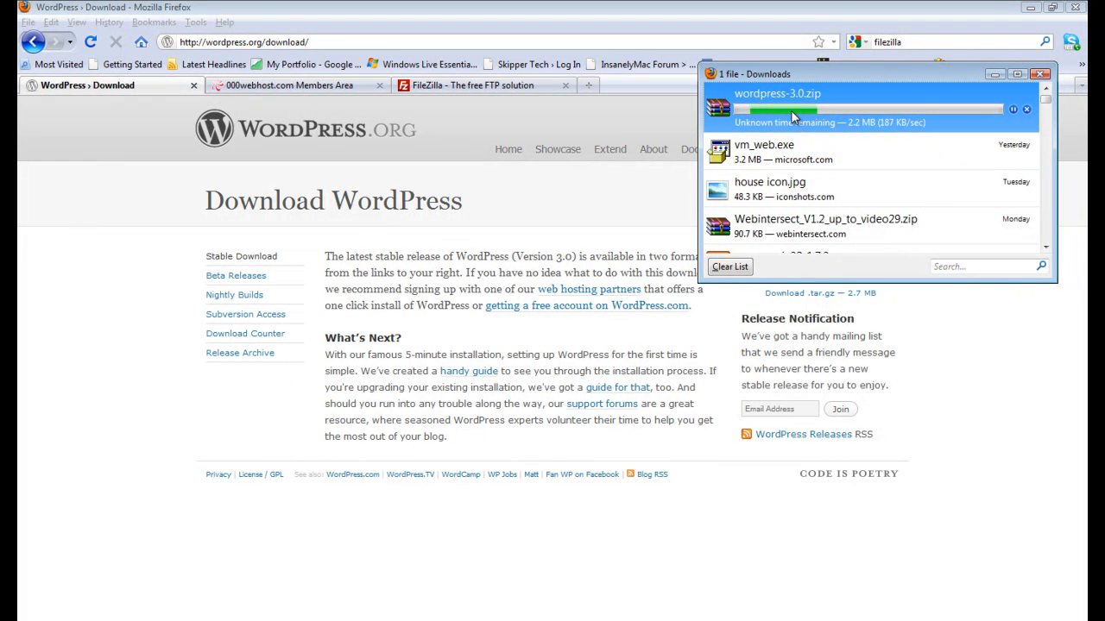
mouse_move(669, 121)
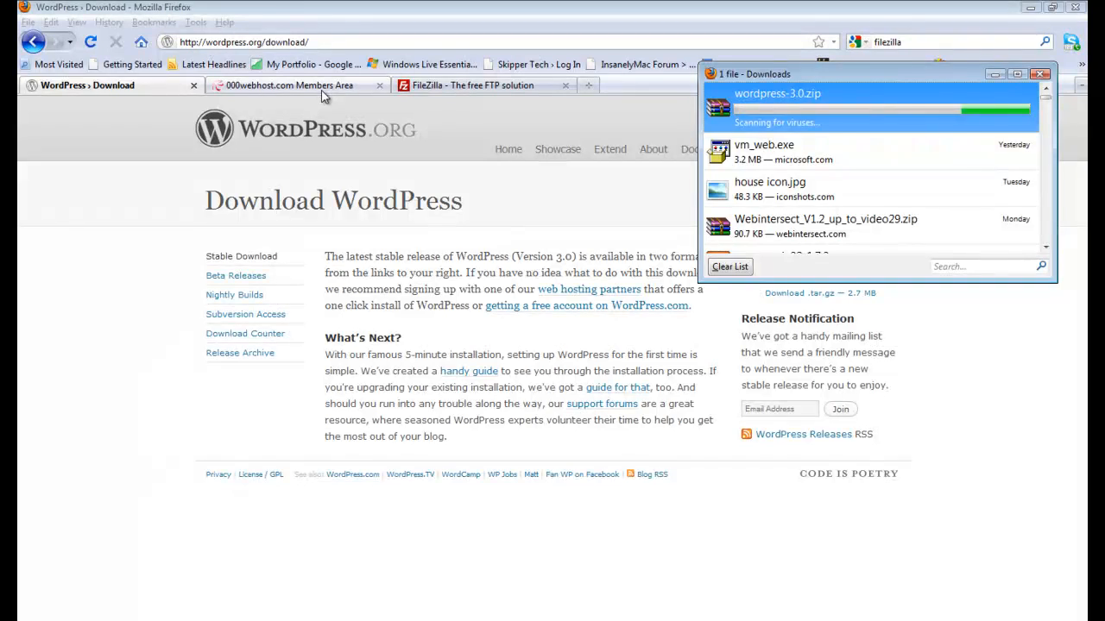
- Switch to the 000webhost Members Area and scroll to its Software / Services tools
left_click(288, 85)
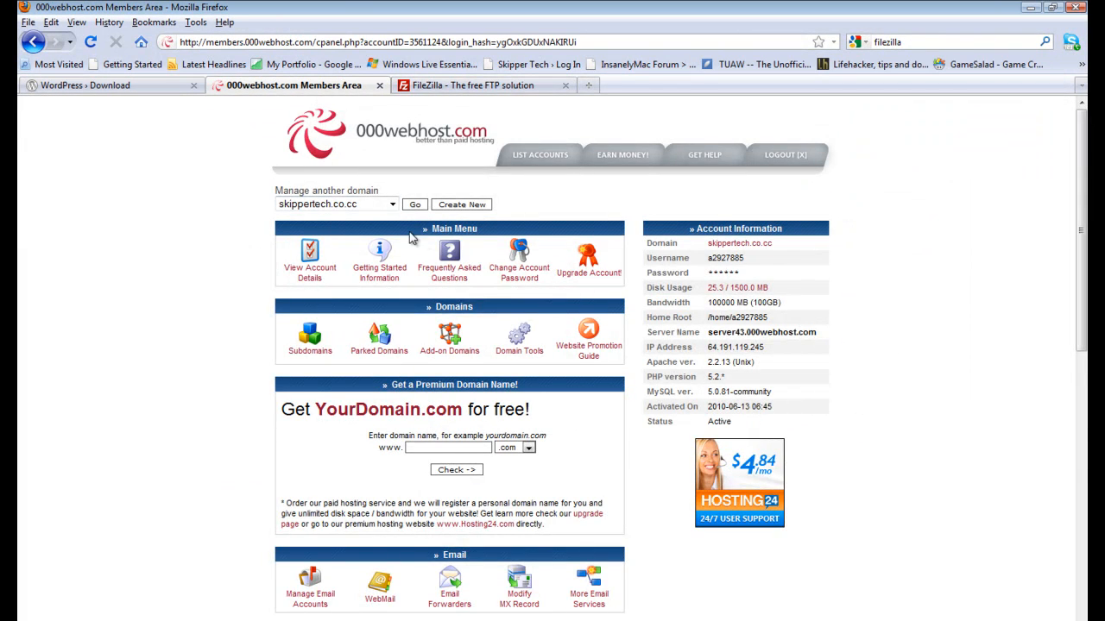
scroll("down", 3)
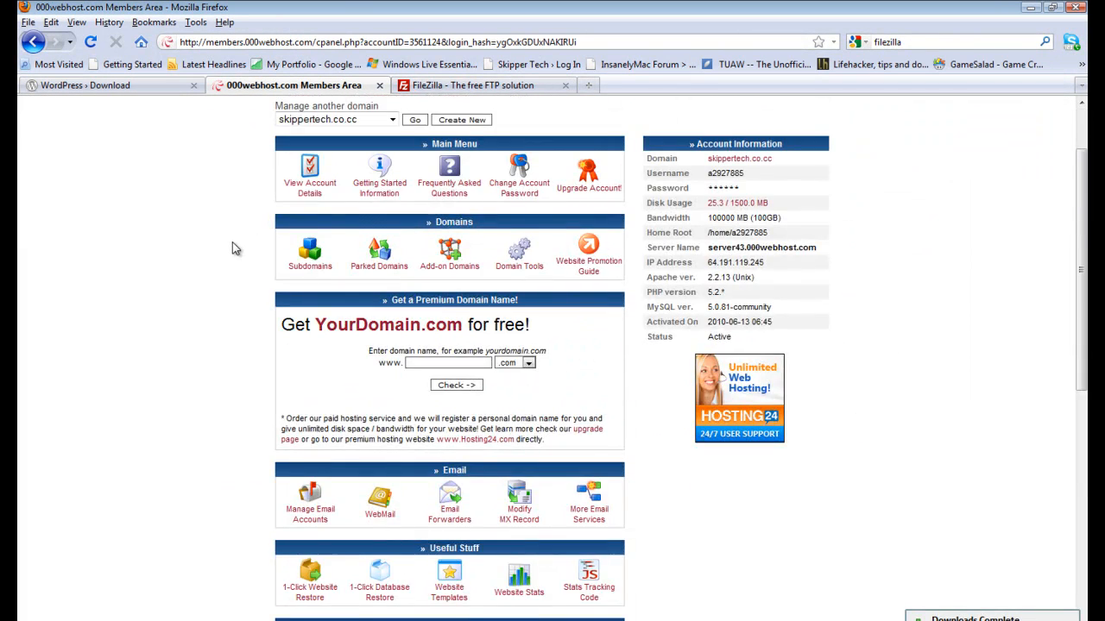
scroll("up", 3)
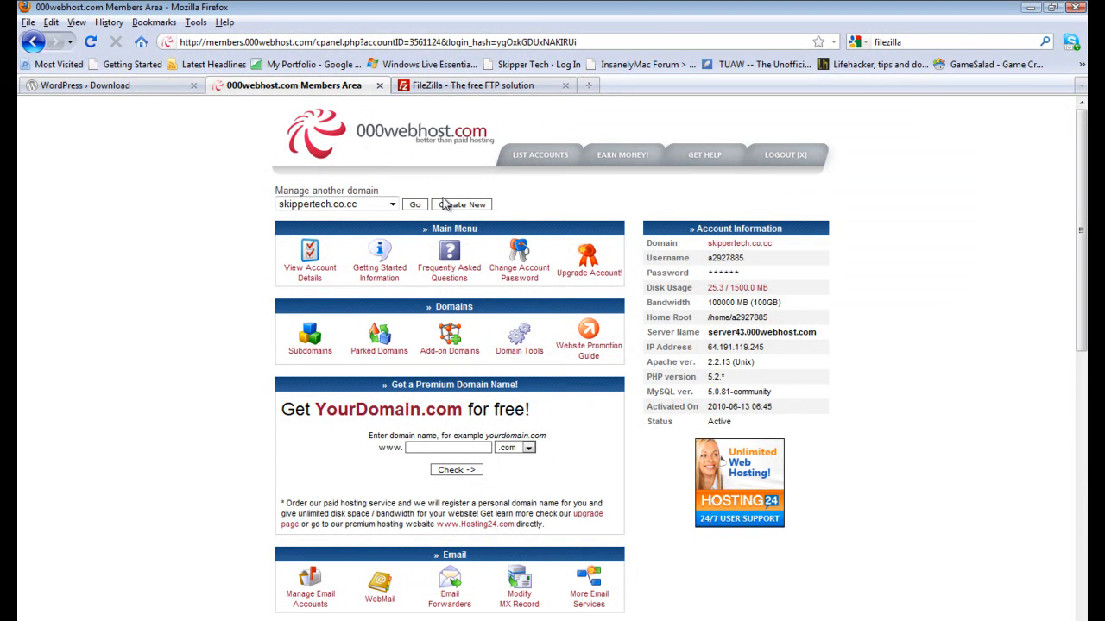
mouse_move(437, 217)
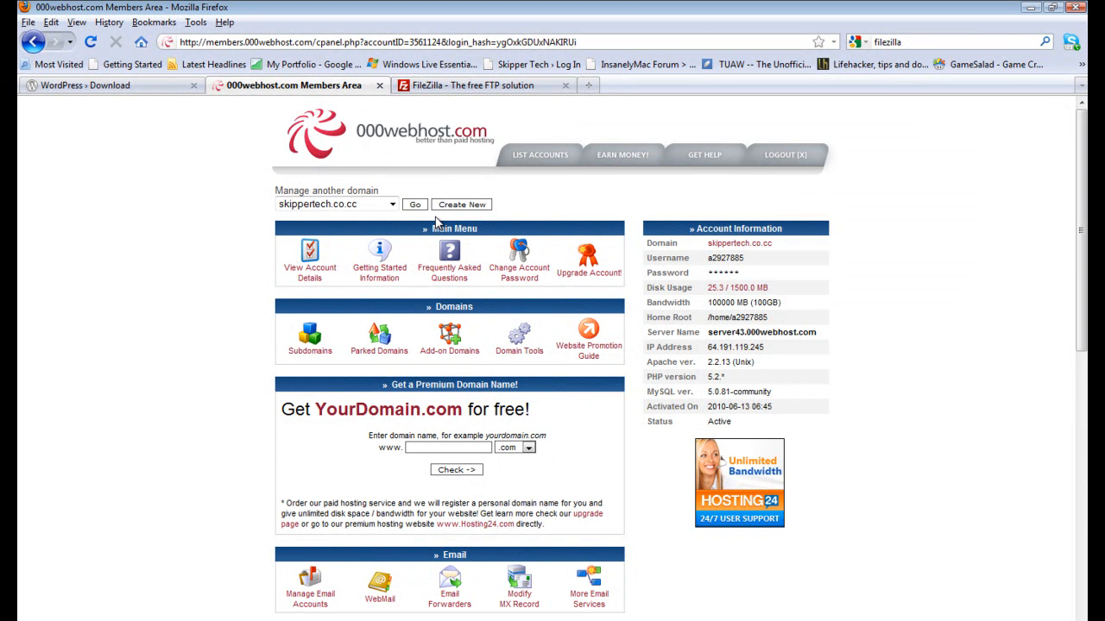
scroll("down", 3)
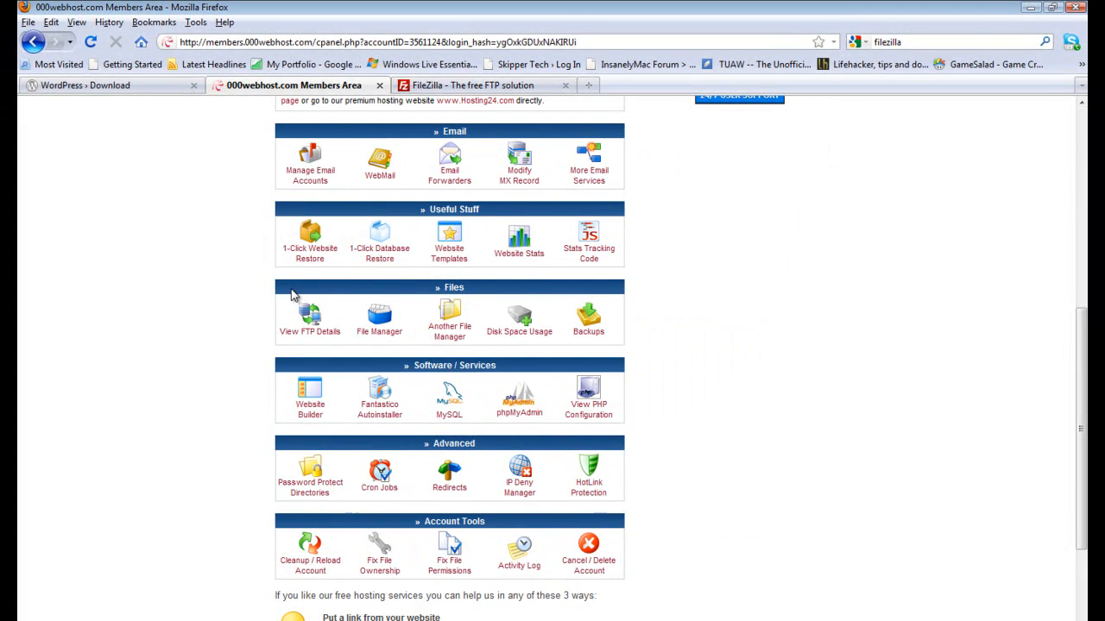
mouse_move(545, 441)
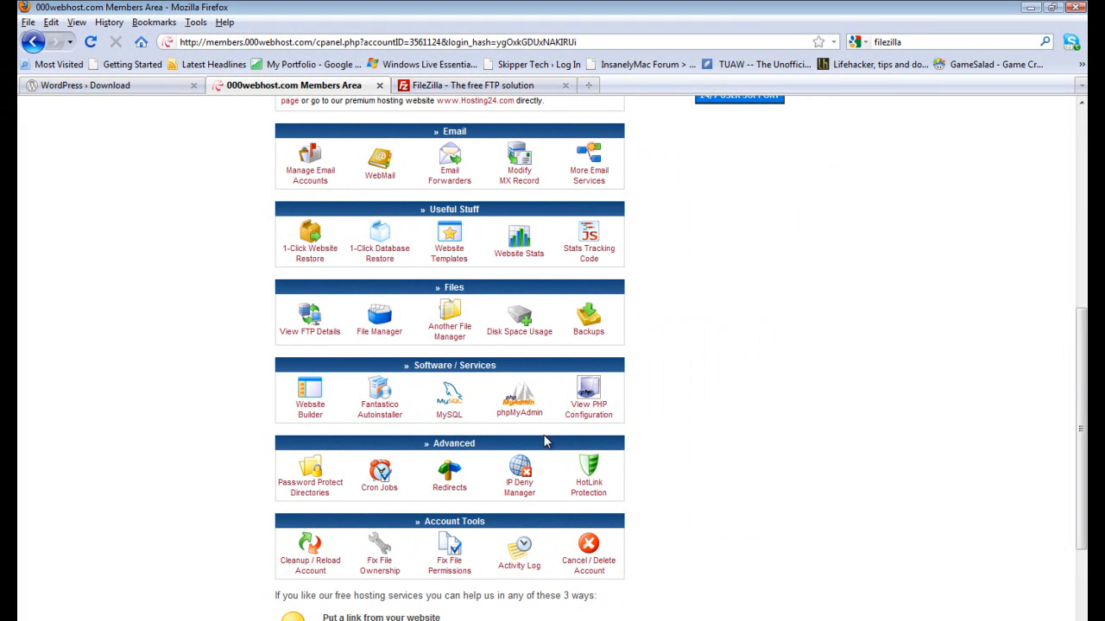
- Create MySQL database and user a2927885_tutoria with a confirmed password
left_click(449, 393)
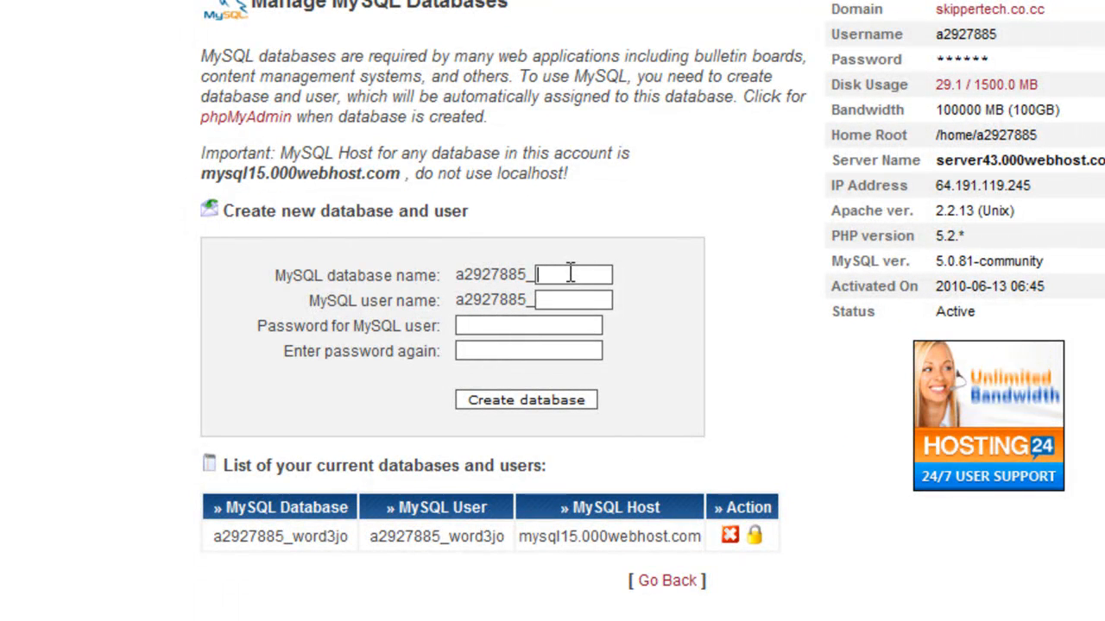
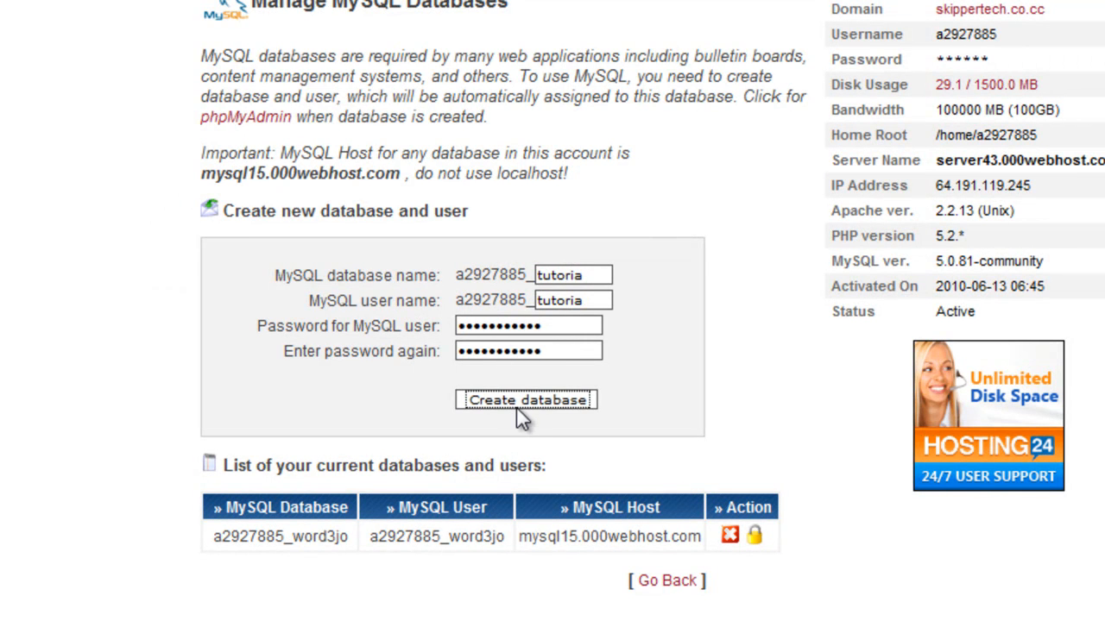
left_click(526, 400)
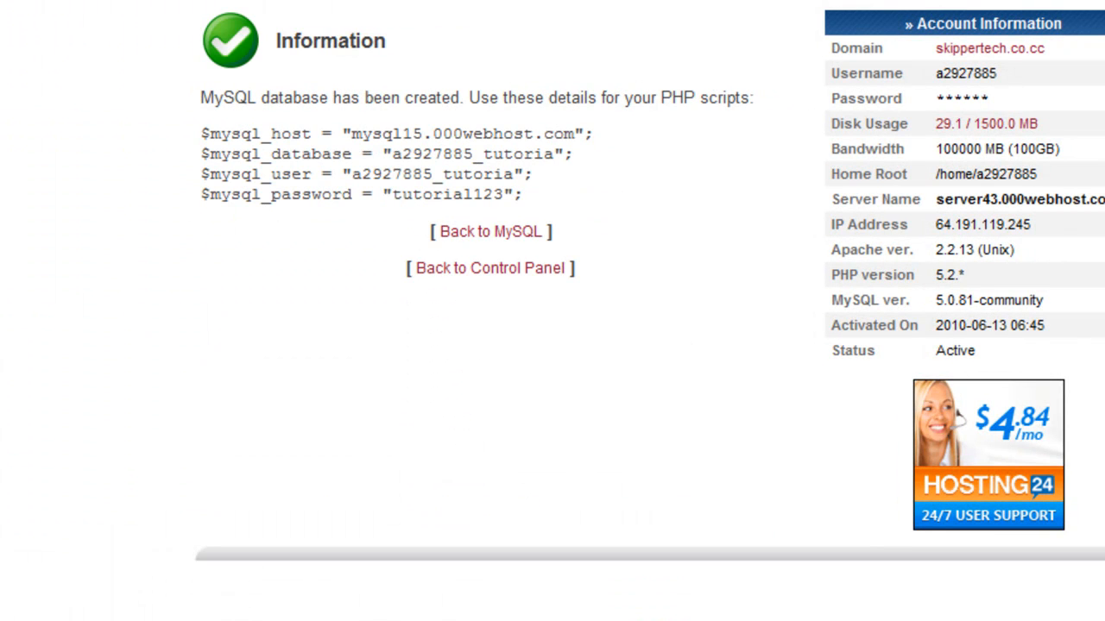
- Scroll the database Information page to locate the mysql_host value
scroll("down", 3)
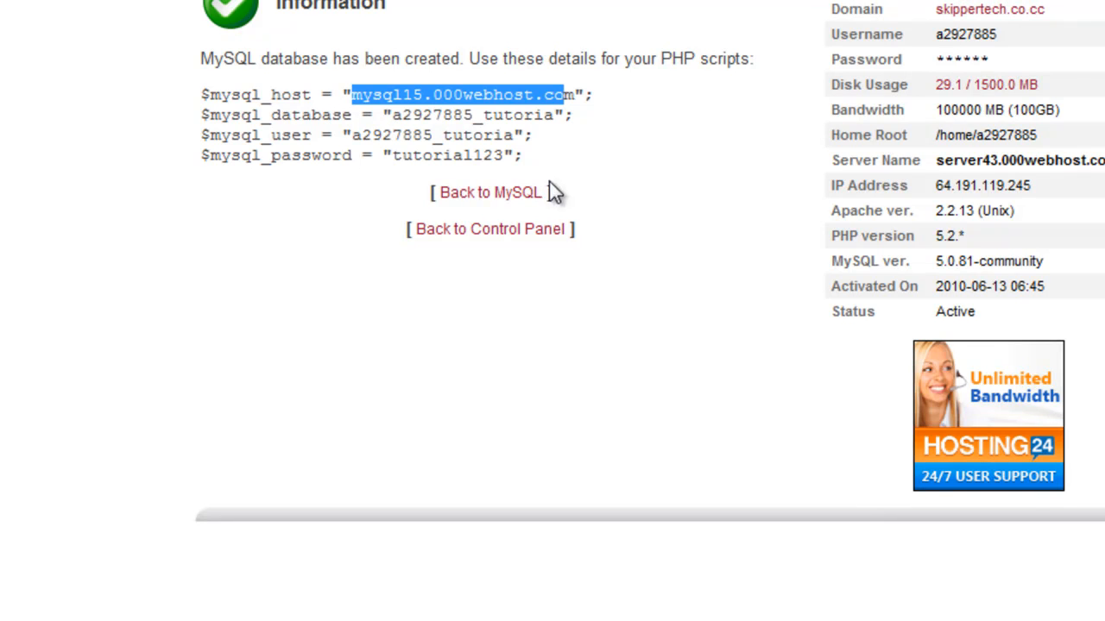
mouse_move(259, 332)
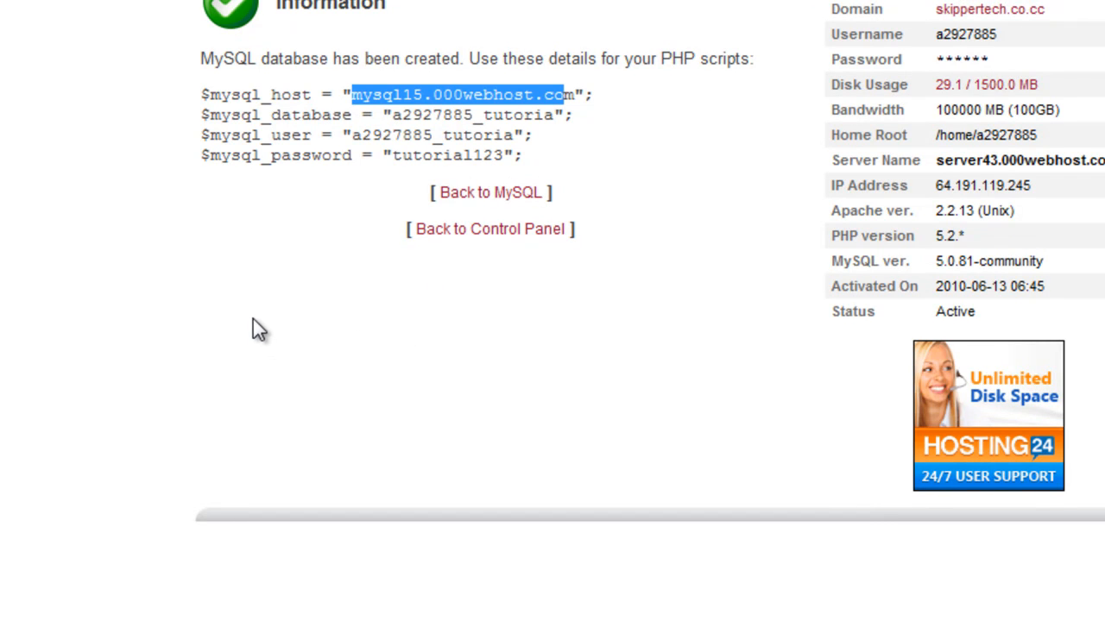
mouse_move(423, 380)
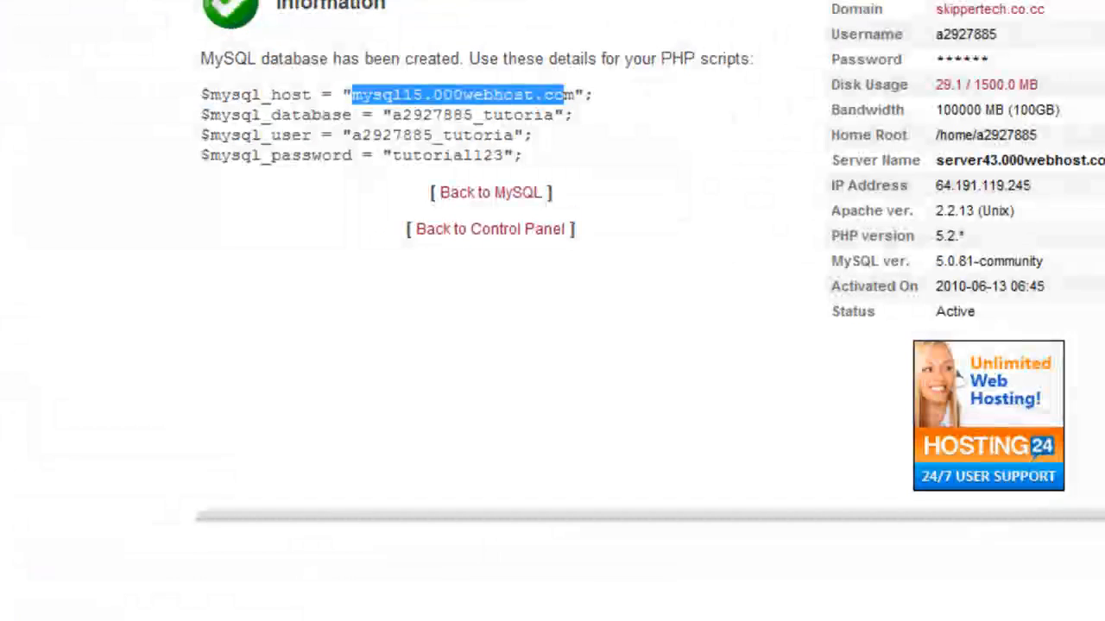
scroll("up", 3)
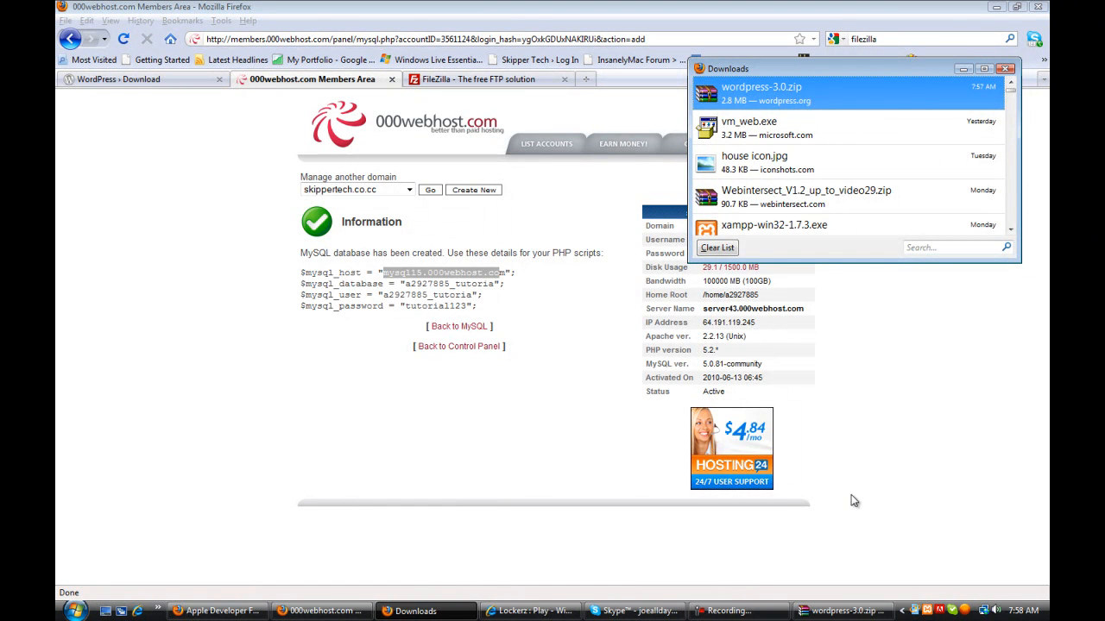
- Extract the downloaded wordpress-3.0.zip archive to the Desktop
double_click(762, 86)
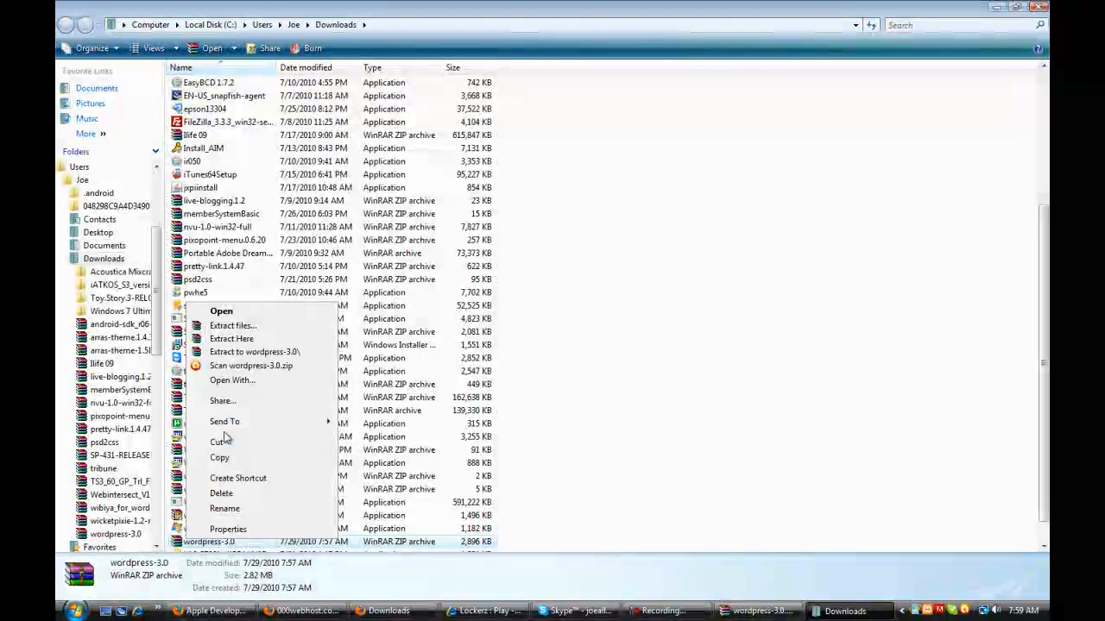
left_click(233, 326)
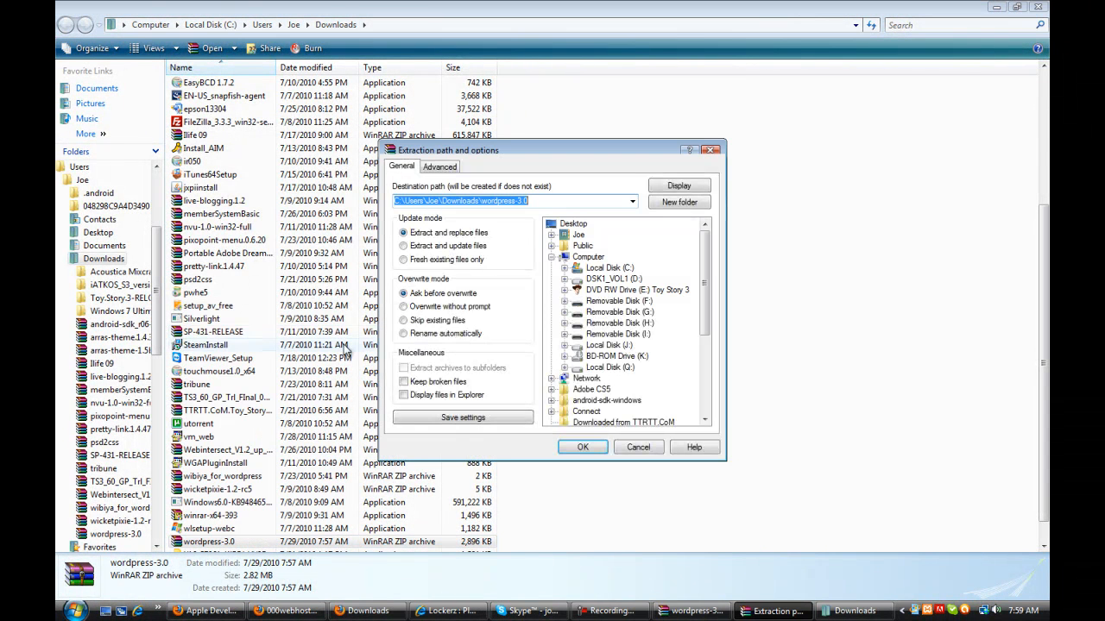
left_click(572, 224)
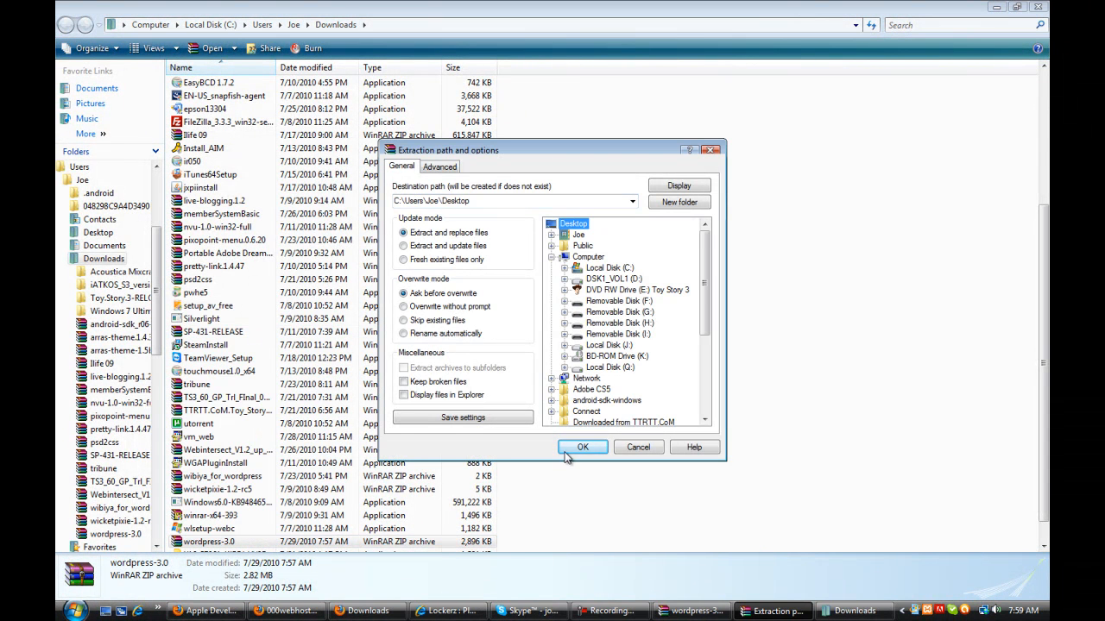
left_click(583, 447)
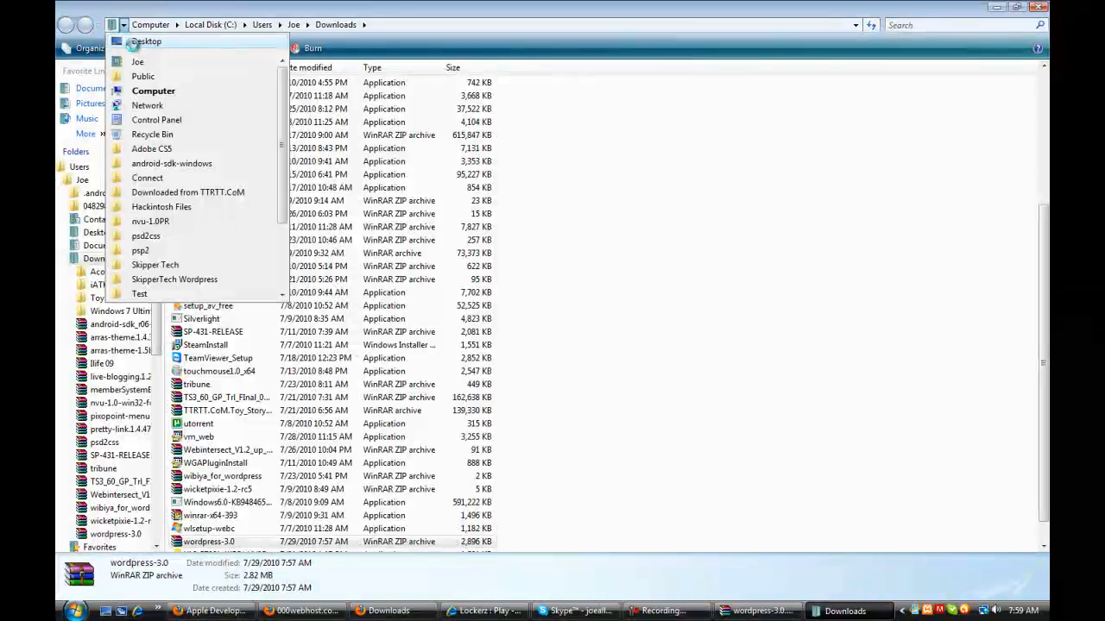
- Go to the Desktop's extracted wordpress folder and select wp-config-sample
left_click(147, 41)
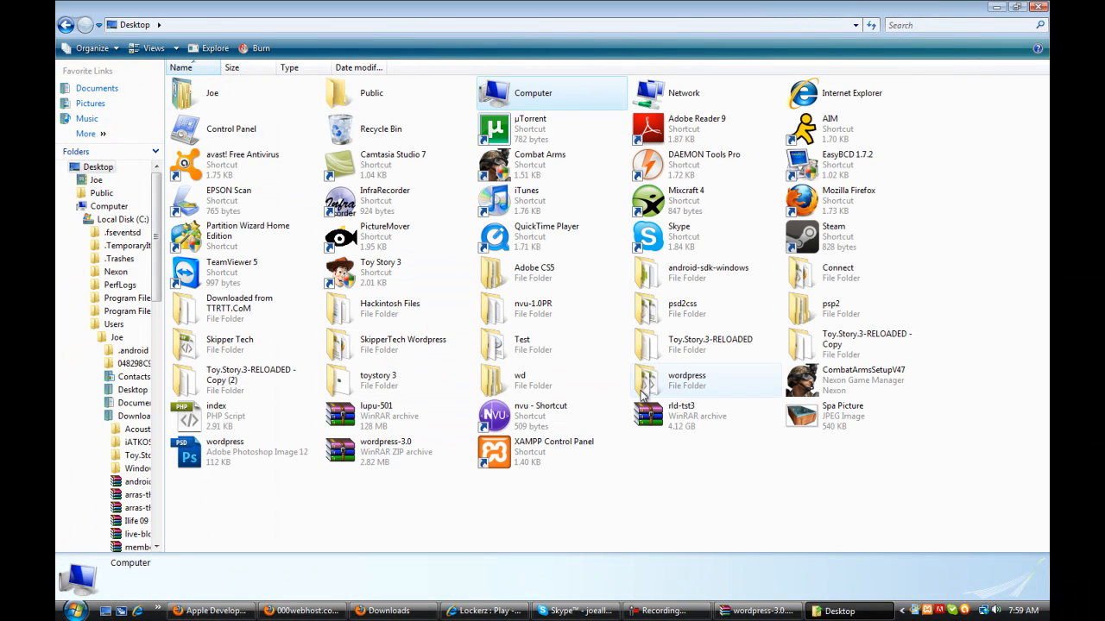
double_click(686, 380)
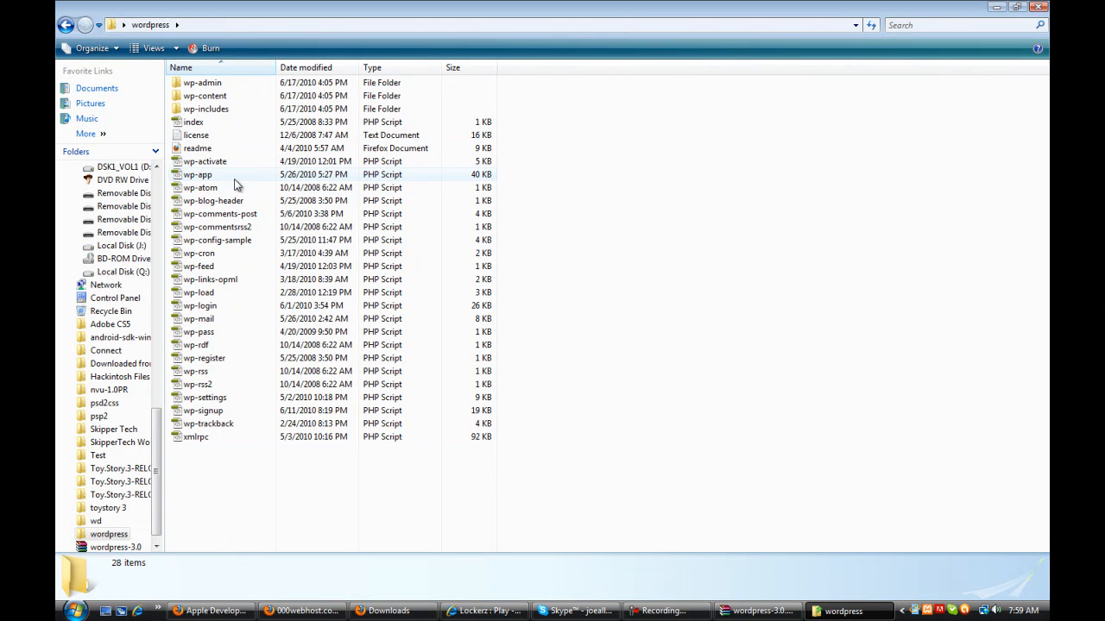
mouse_move(335, 205)
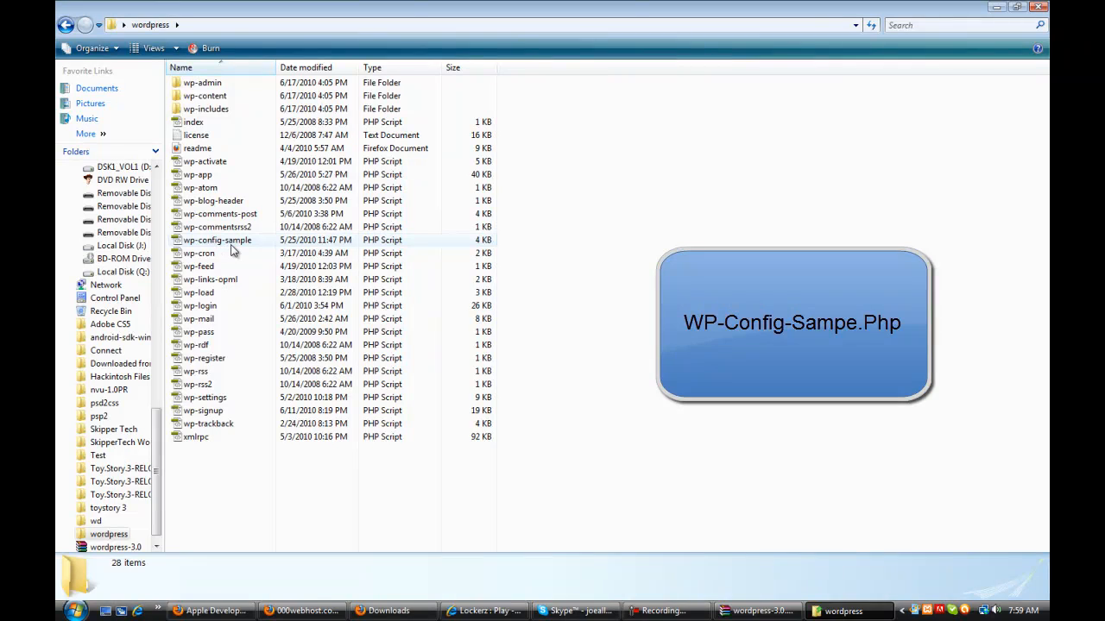
left_click(217, 240)
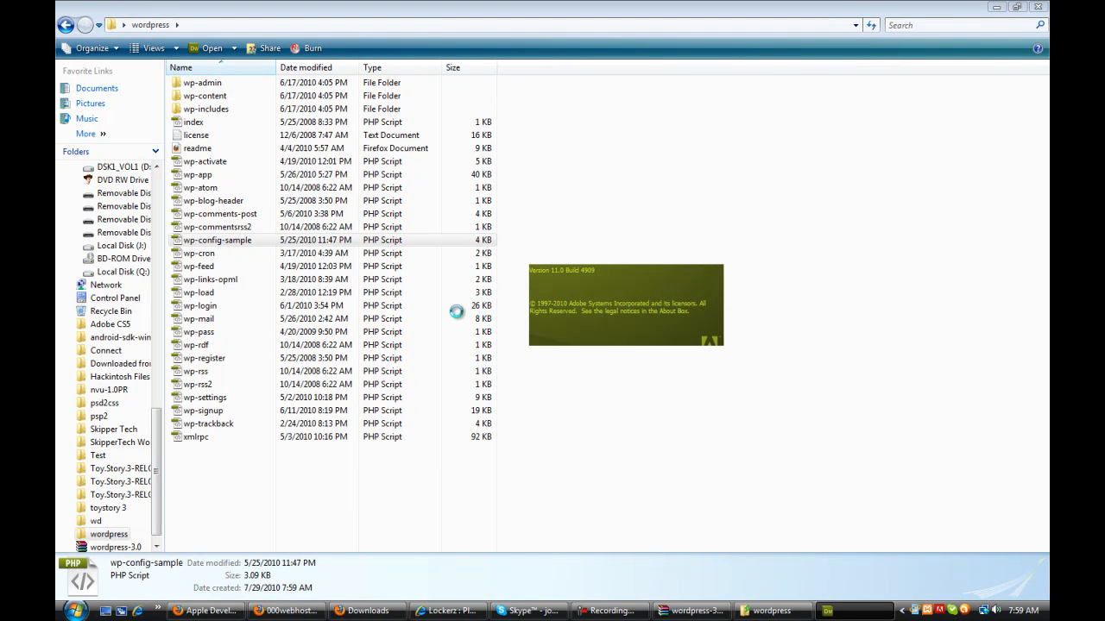
- Open wp-config-sample and paste the 000webhost database name over database_name_here
double_click(218, 240)
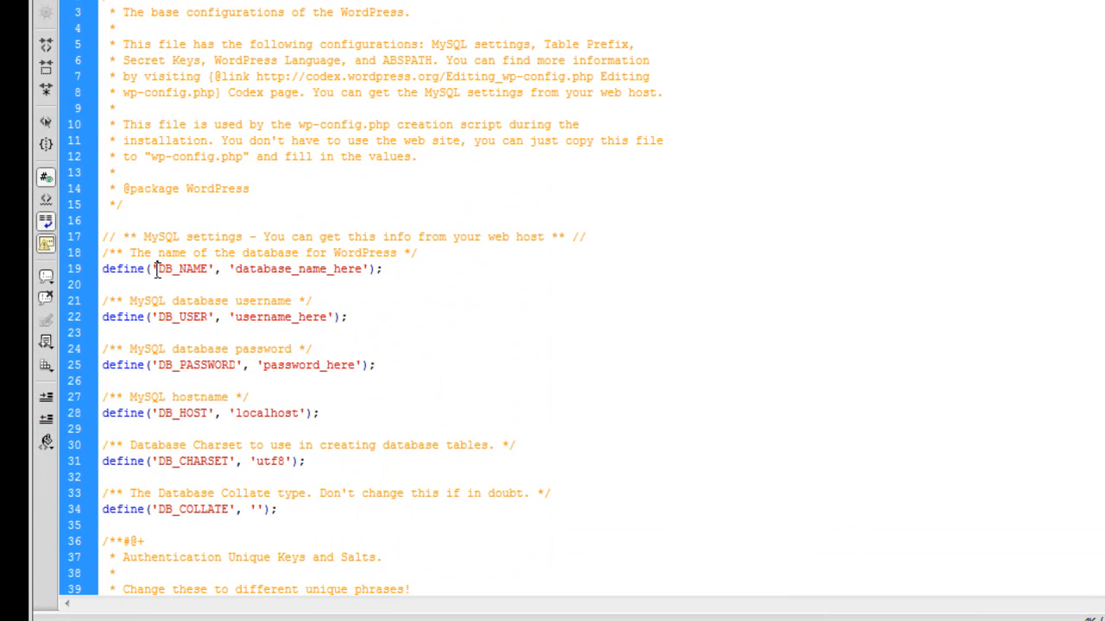
double_click(183, 268)
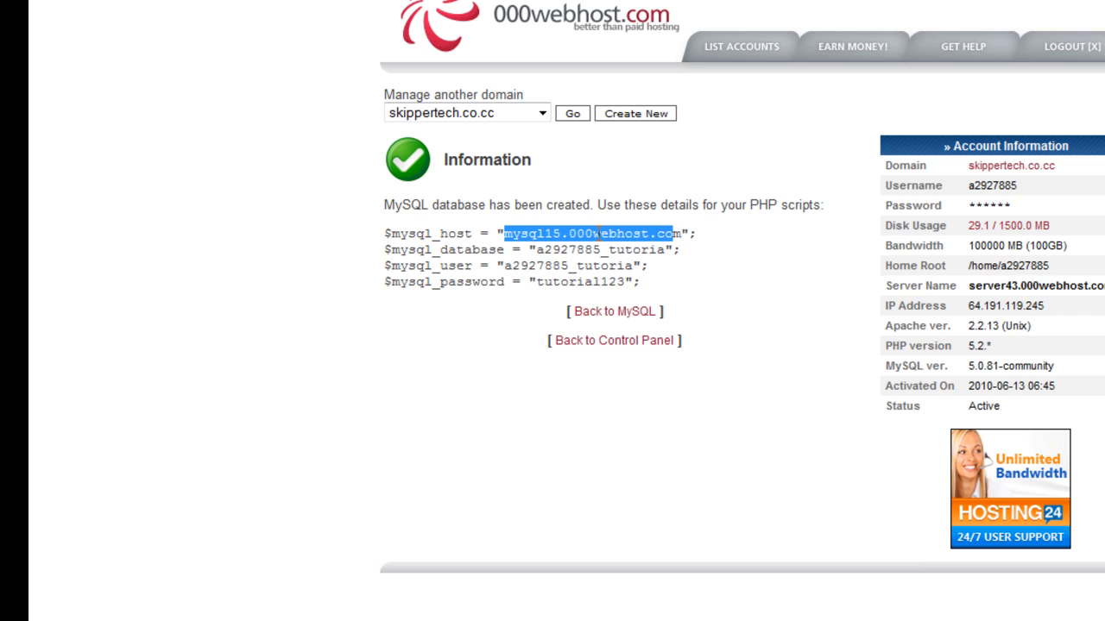
left_click(679, 233)
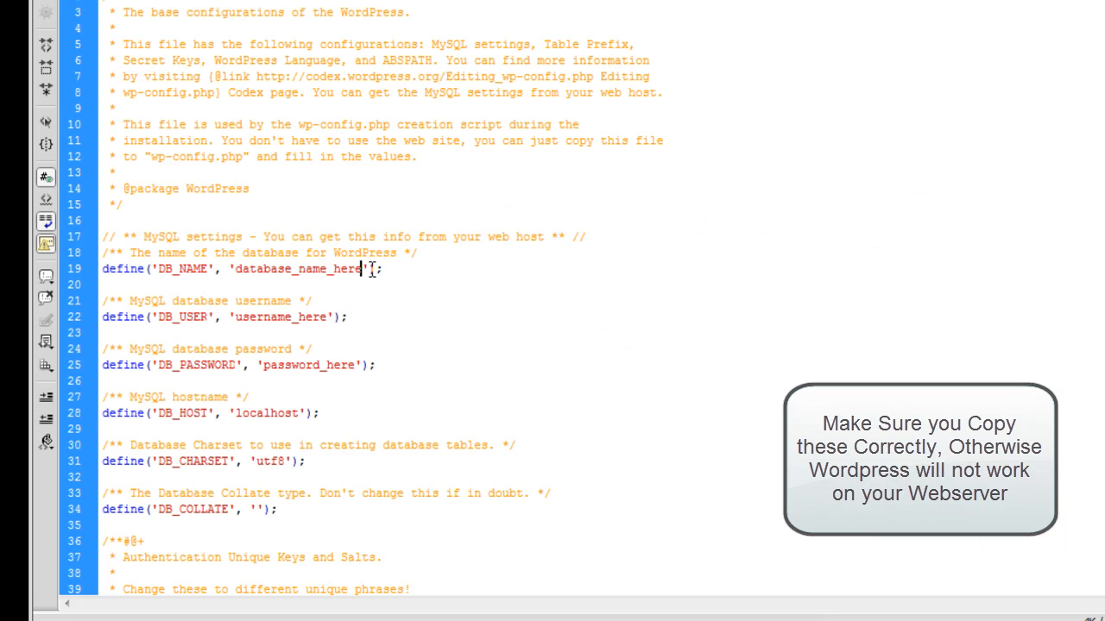
double_click(298, 268)
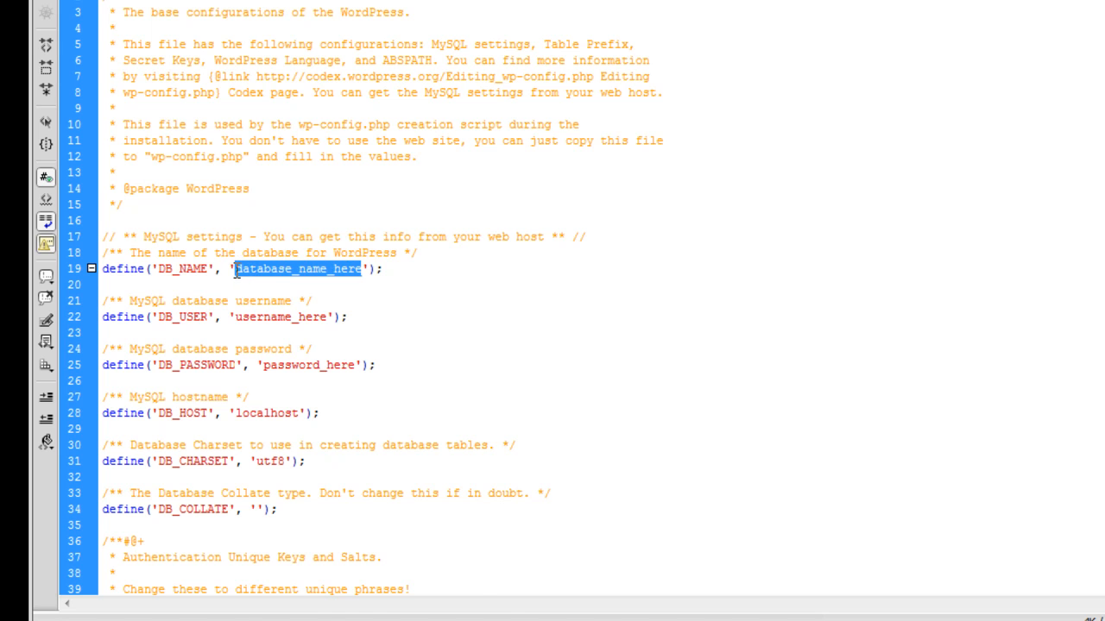
right_click(298, 268)
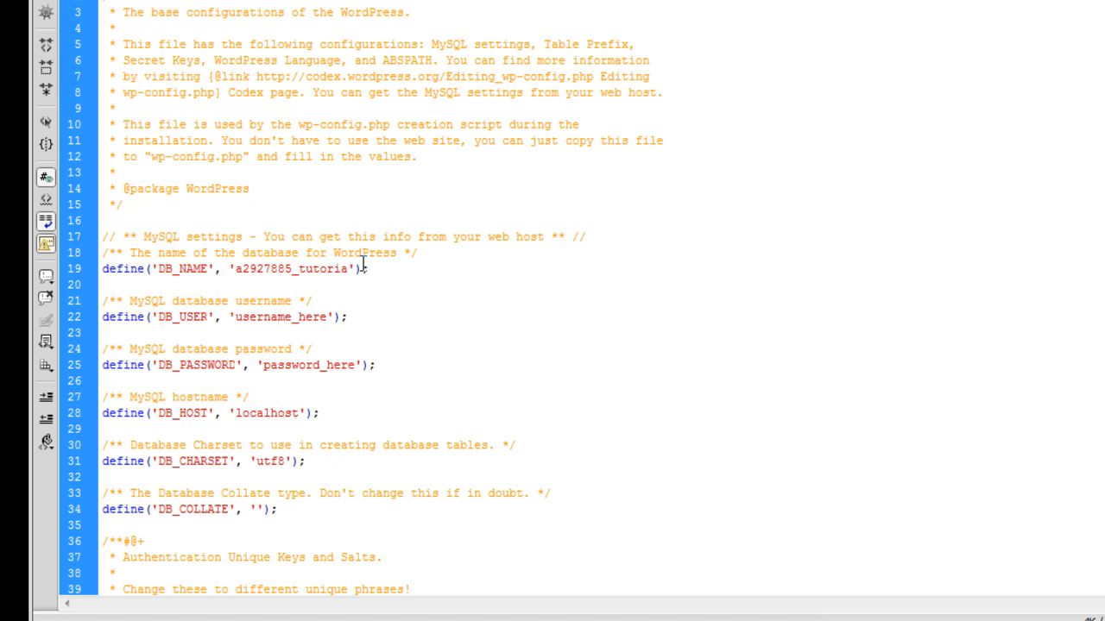
left_click(344, 268)
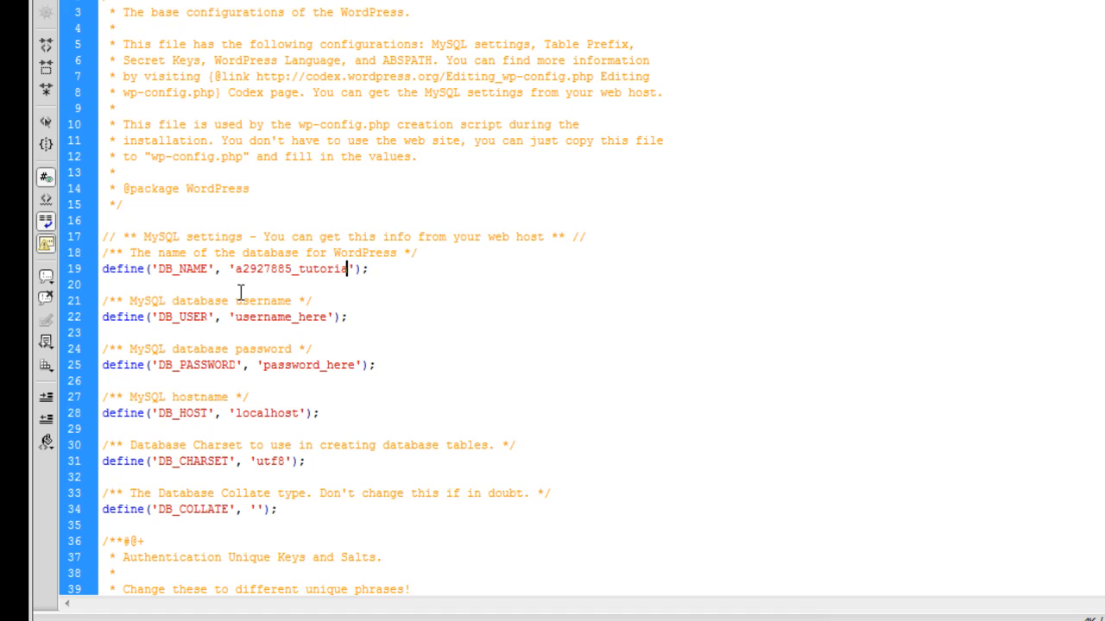
double_click(268, 317)
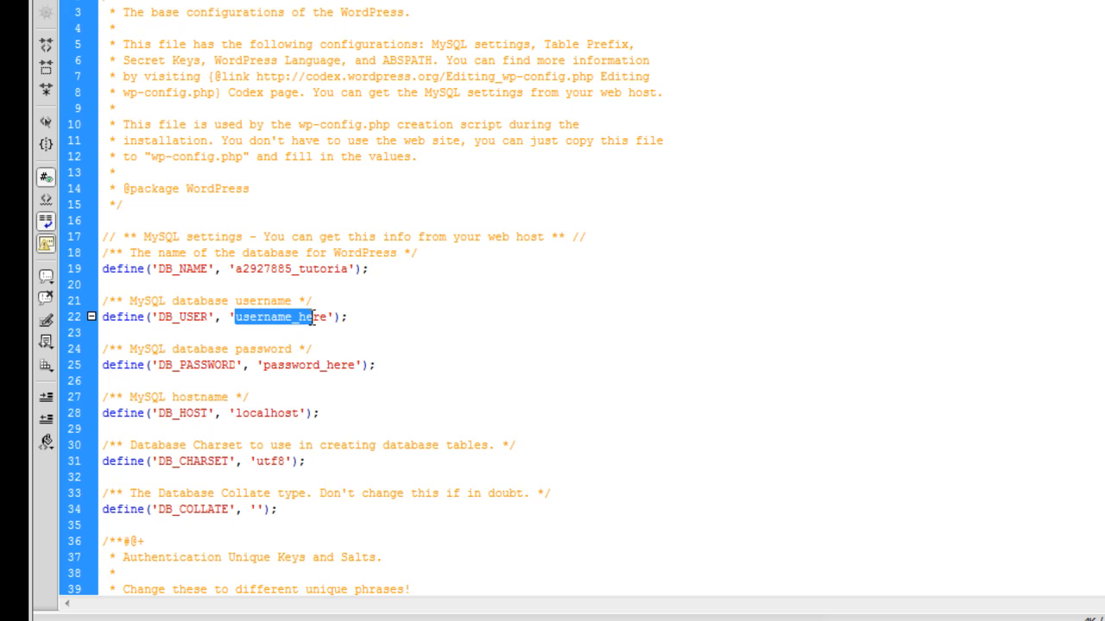
right_click(311, 316)
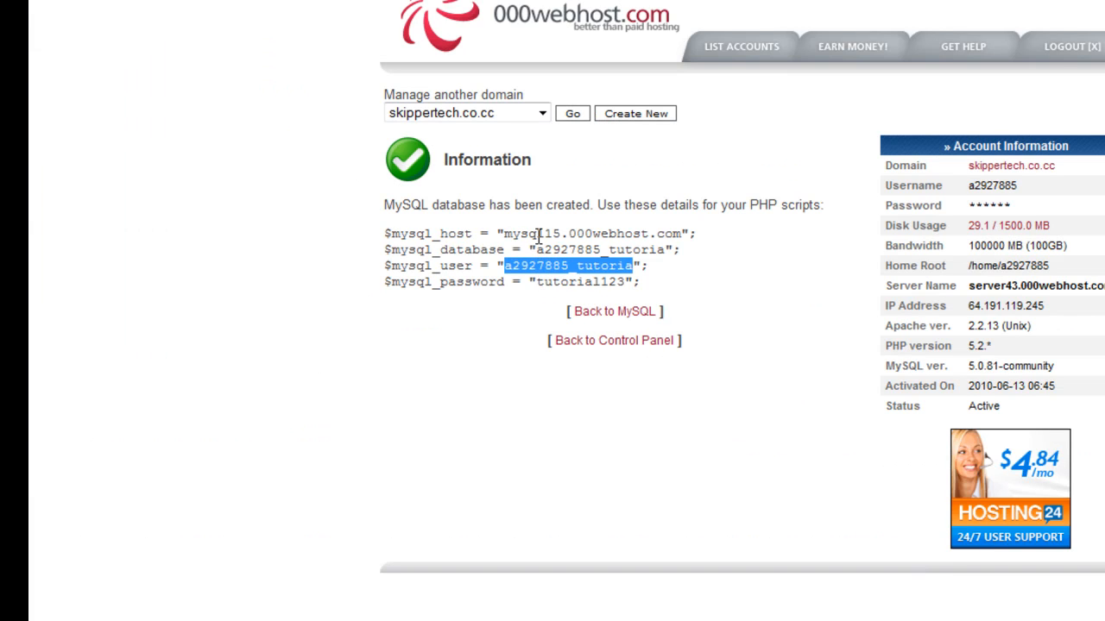
double_click(564, 282)
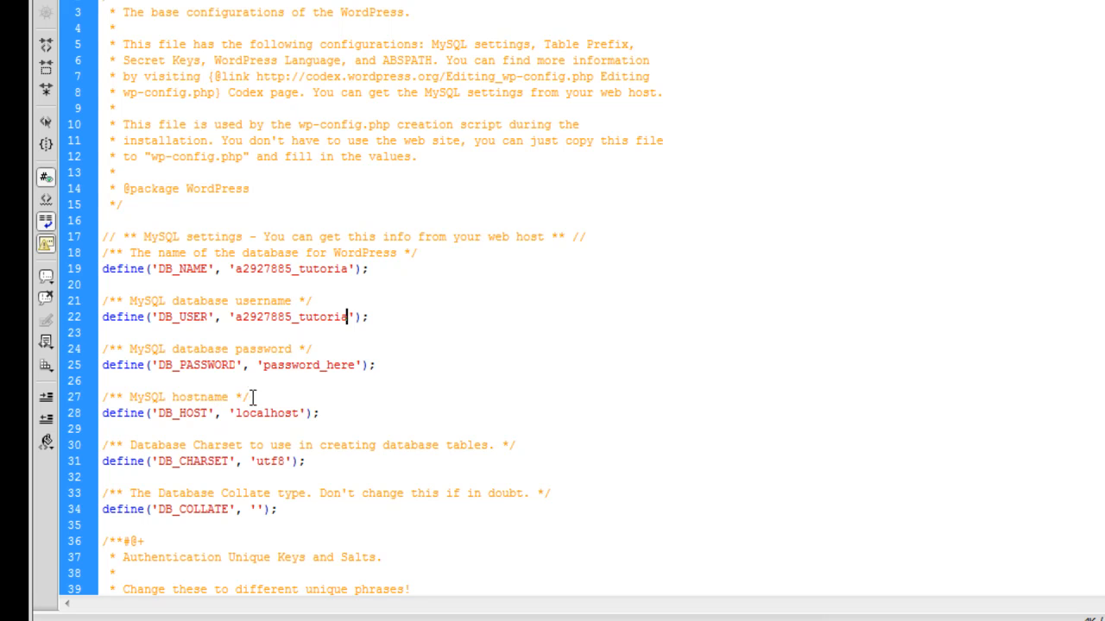
double_click(308, 364)
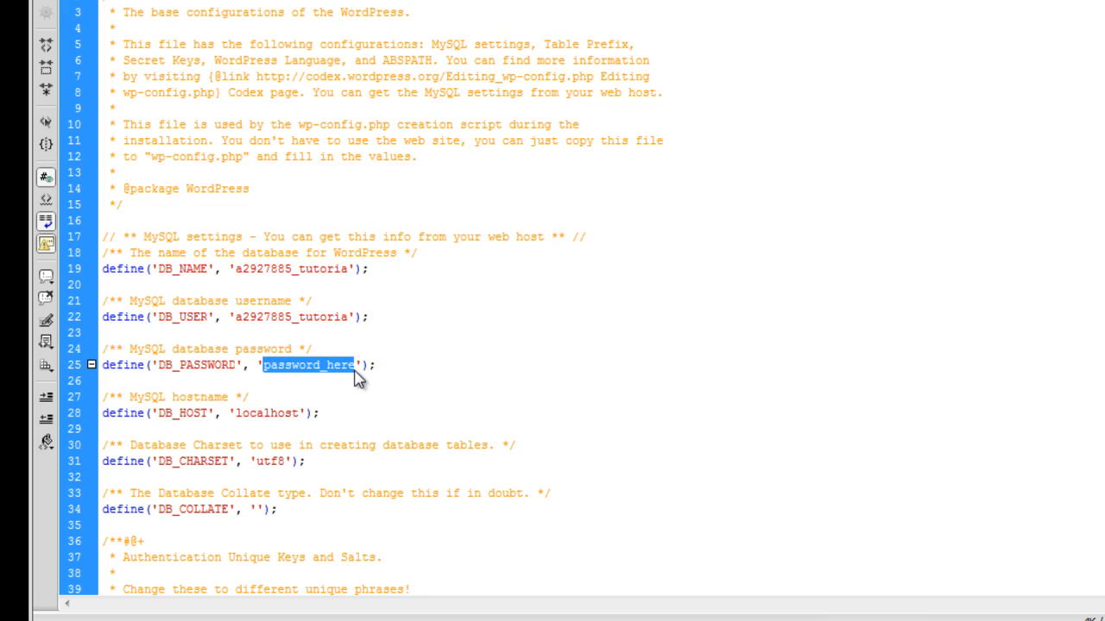
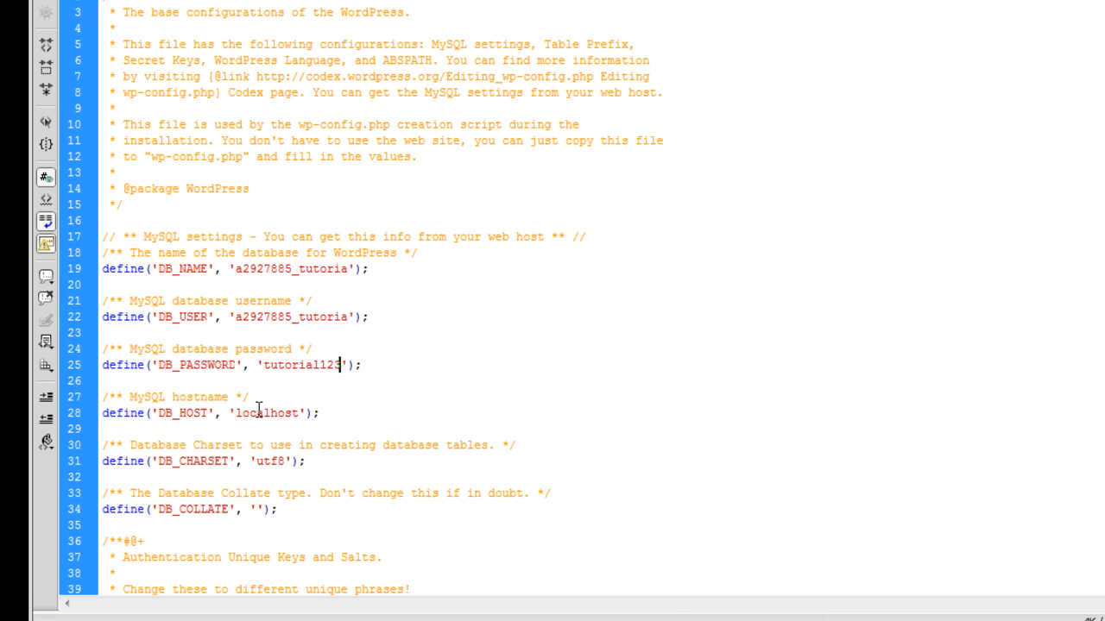
- Paste the 000webhost MySQL host name over localhost
double_click(263, 413)
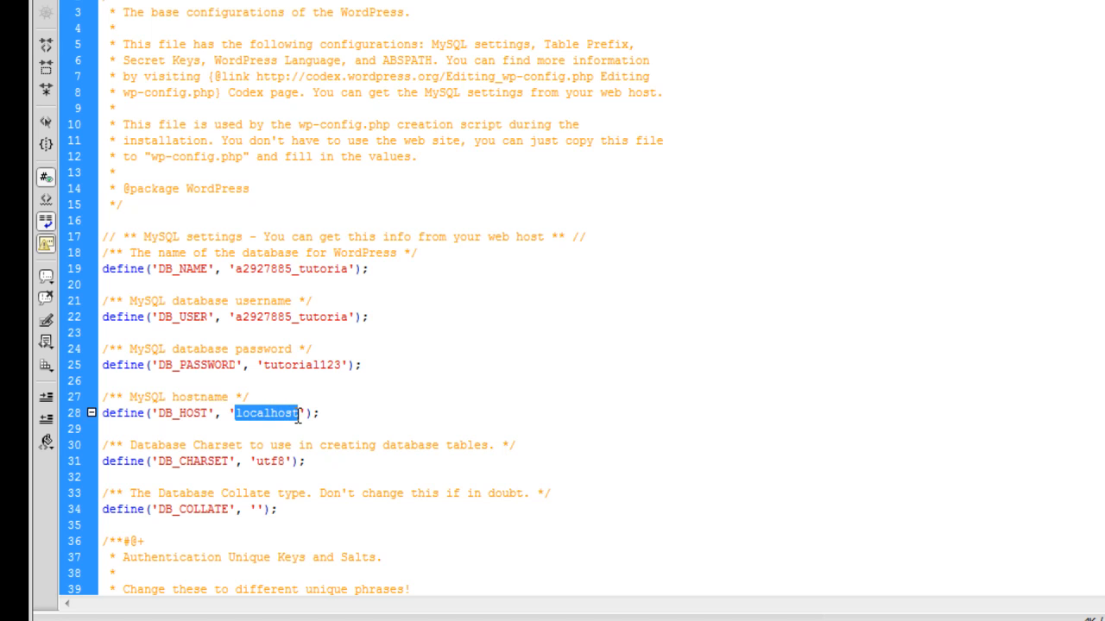
left_click(285, 412)
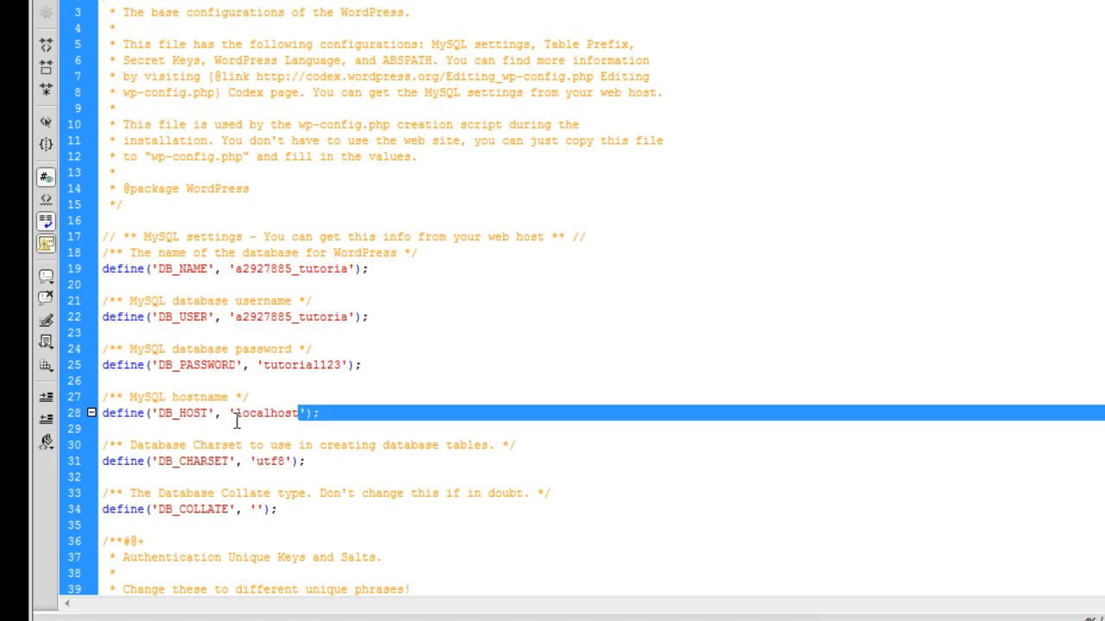
right_click(264, 412)
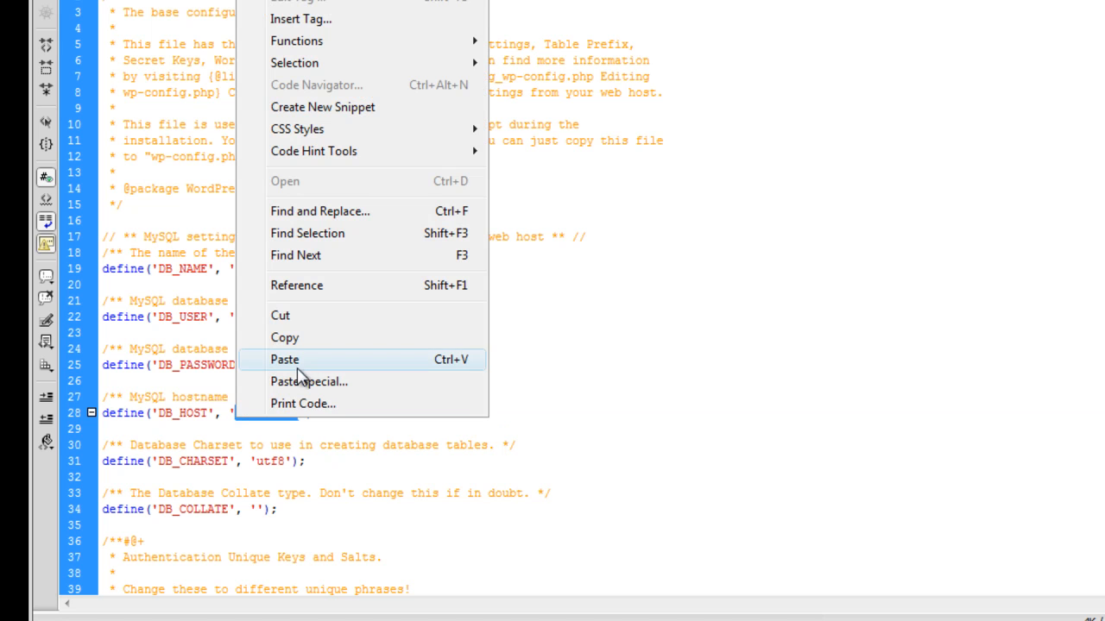
left_click(285, 359)
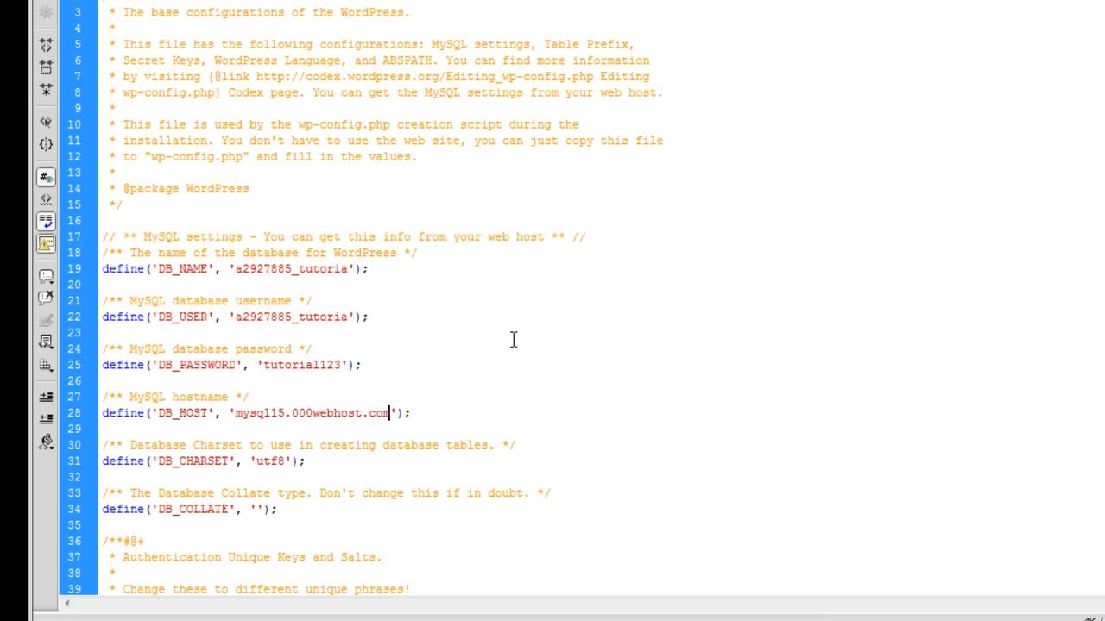
mouse_move(513, 339)
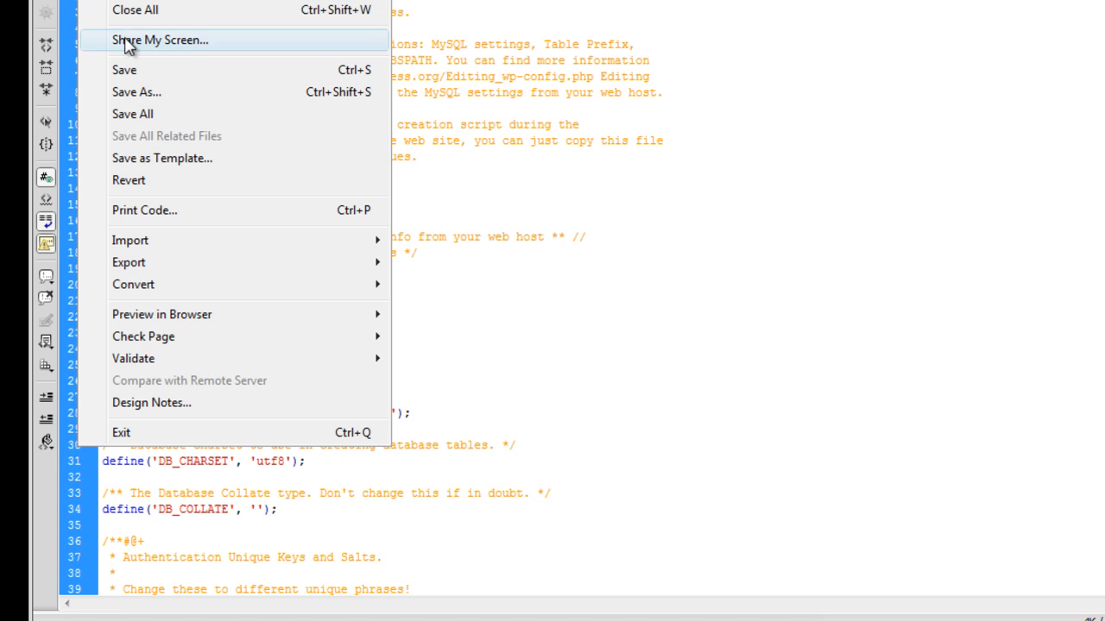
- Save the config via Save As with file name wp-config.php
left_click(137, 91)
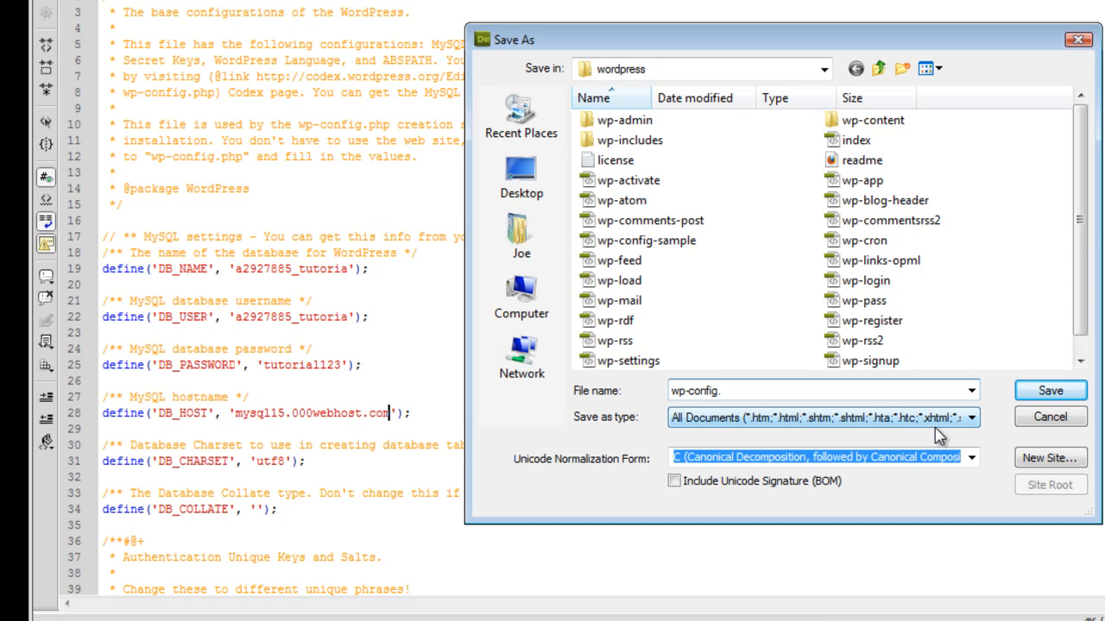
type("php")
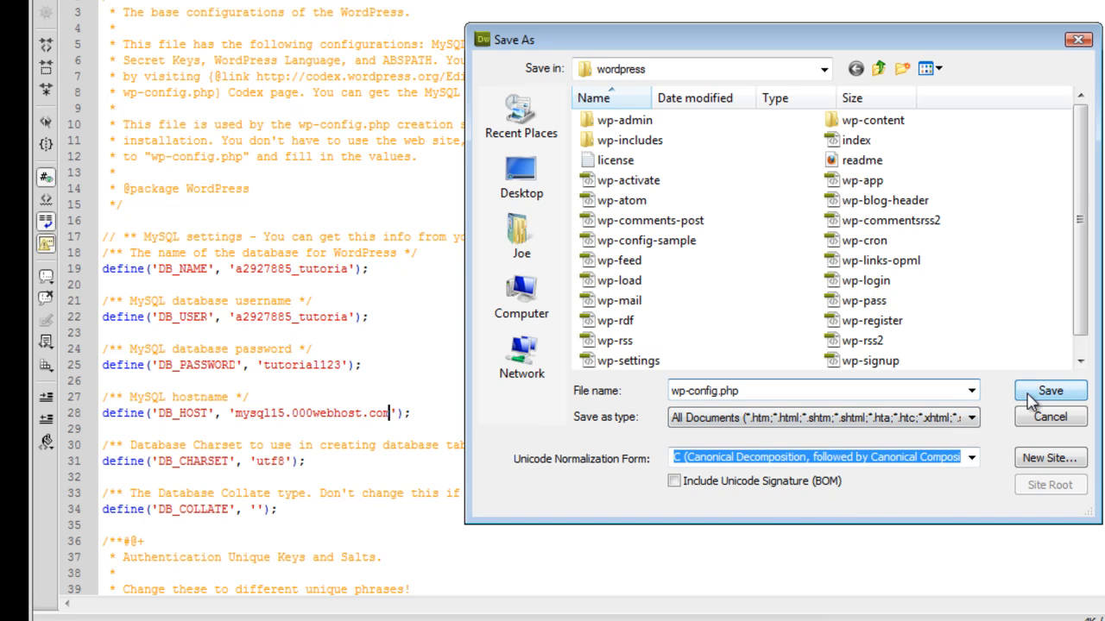
left_click(1049, 390)
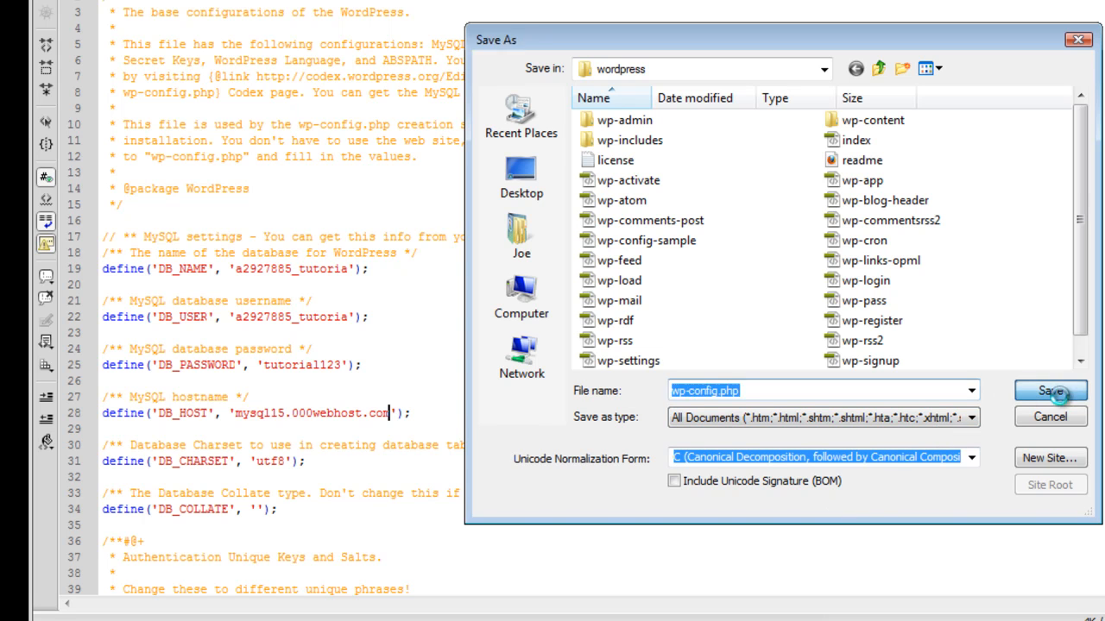
left_click(1050, 390)
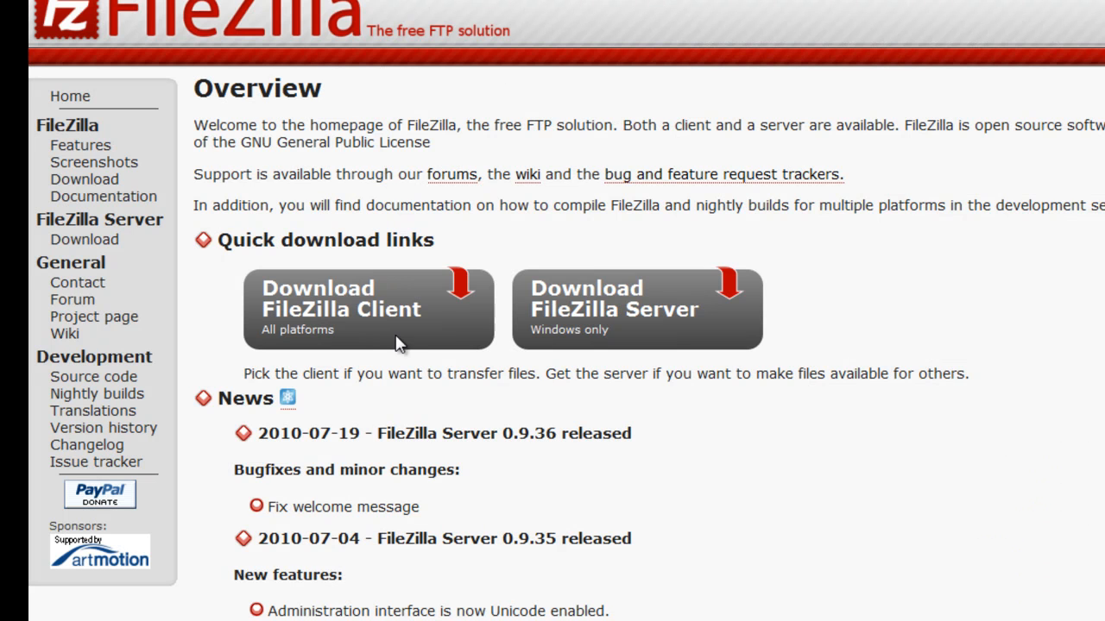
mouse_move(537, 265)
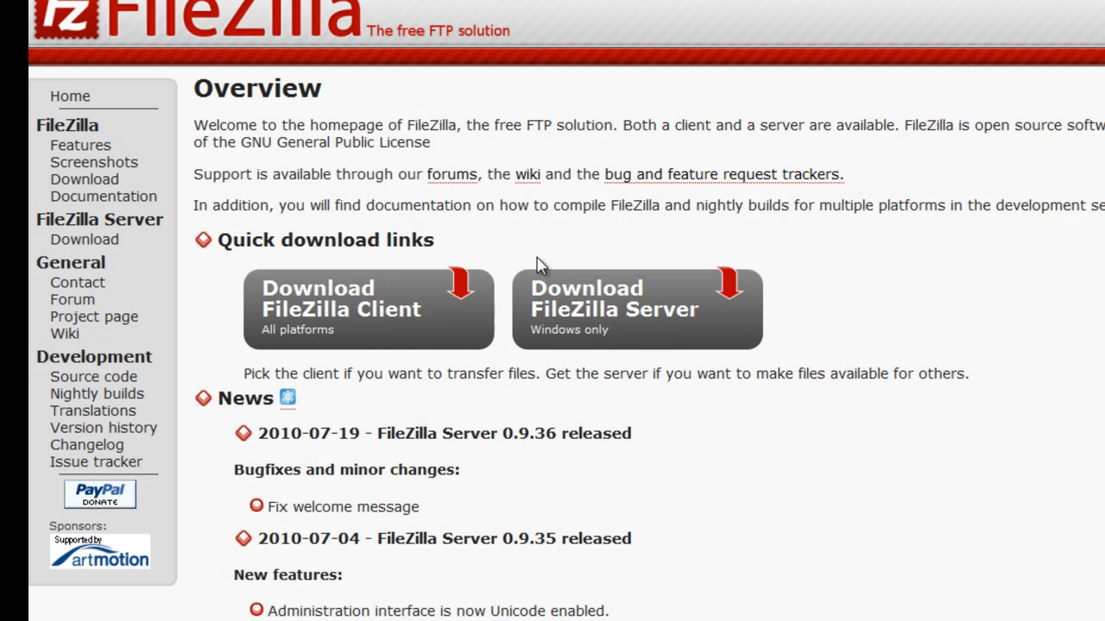
mouse_move(543, 276)
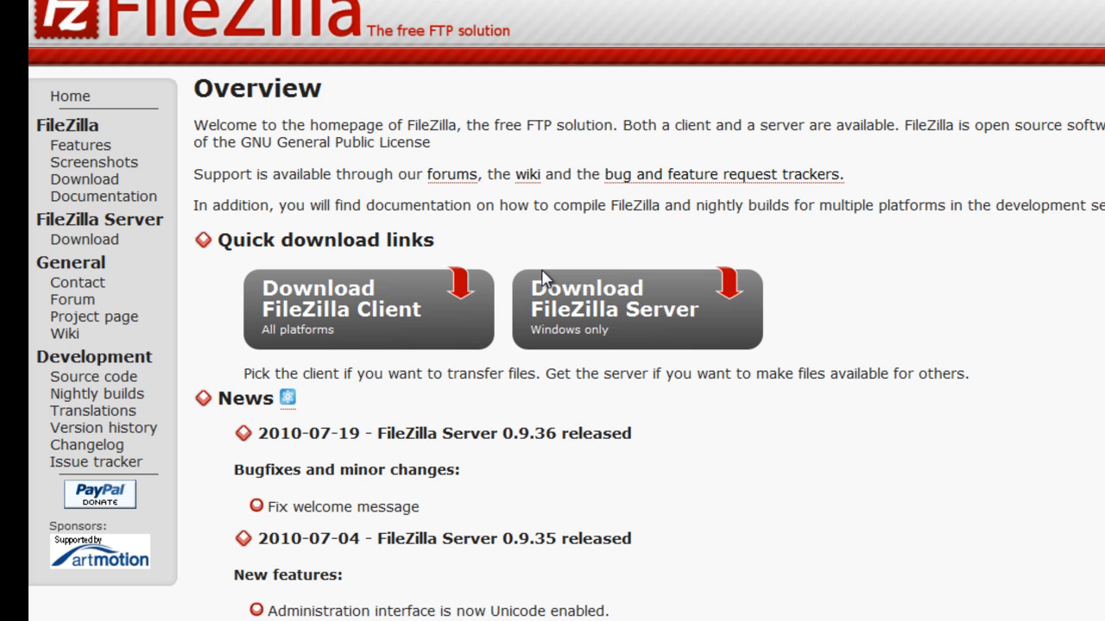
mouse_move(383, 331)
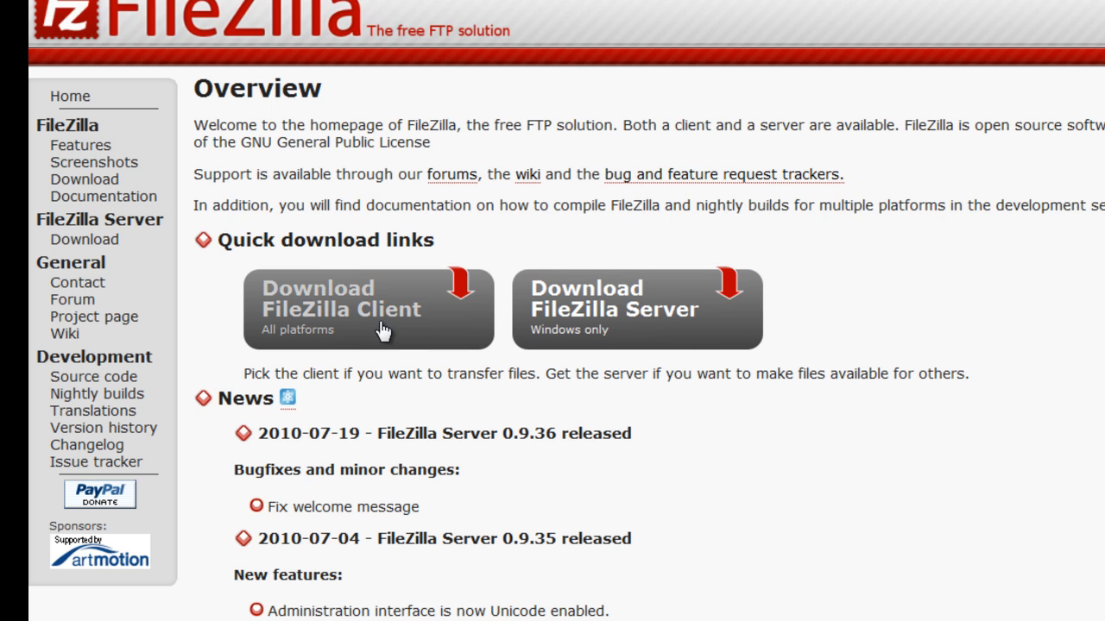
mouse_move(389, 315)
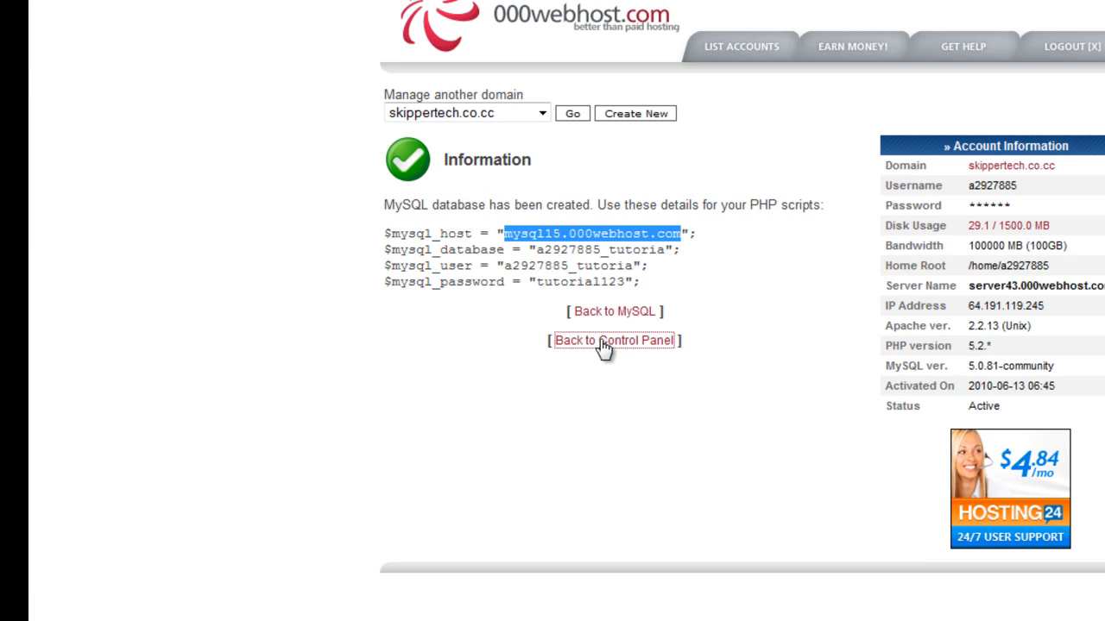
- Return to the 000webhost control panel and view the FTP account details
left_click(614, 340)
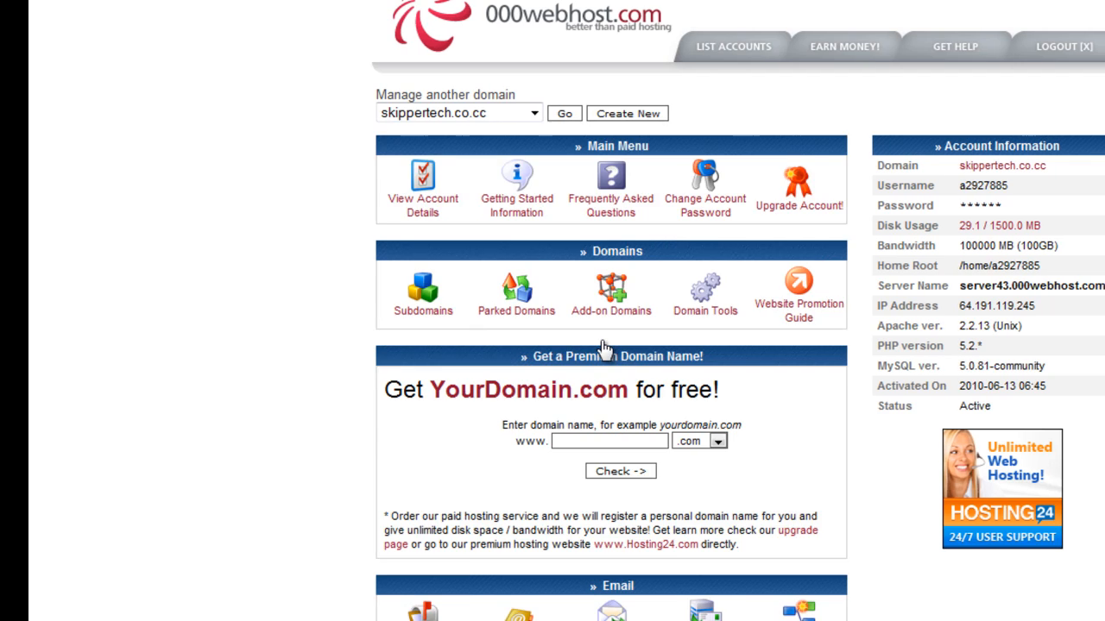
scroll("down", 3)
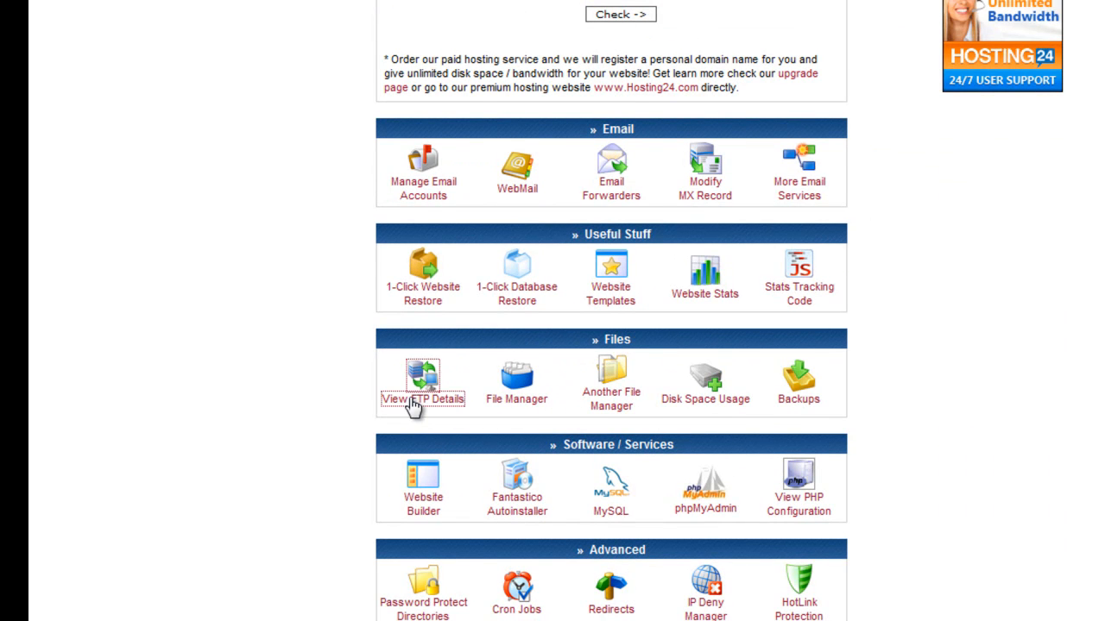
left_click(423, 399)
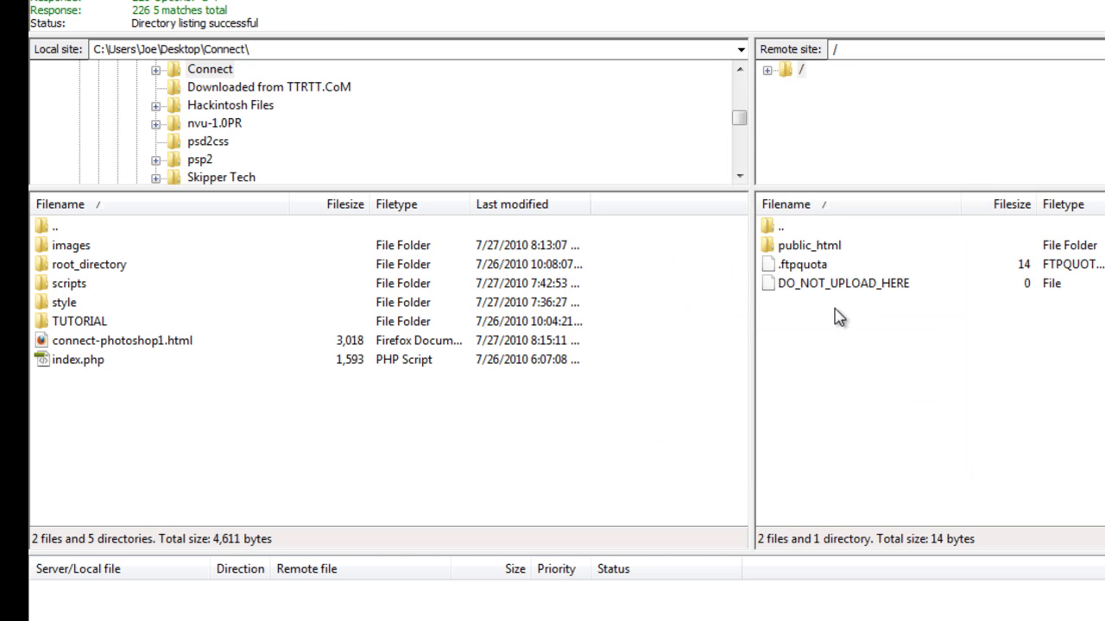
mouse_move(827, 255)
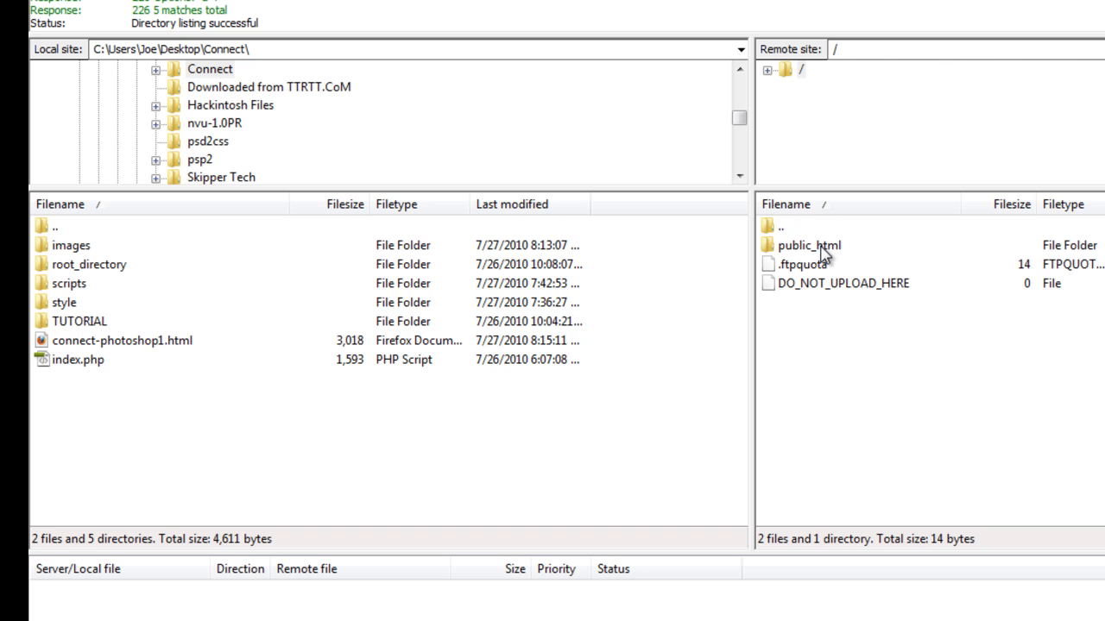
- Open the public_html folder on the server and scroll through its contents
left_click(808, 245)
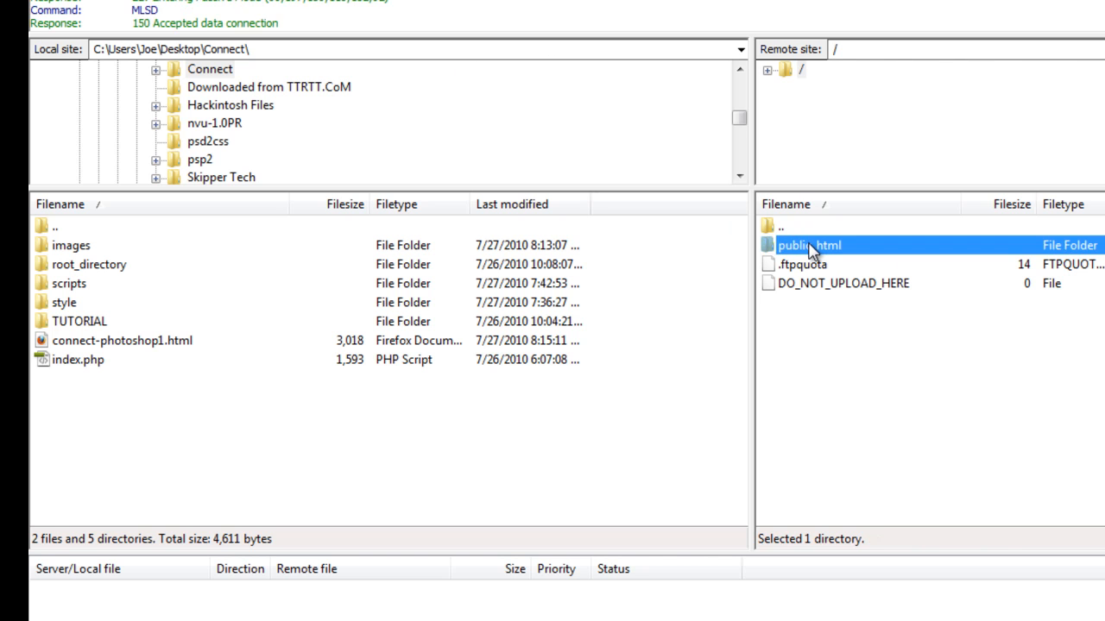
double_click(807, 245)
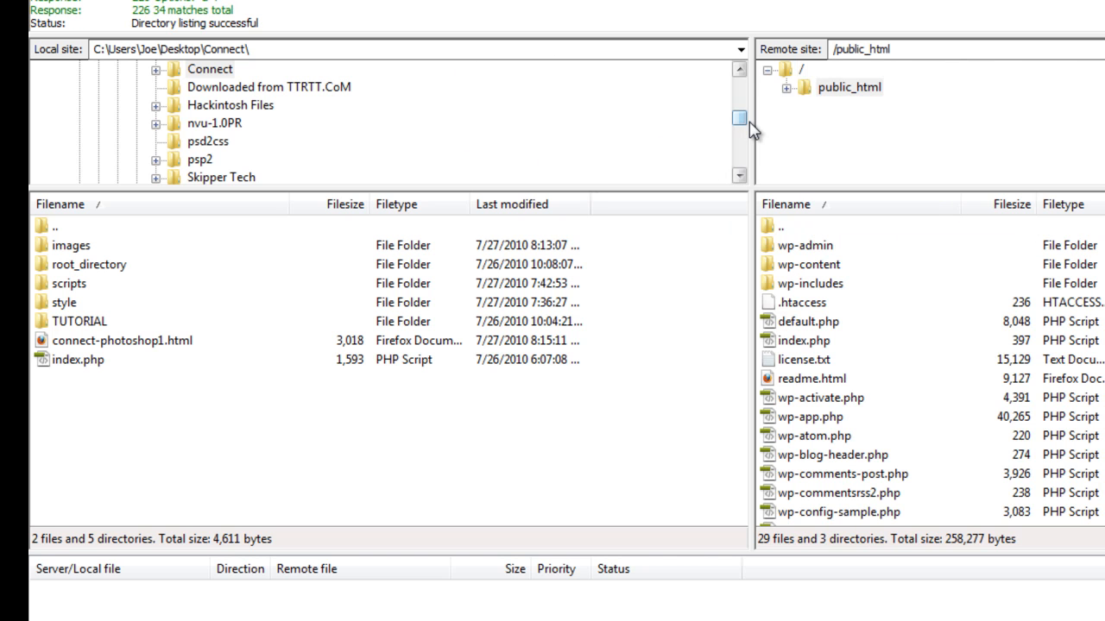
scroll("down", 3)
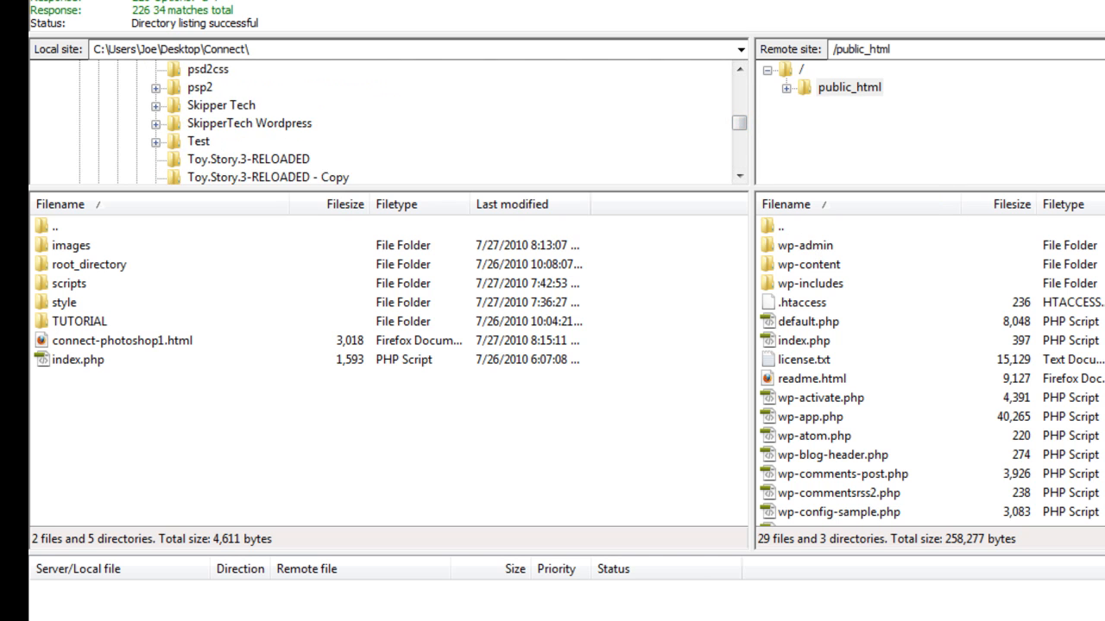
scroll("down", 3)
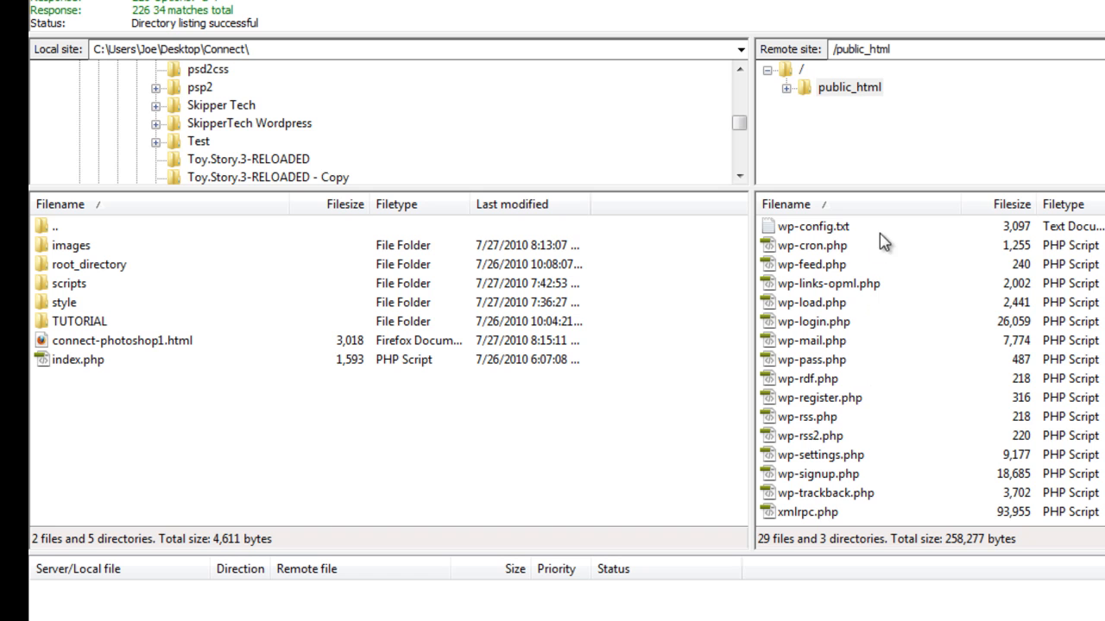
scroll("up", 3)
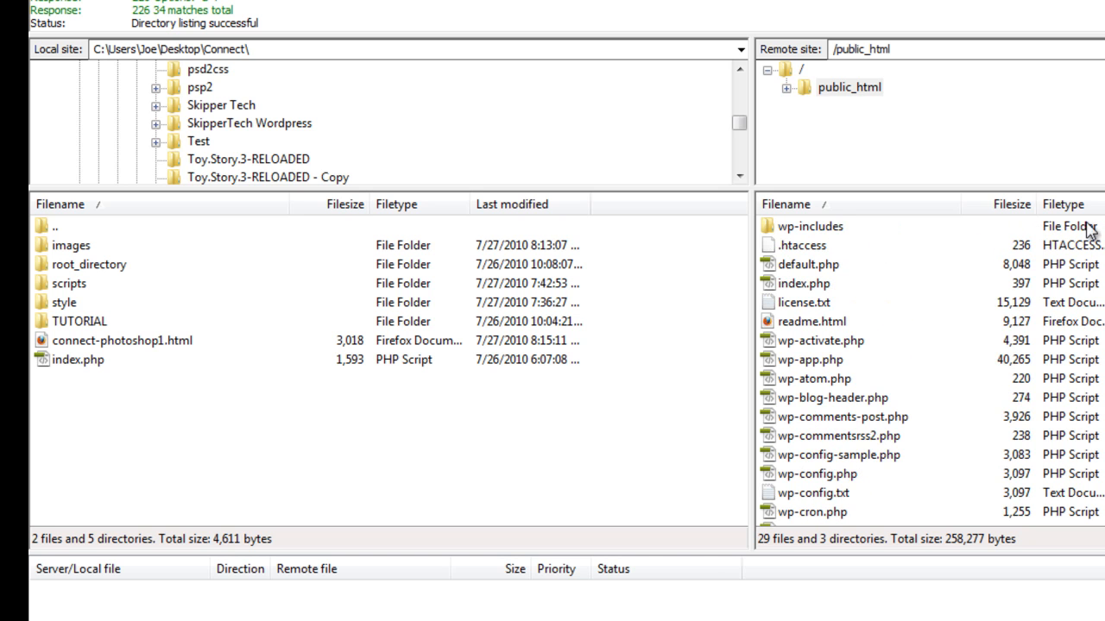
mouse_move(954, 356)
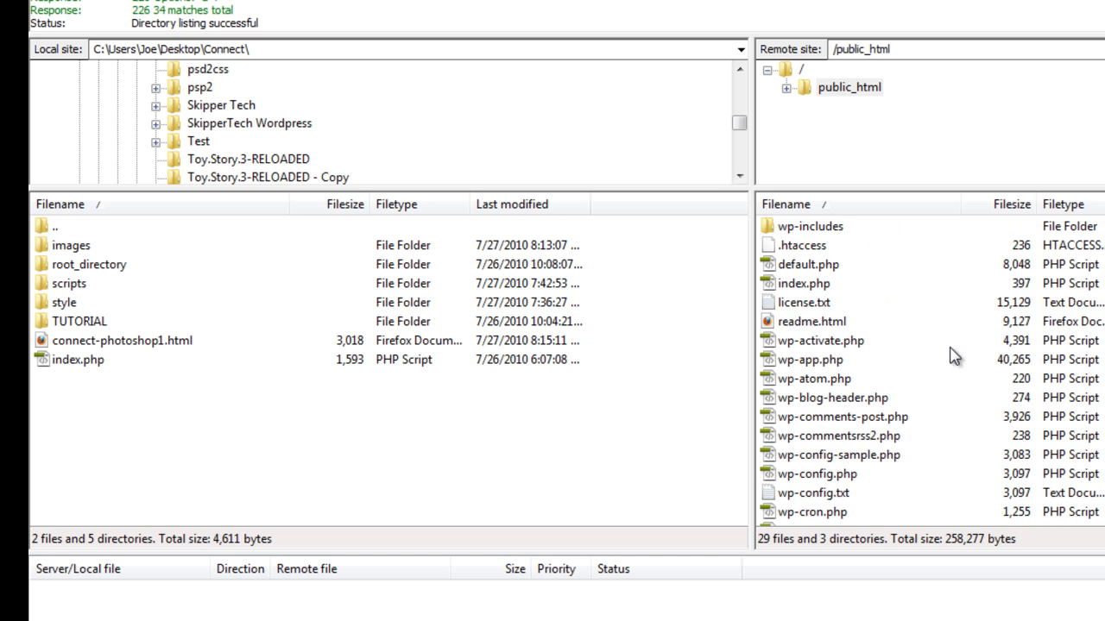
scroll("down", 3)
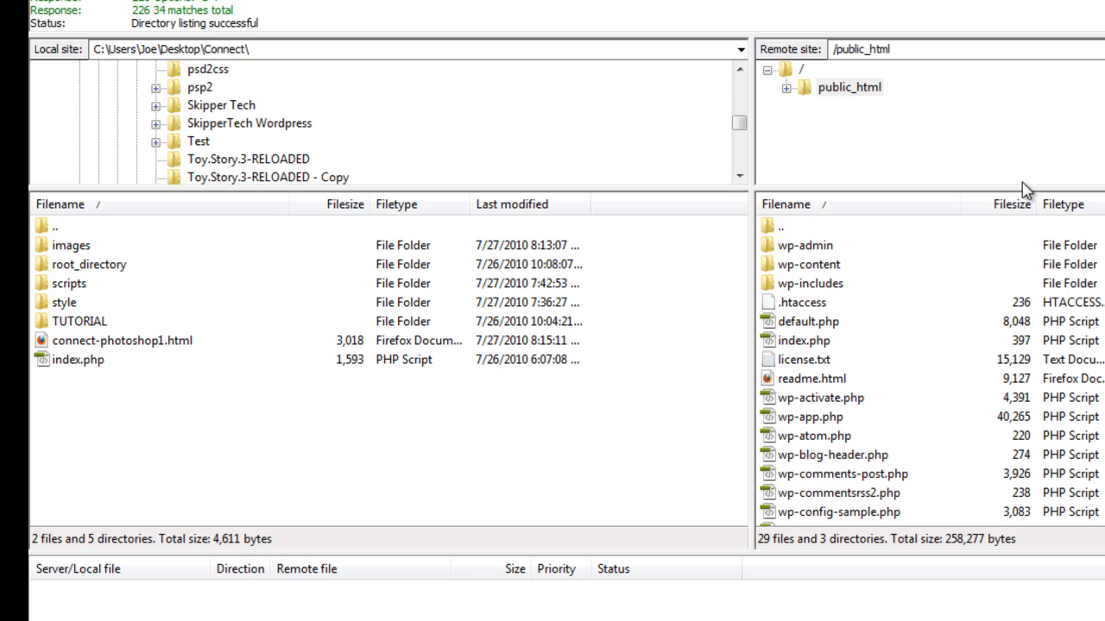
mouse_move(712, 228)
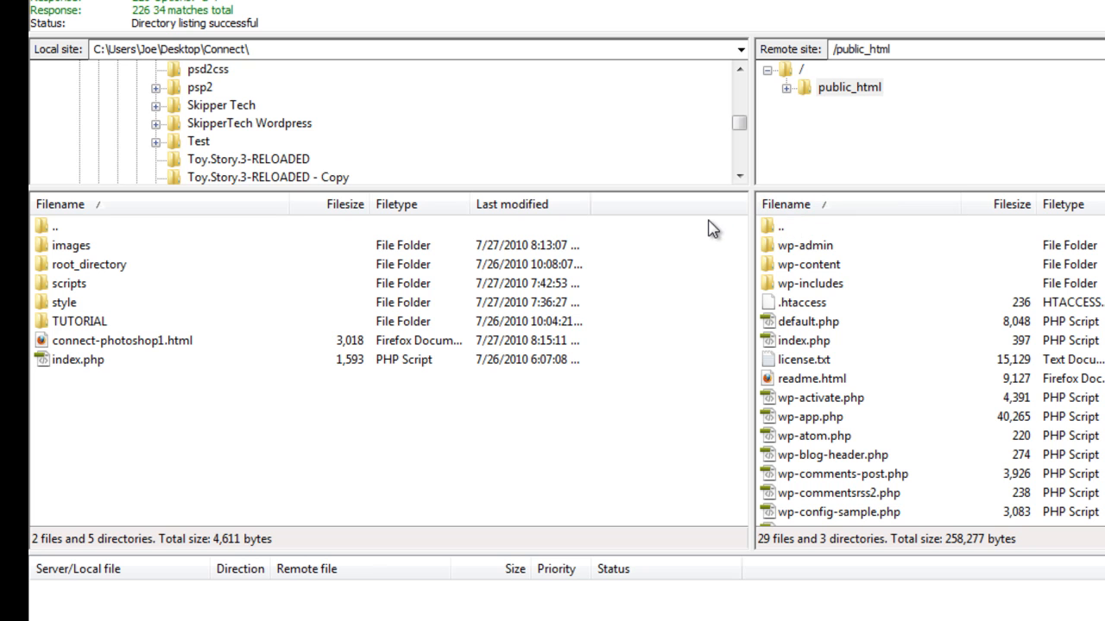
mouse_move(766, 157)
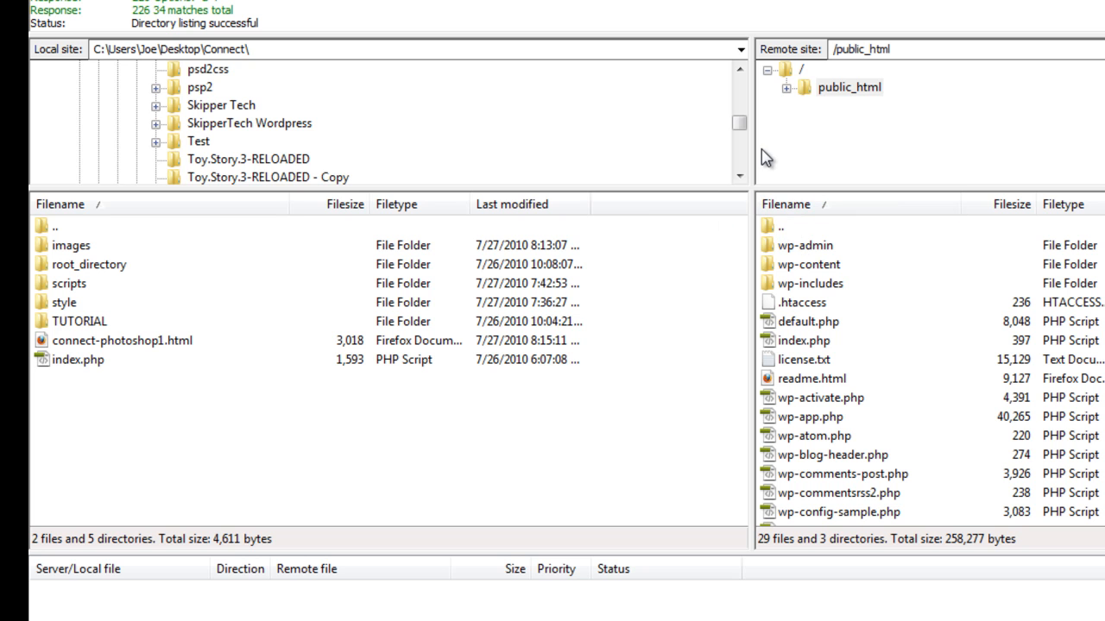
mouse_move(777, 239)
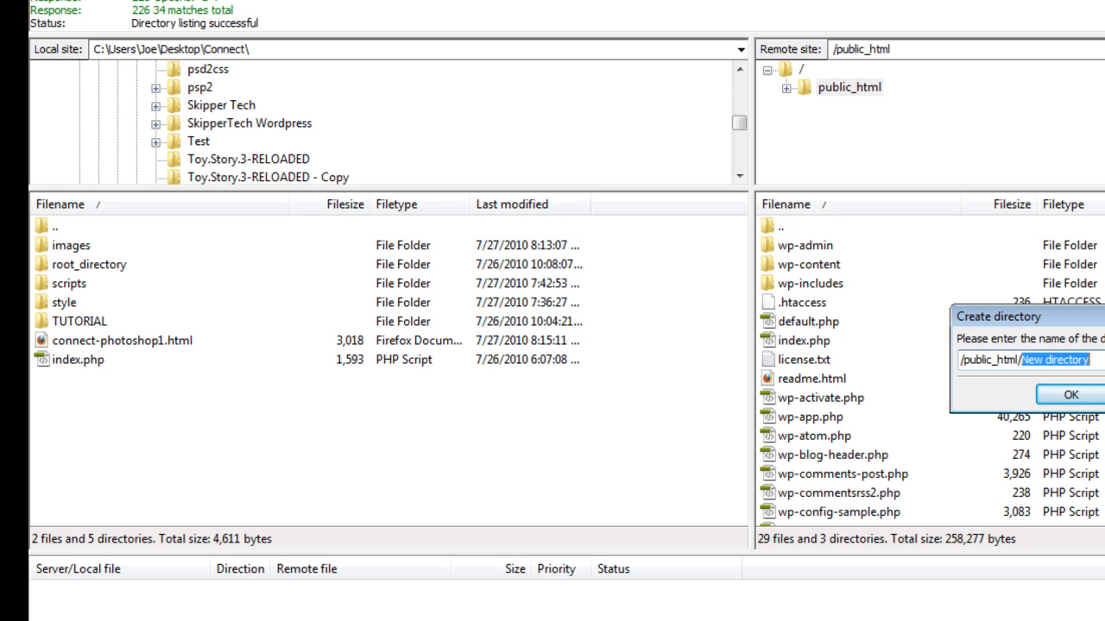
- Create a new directory named 'tutorialdirectory' inside public_html
type("tut")
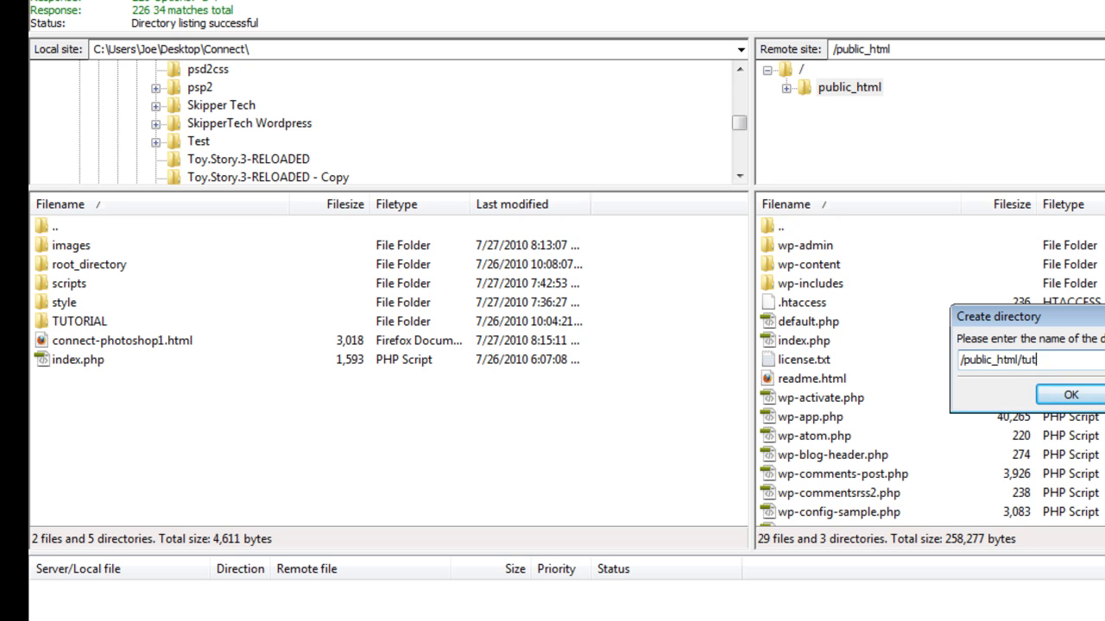
type("orialdi")
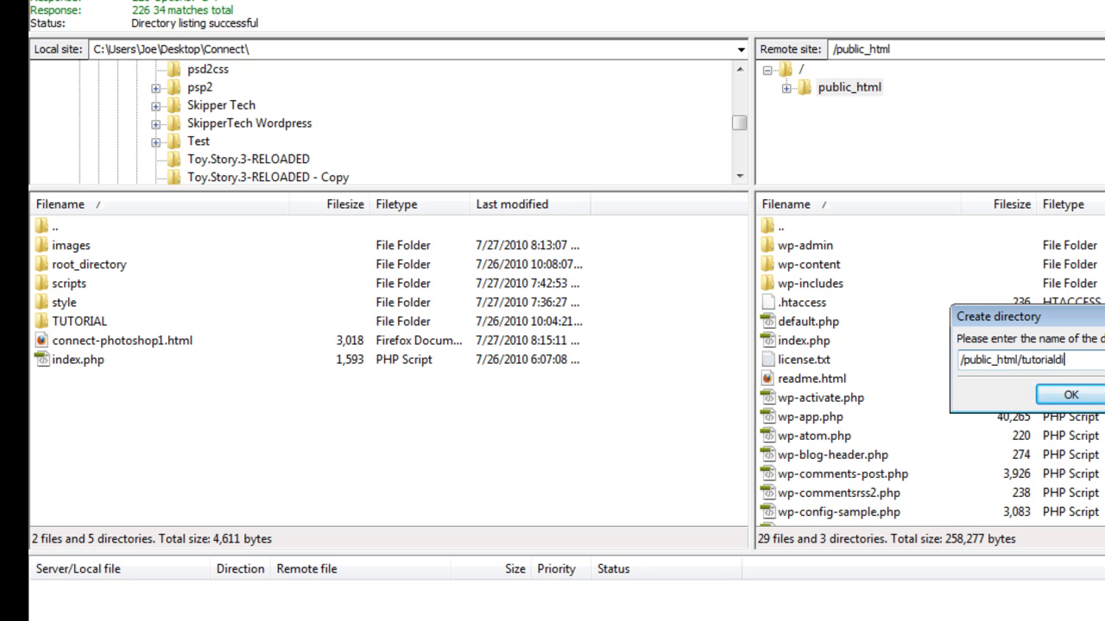
type("rectory")
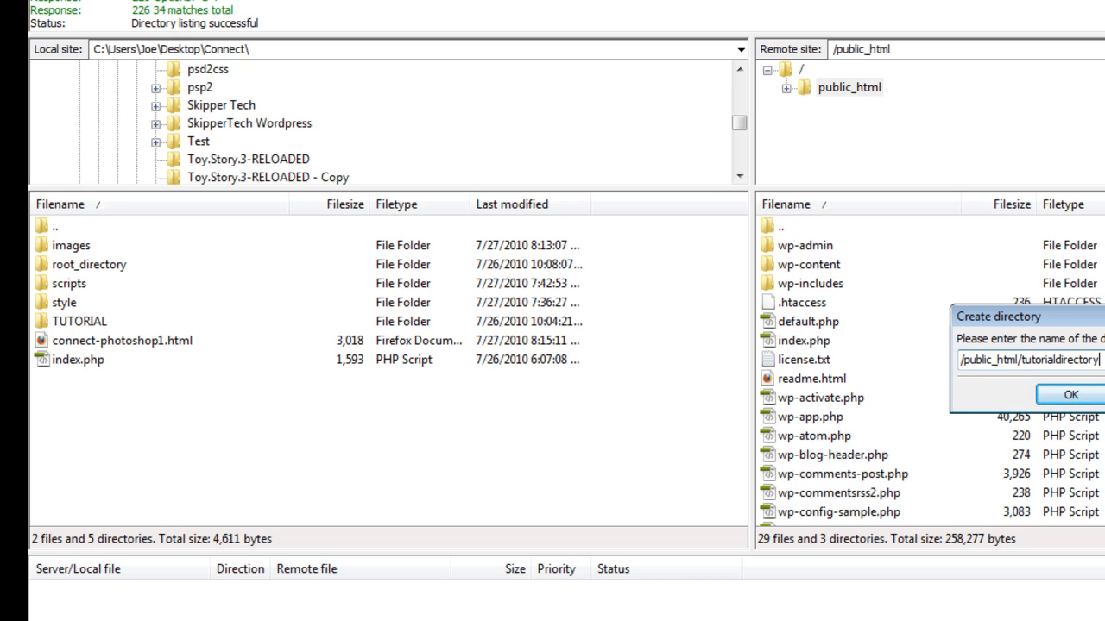
left_click(1070, 394)
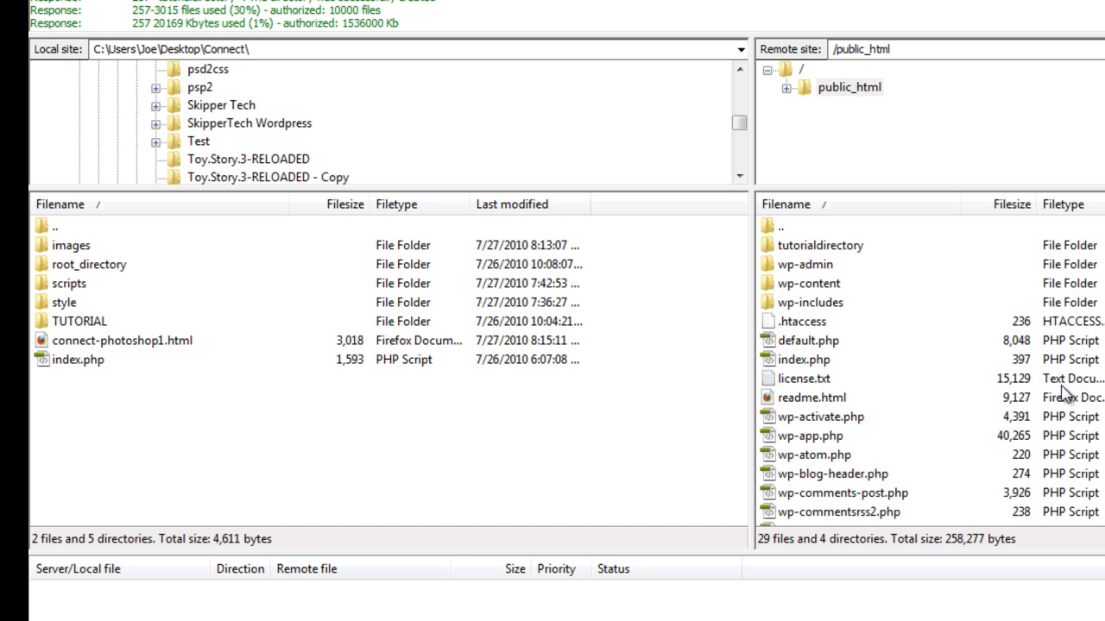
- Enter the empty tutorialdirectory on the server and open the local wordpress folder
right_click(819, 245)
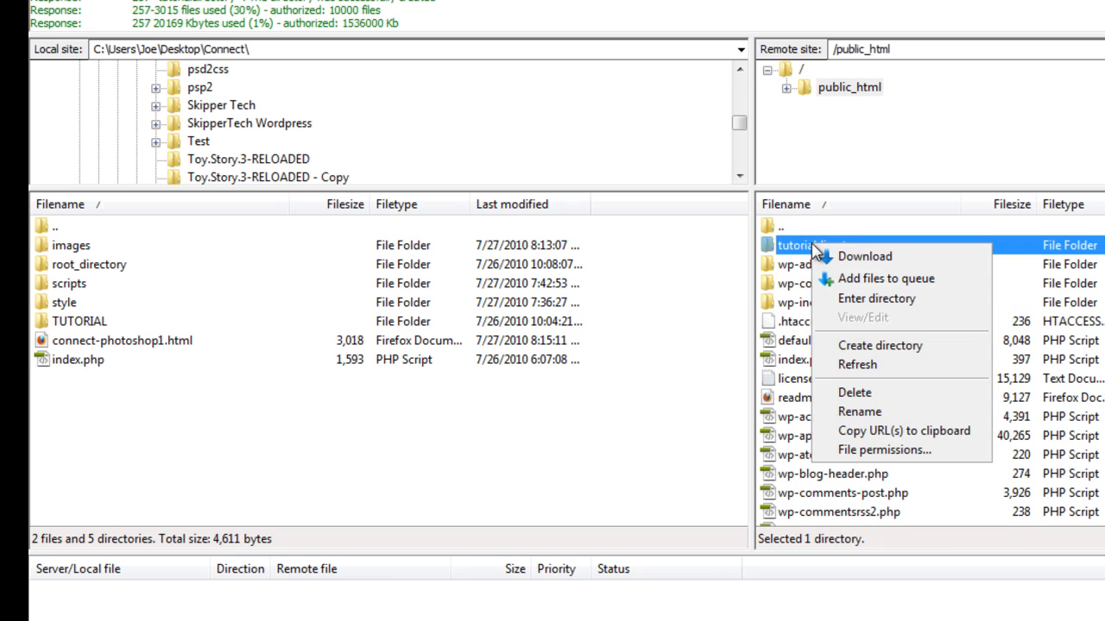
left_click(876, 298)
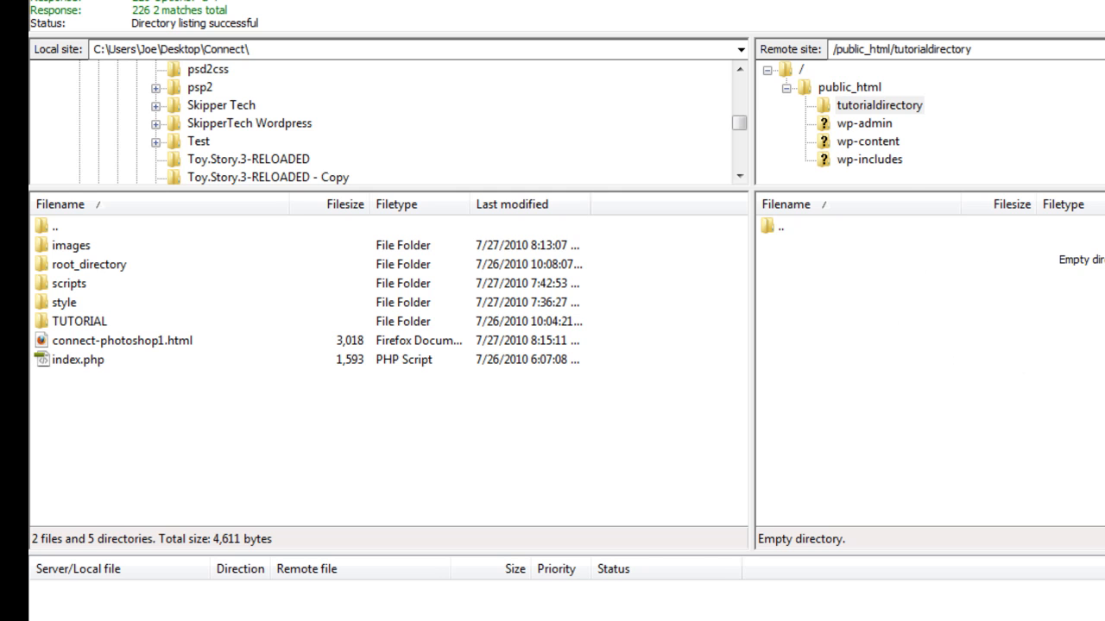
mouse_move(848, 118)
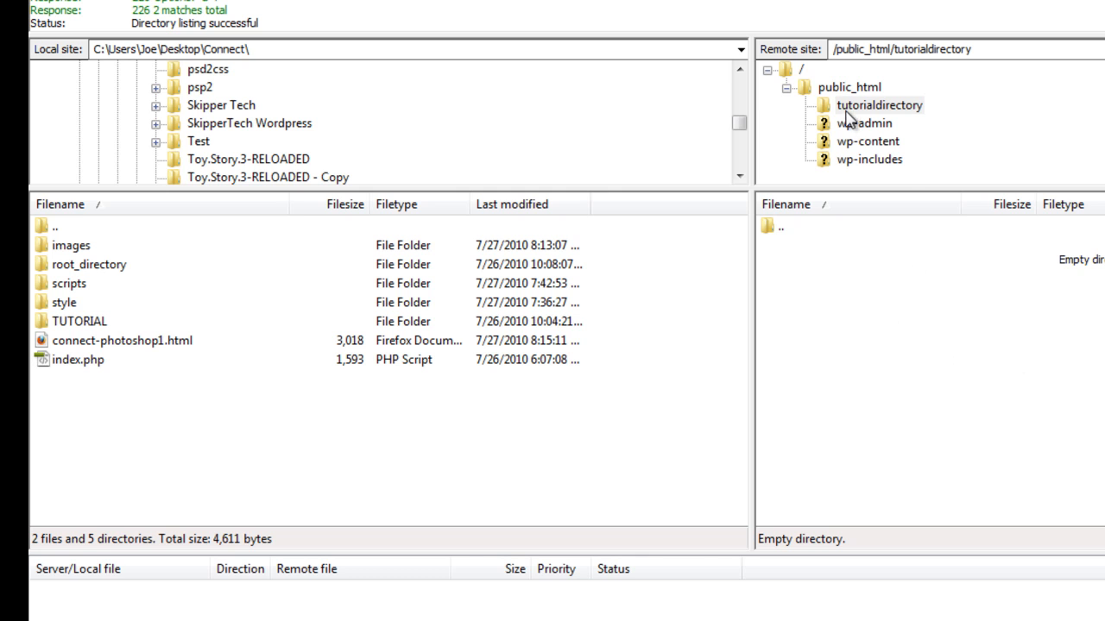
scroll("up", 3)
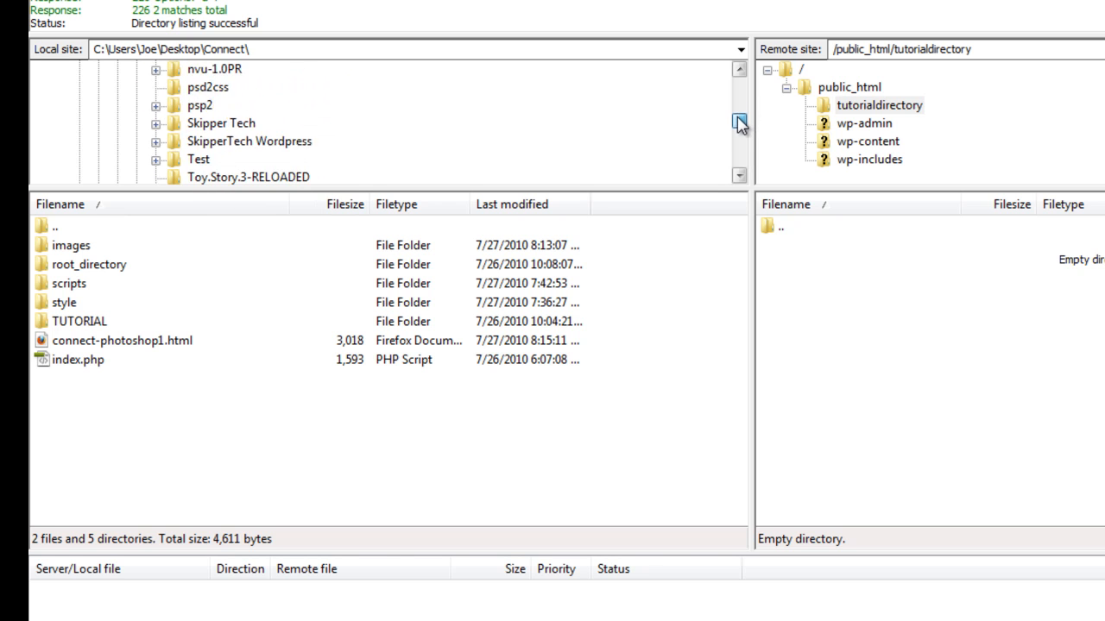
left_click(214, 105)
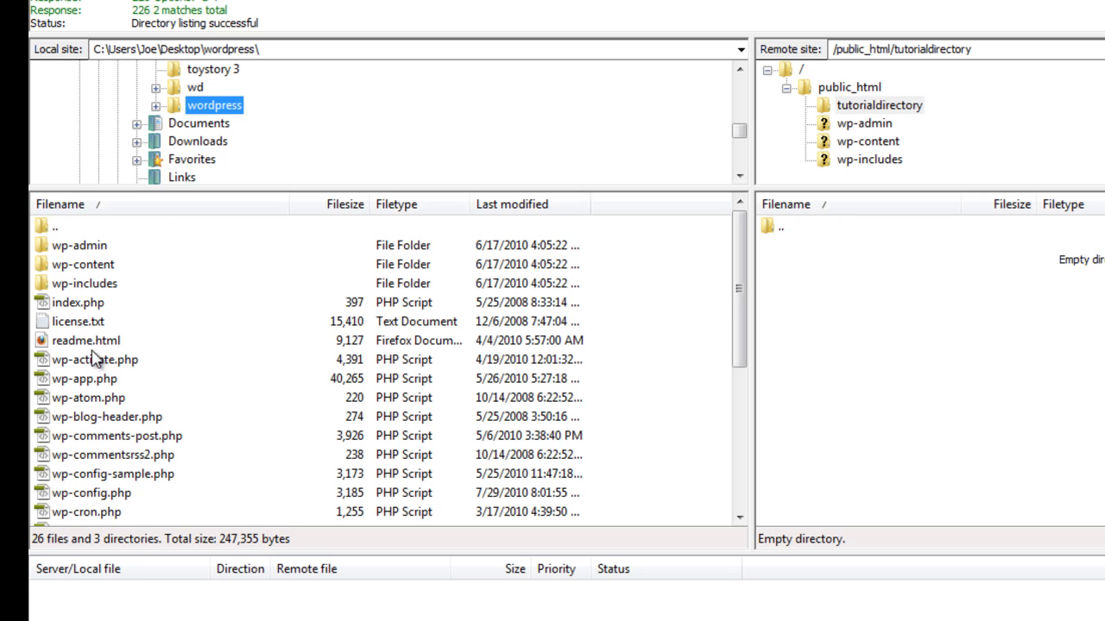
mouse_move(111, 503)
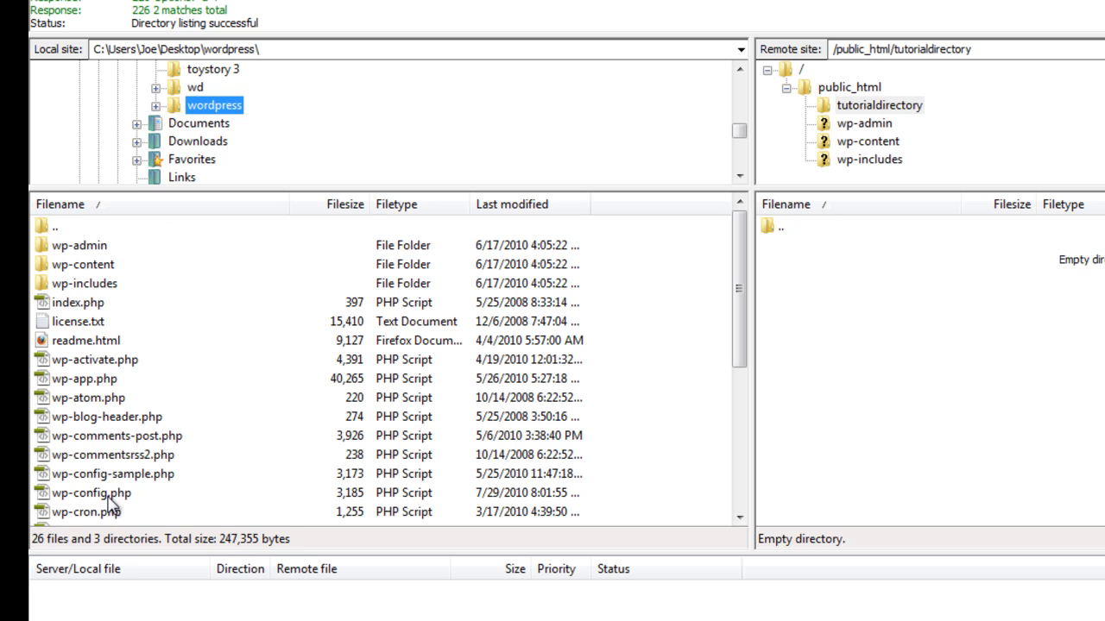
mouse_move(571, 286)
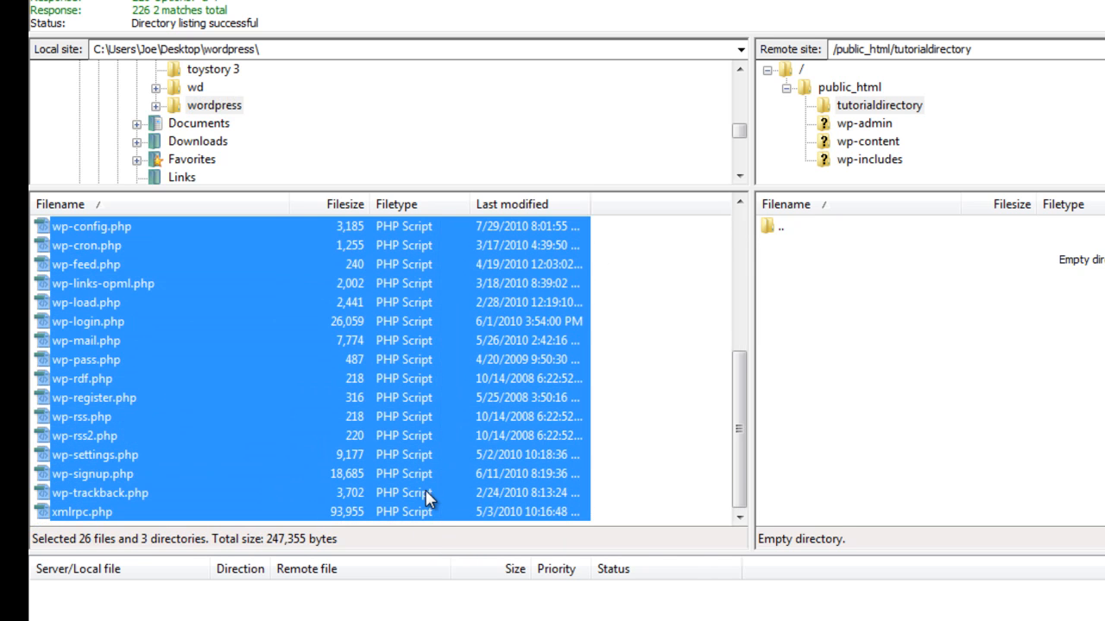
mouse_move(418, 534)
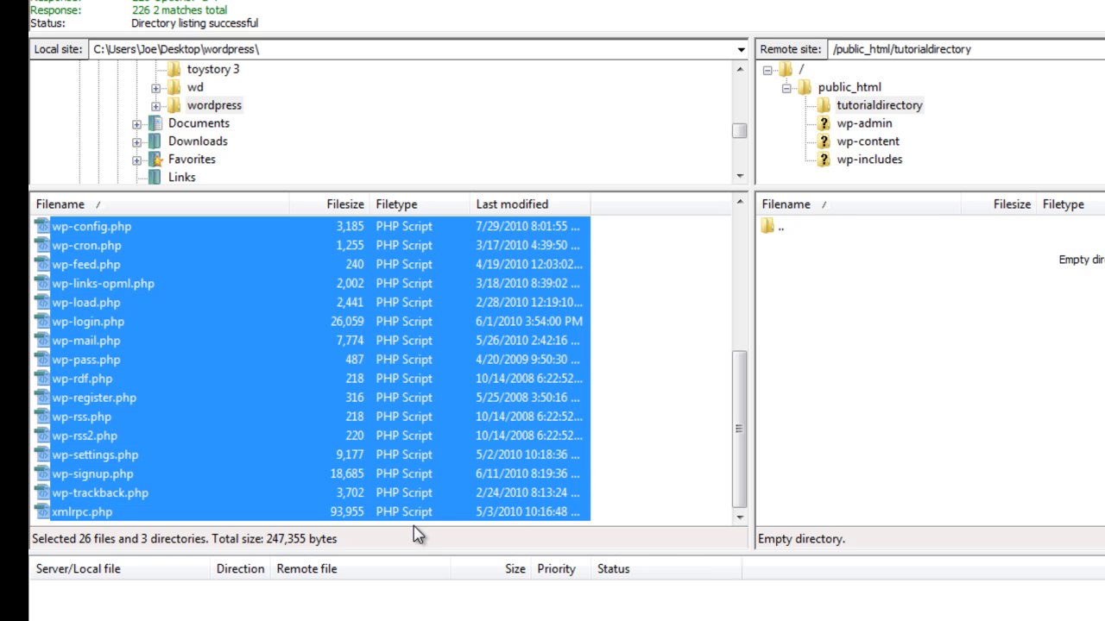
mouse_move(749, 429)
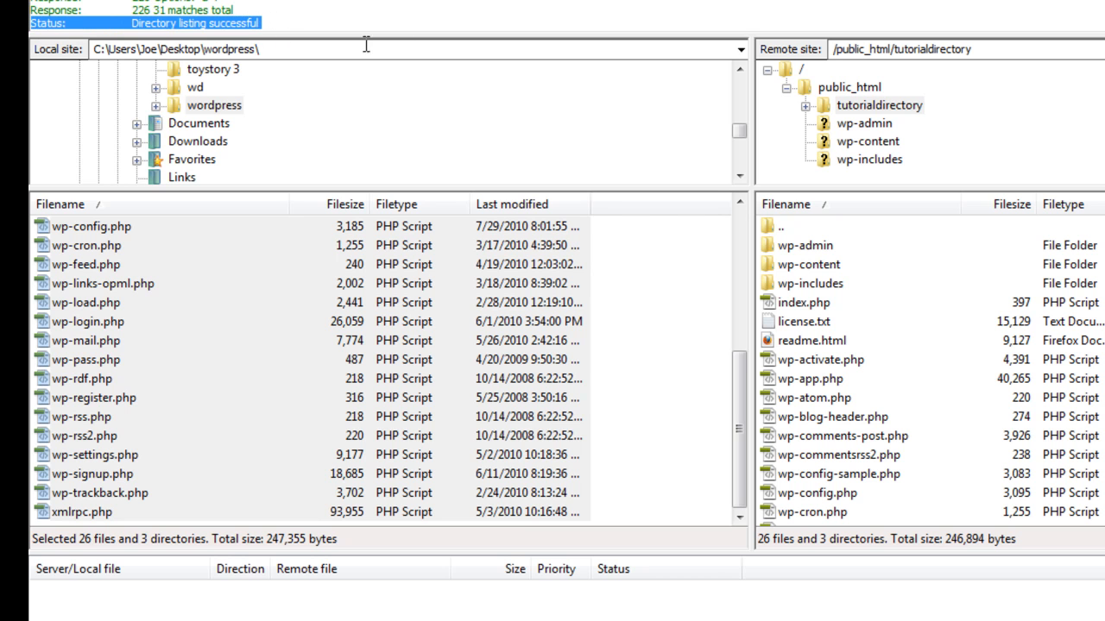
mouse_move(296, 601)
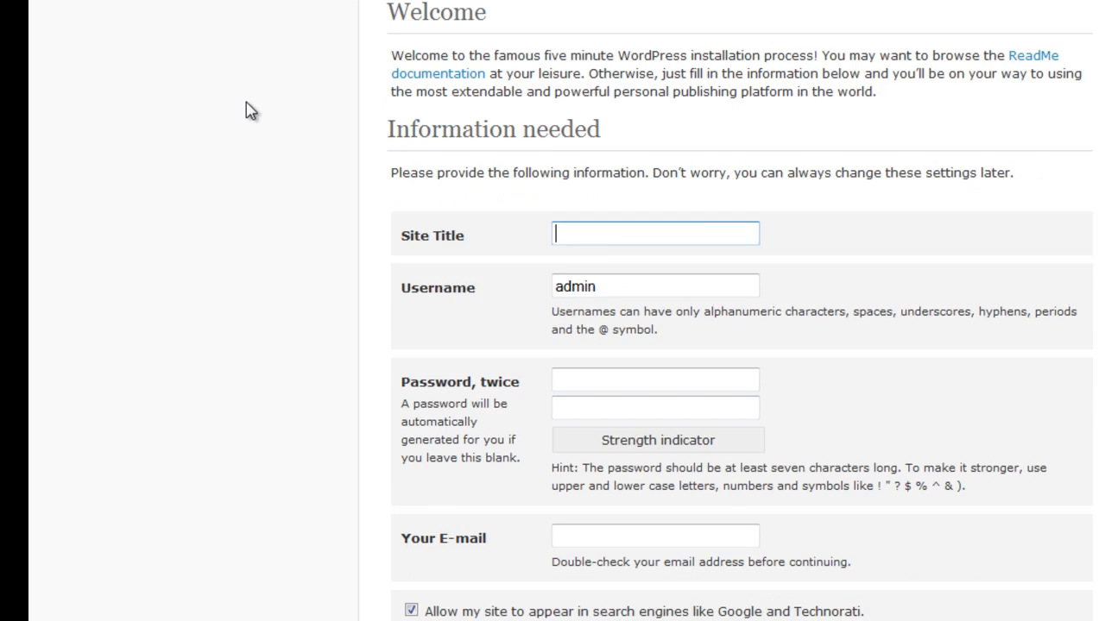
- Enter 'Tutorial Site' as the WordPress site title
scroll("down", 3)
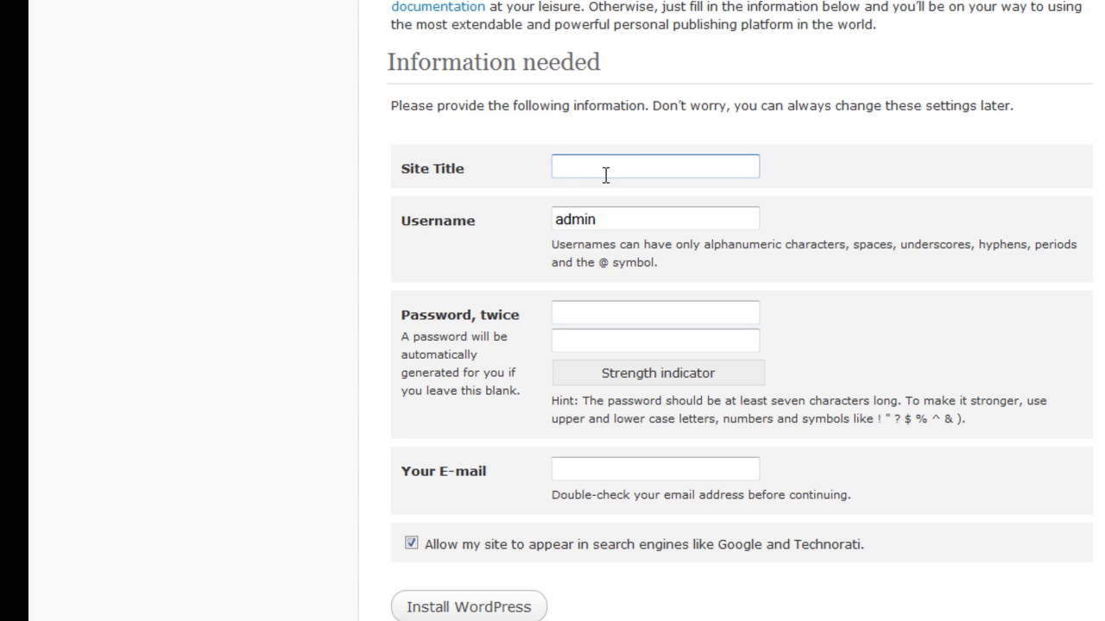
type("T")
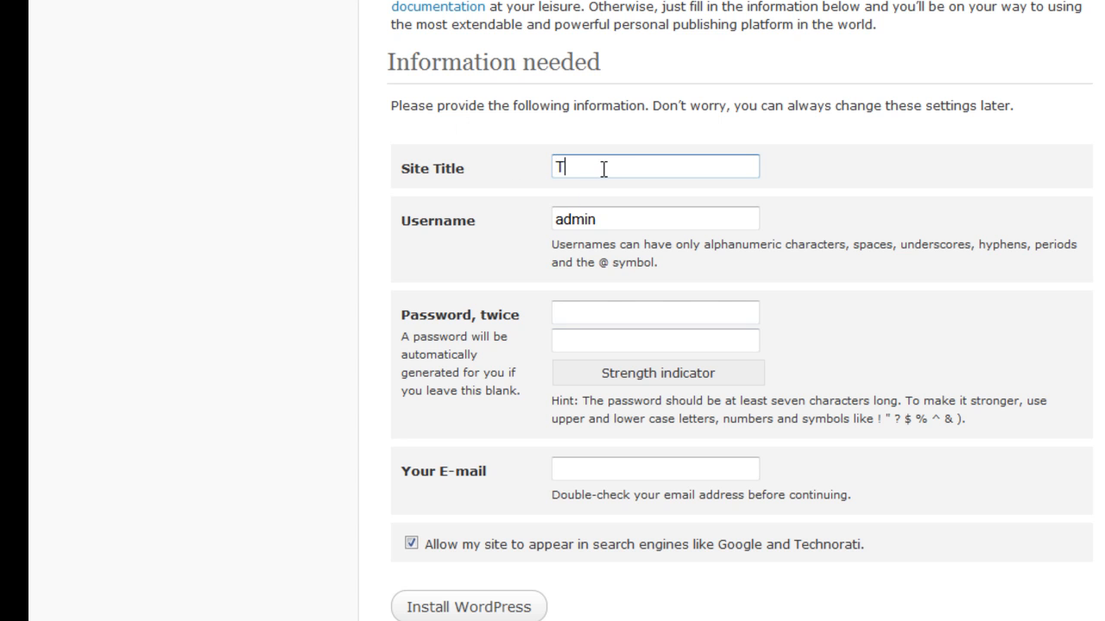
type("utorial")
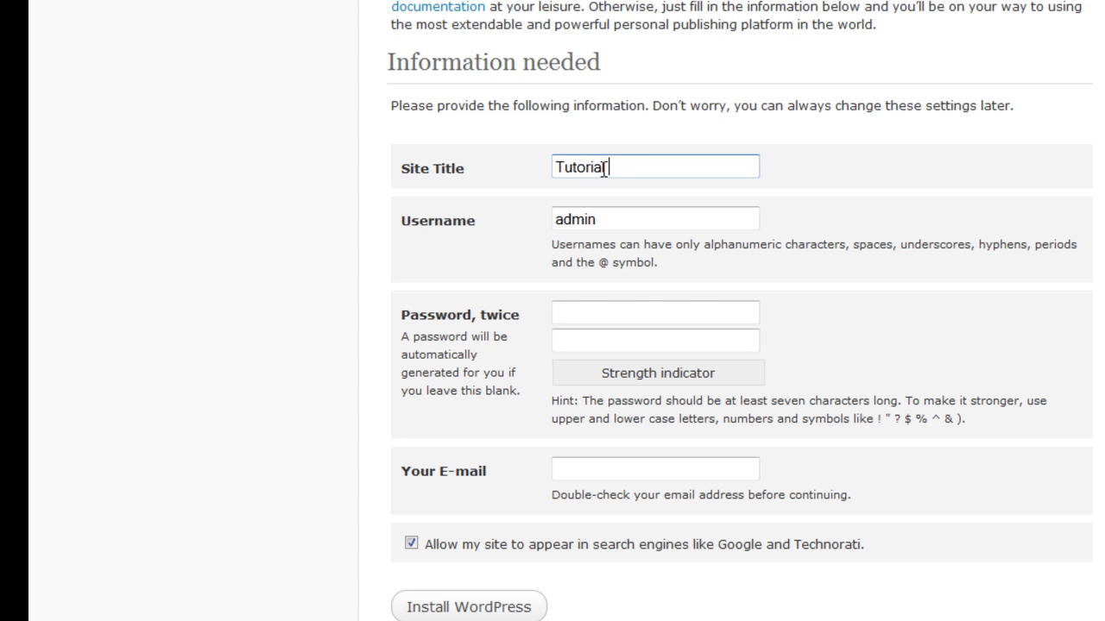
type("Site")
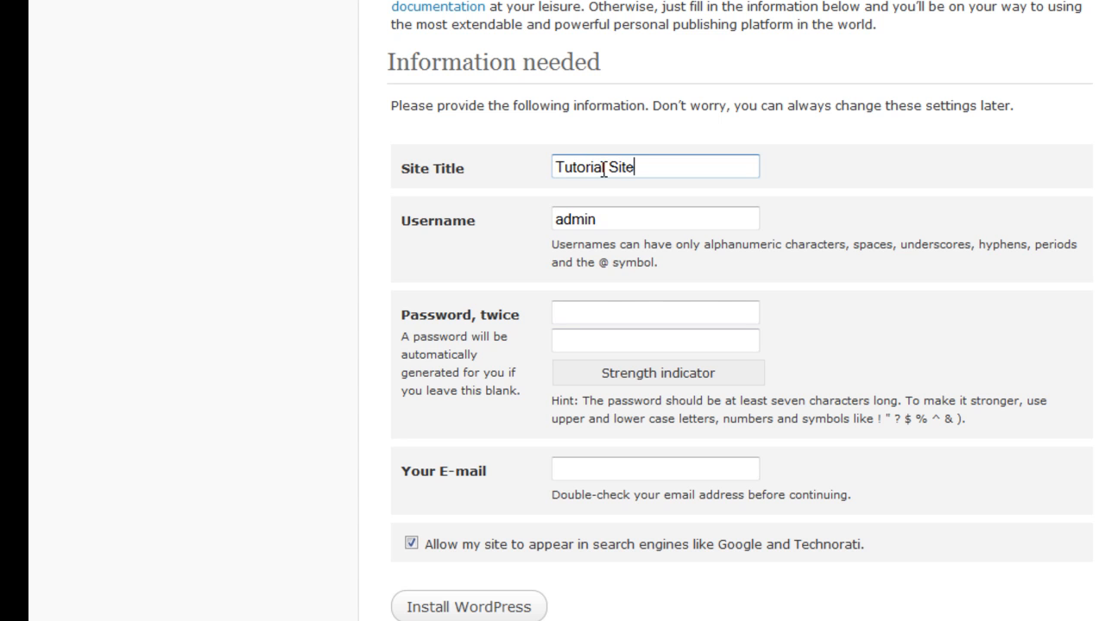
- Enter the admin password twice, accept the suggested e-mail, and install WordPress
left_click(654, 313)
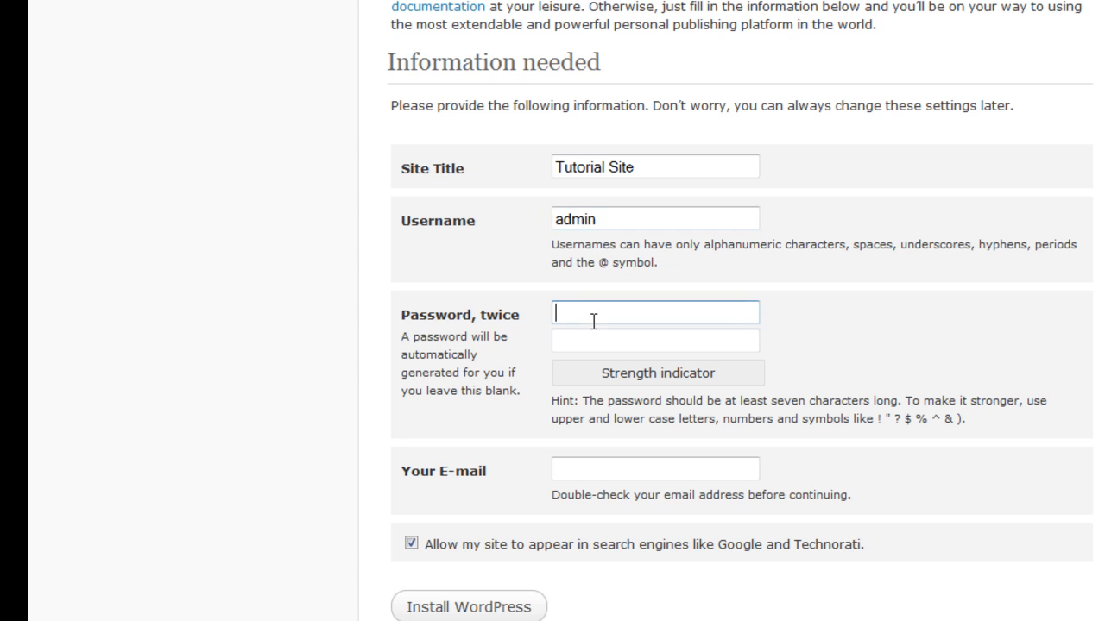
left_click(654, 339)
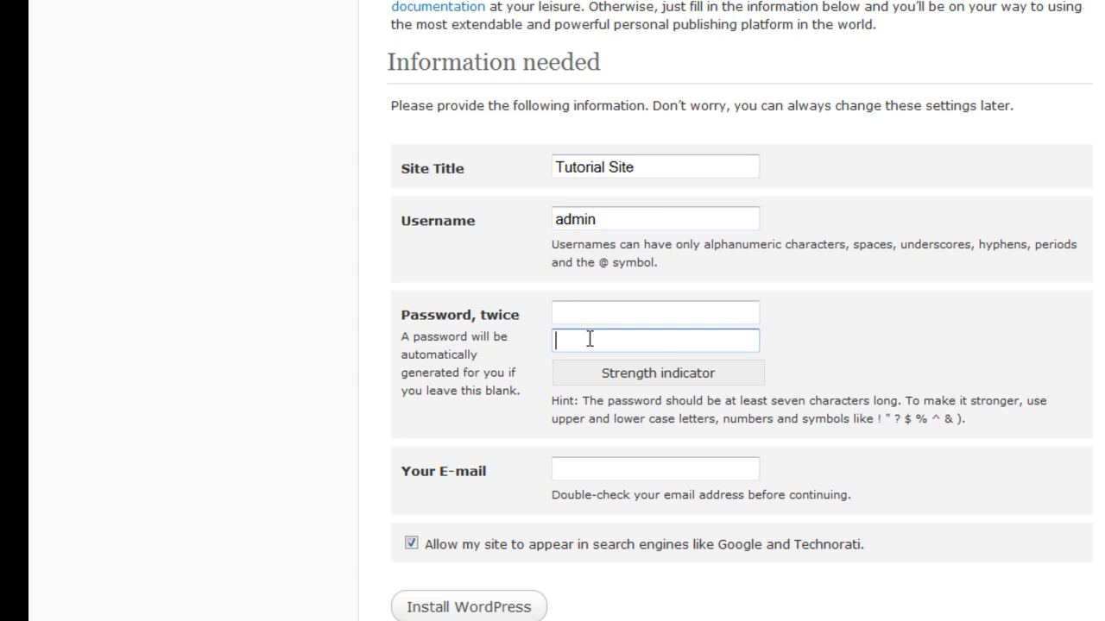
mouse_move(503, 354)
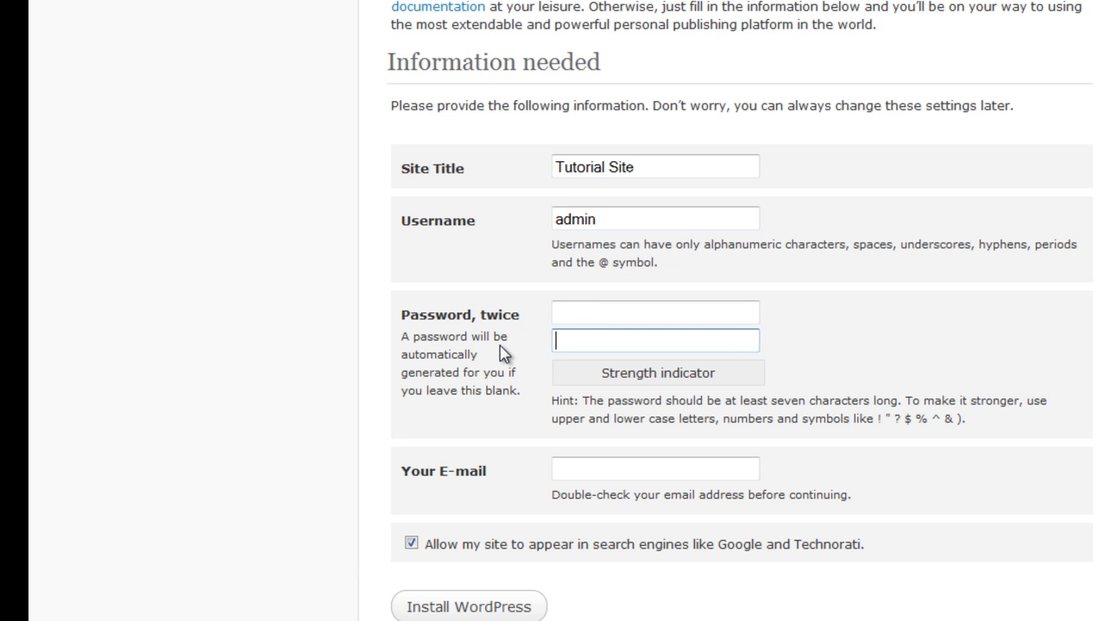
mouse_move(520, 345)
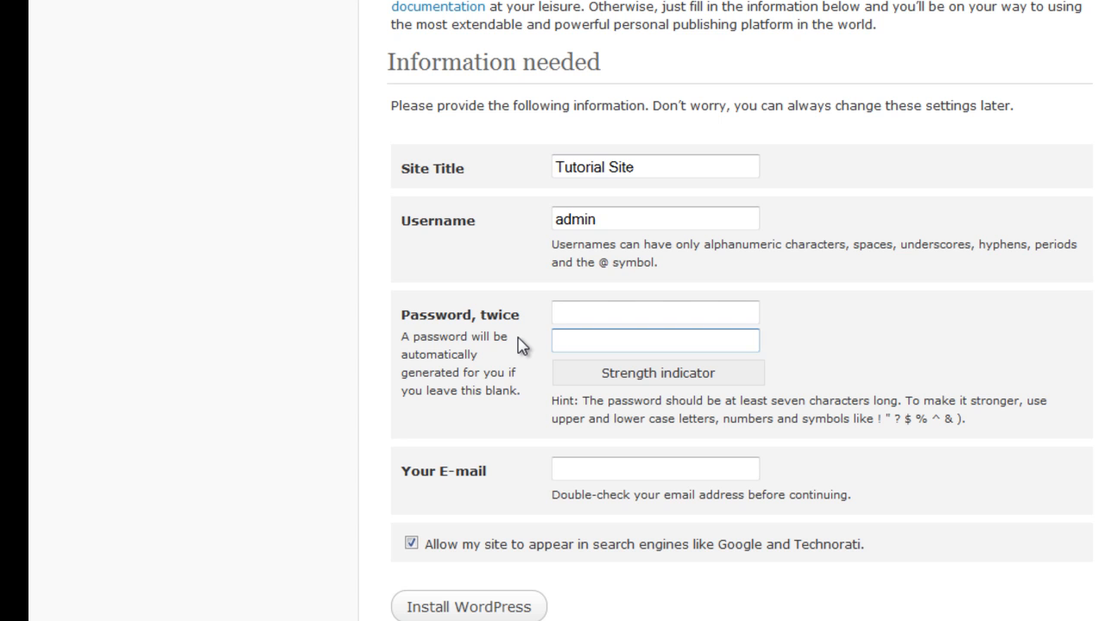
left_click(655, 312)
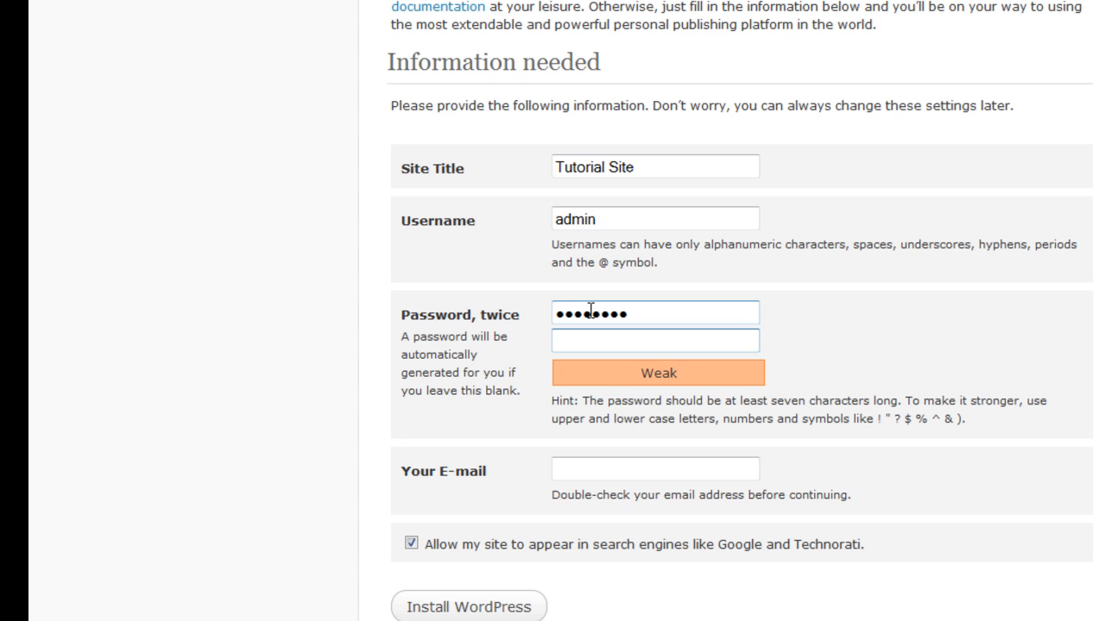
left_click(655, 340)
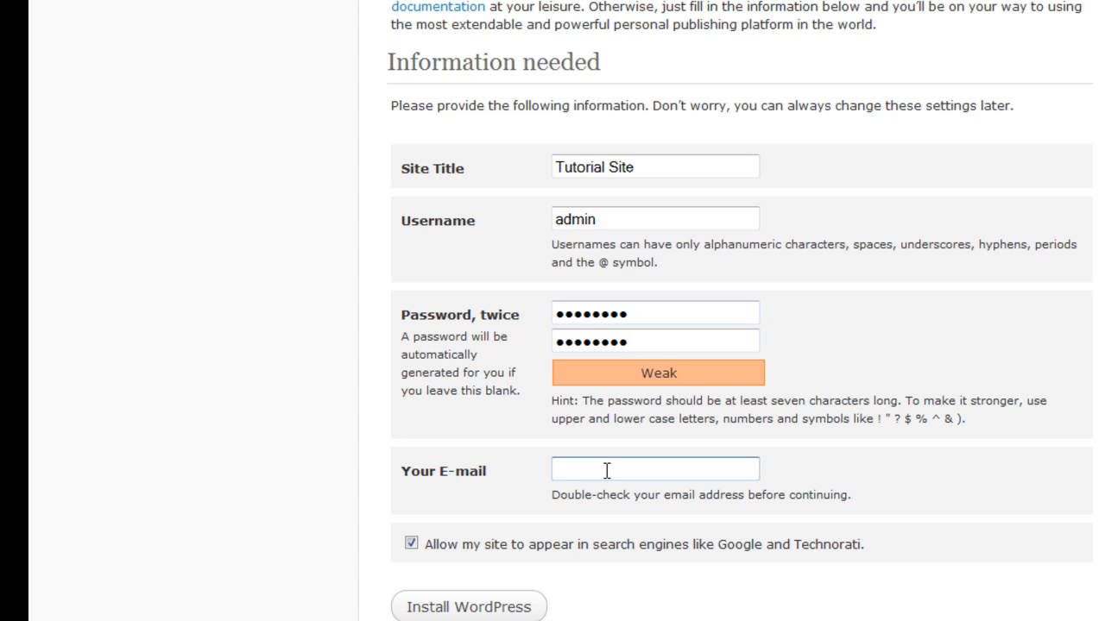
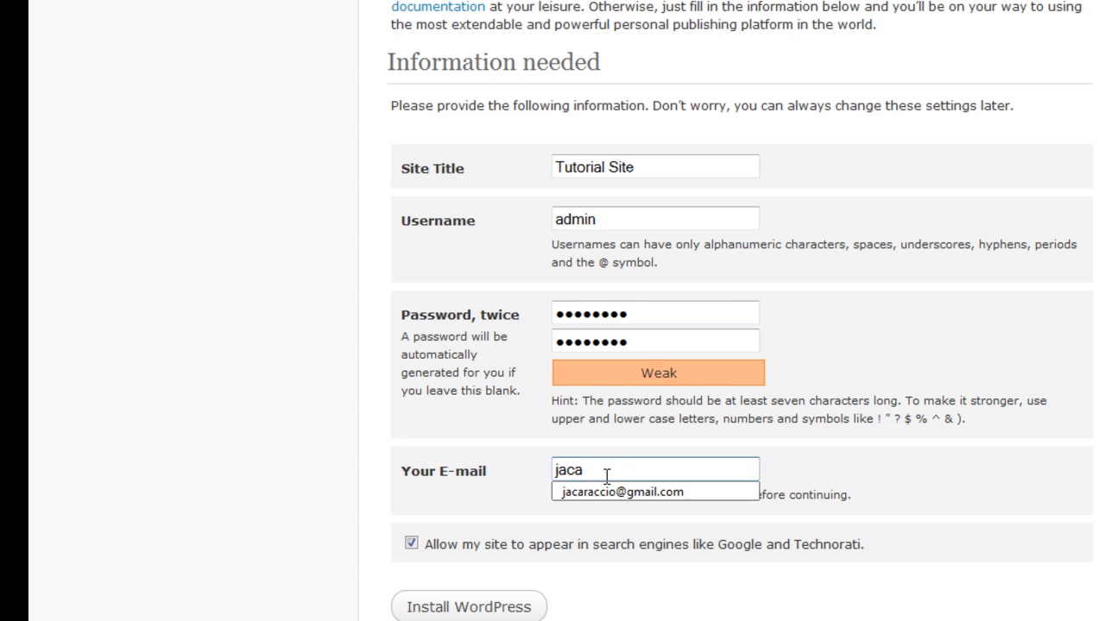
left_click(653, 491)
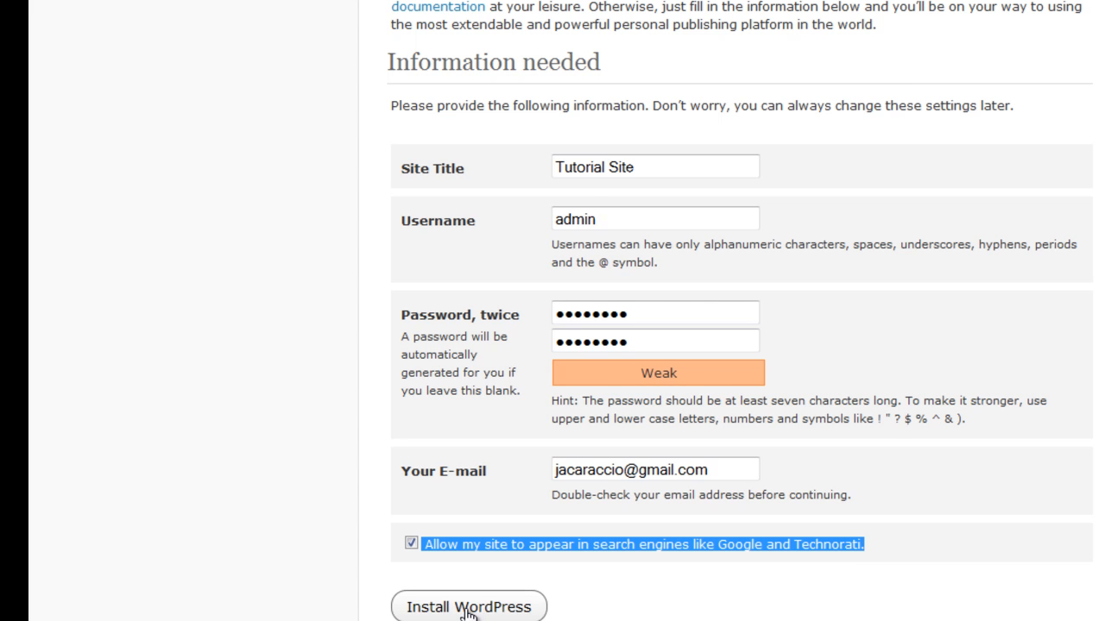
scroll("up", 3)
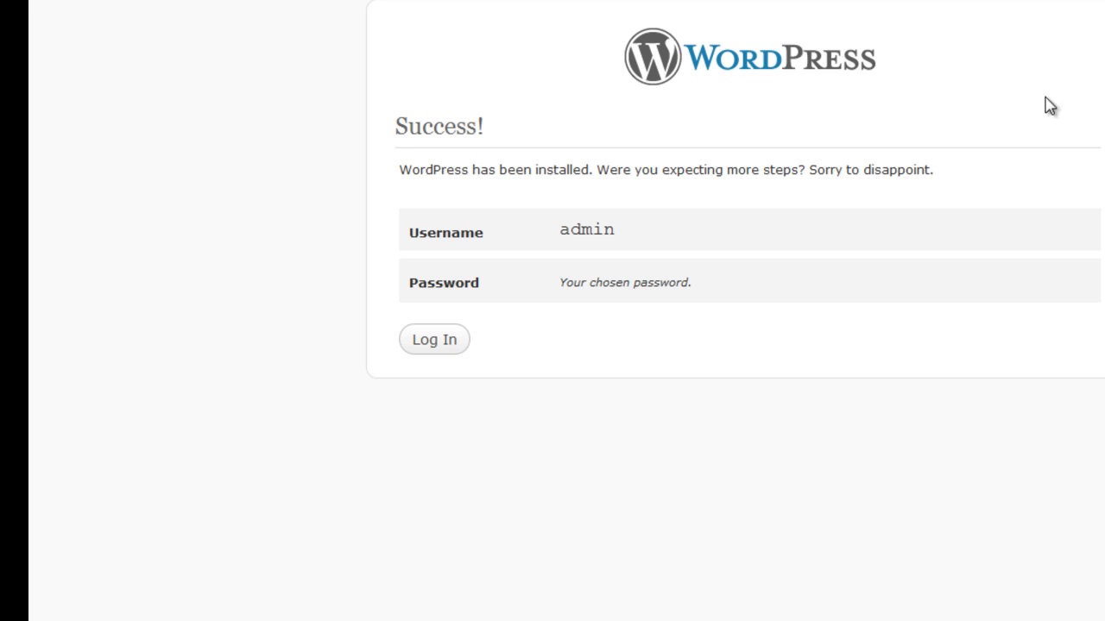
- Review the success and password messages, then go to the login screen
double_click(587, 229)
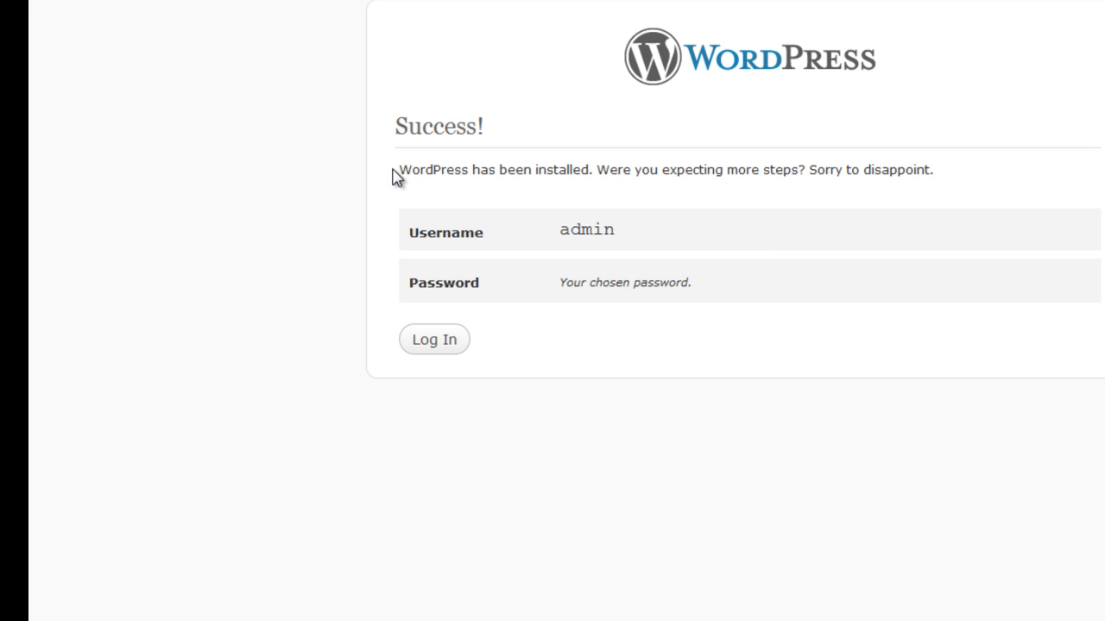
left_click_drag(399, 170, 583, 170)
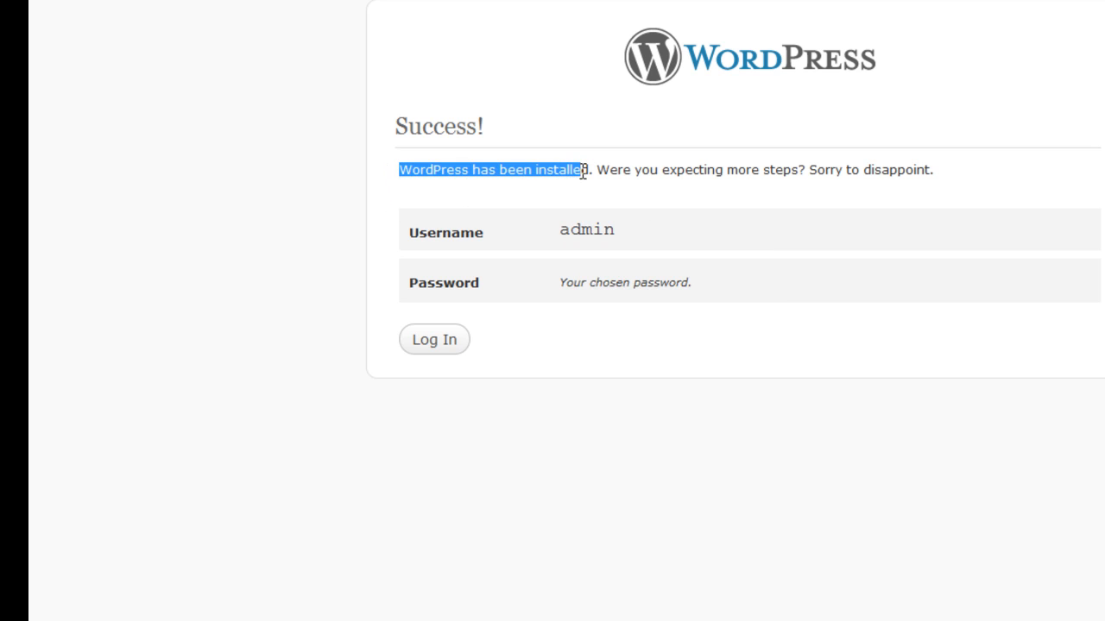
left_click_drag(578, 170, 851, 170)
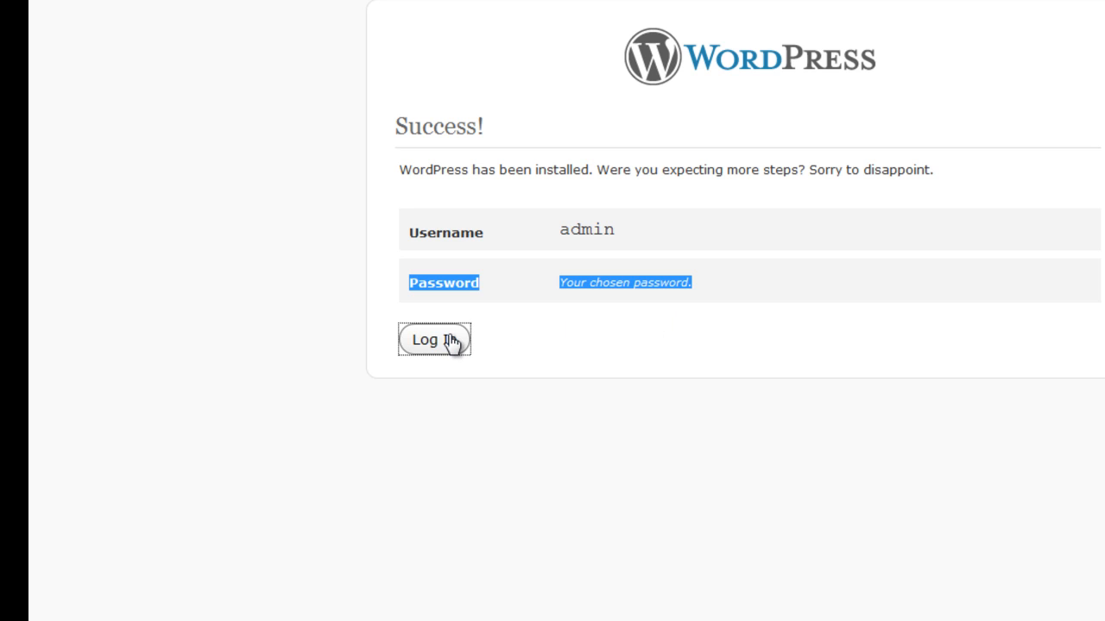
left_click(434, 339)
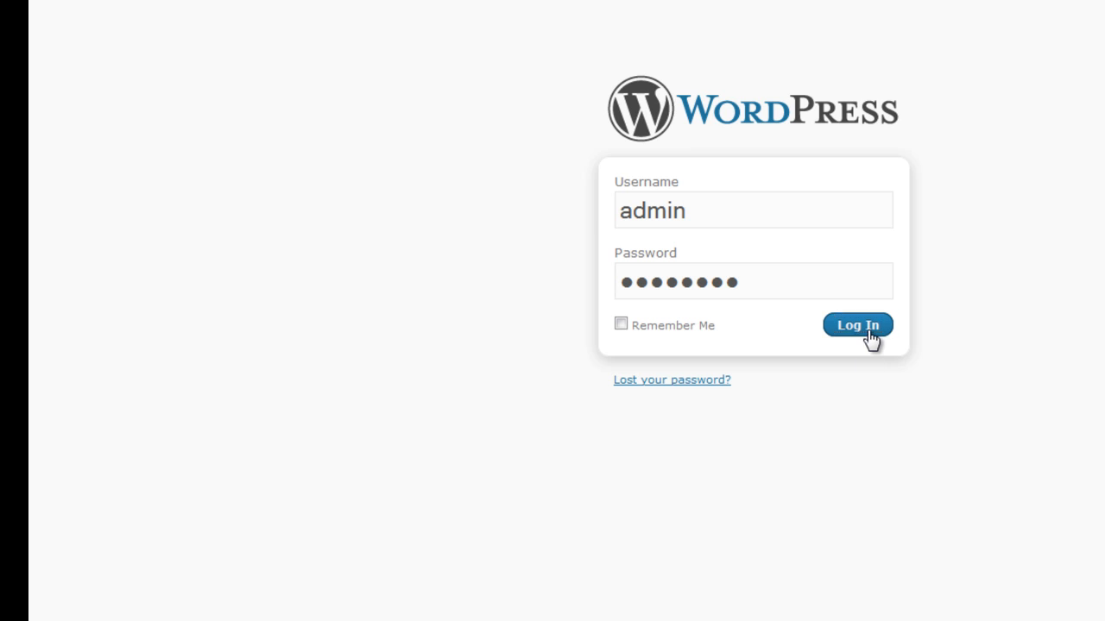
- Log in as admin to reach the WordPress dashboard and Tutorial Site homepage
left_click(857, 326)
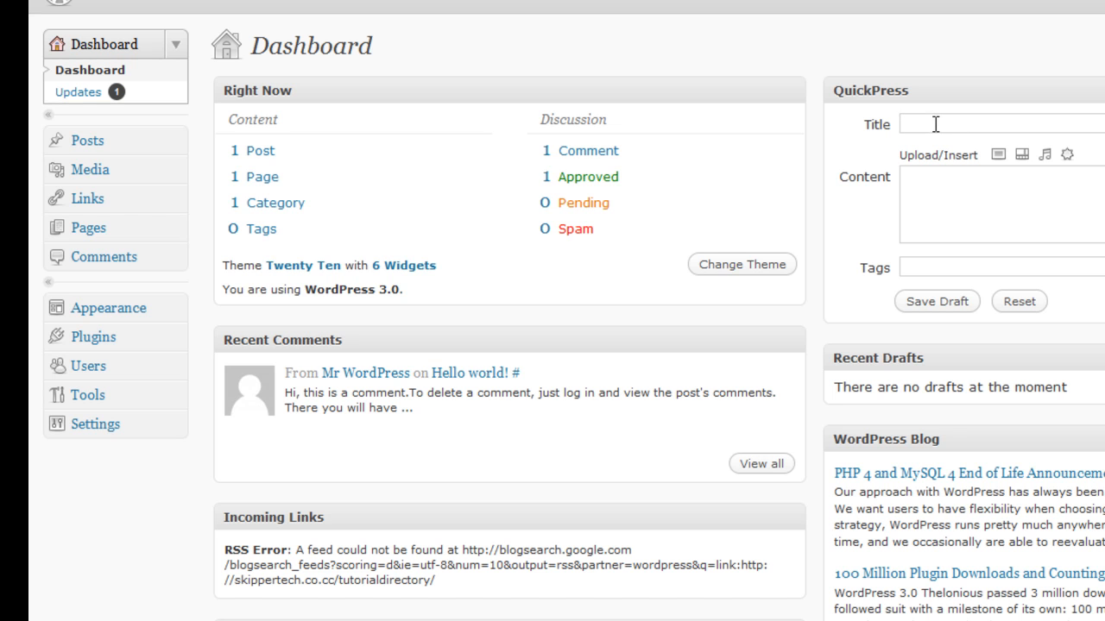
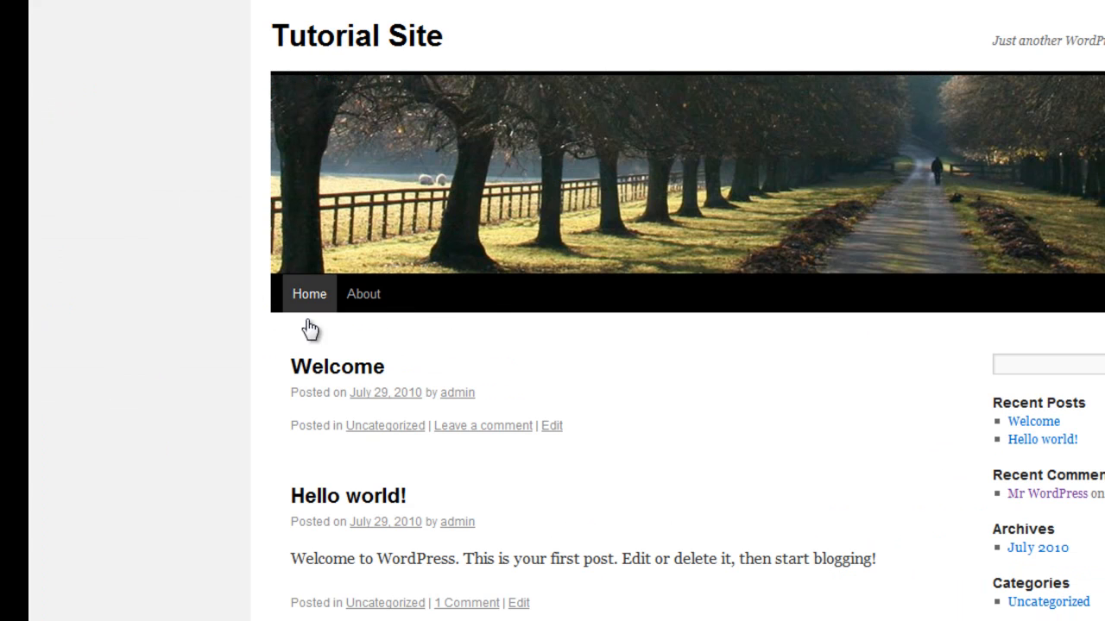
mouse_move(371, 367)
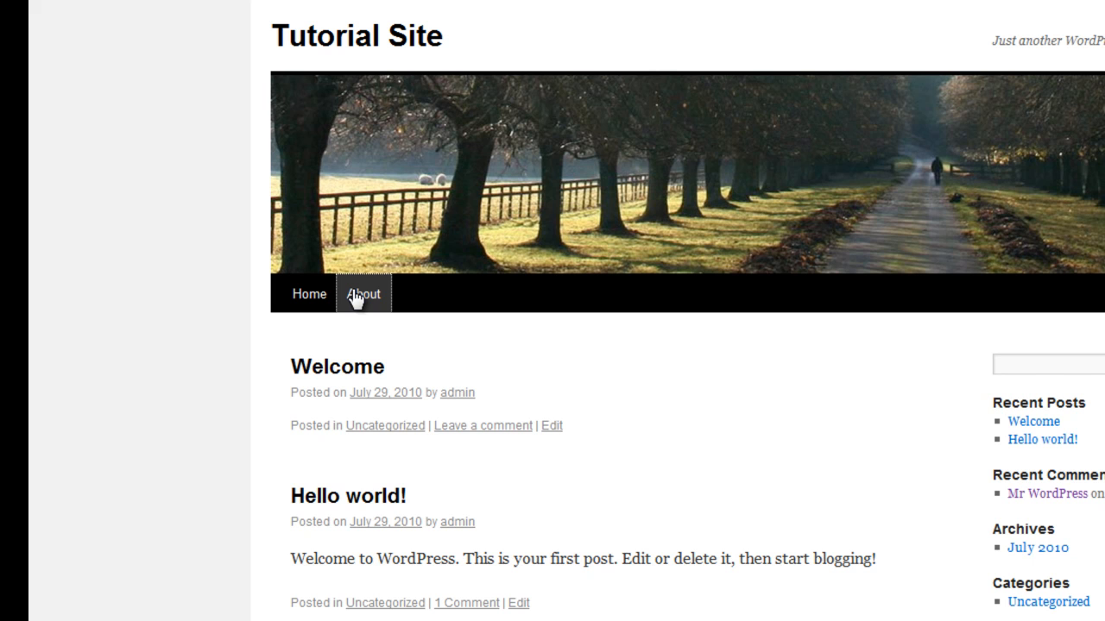
- View the Tutorial Site's About page, then return to Home
left_click(363, 293)
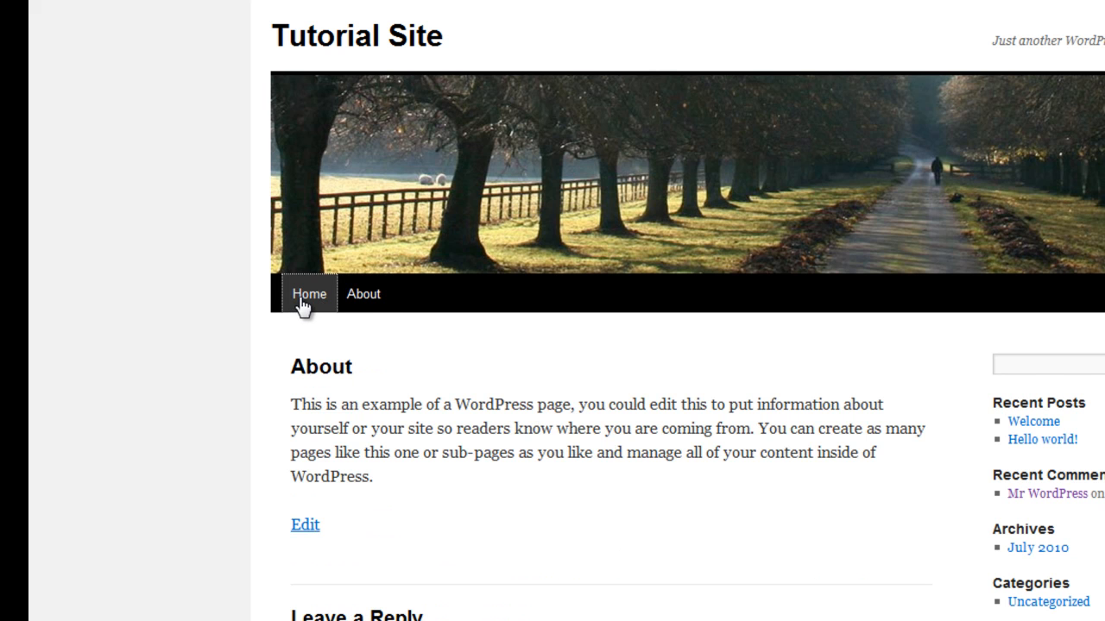
left_click(309, 294)
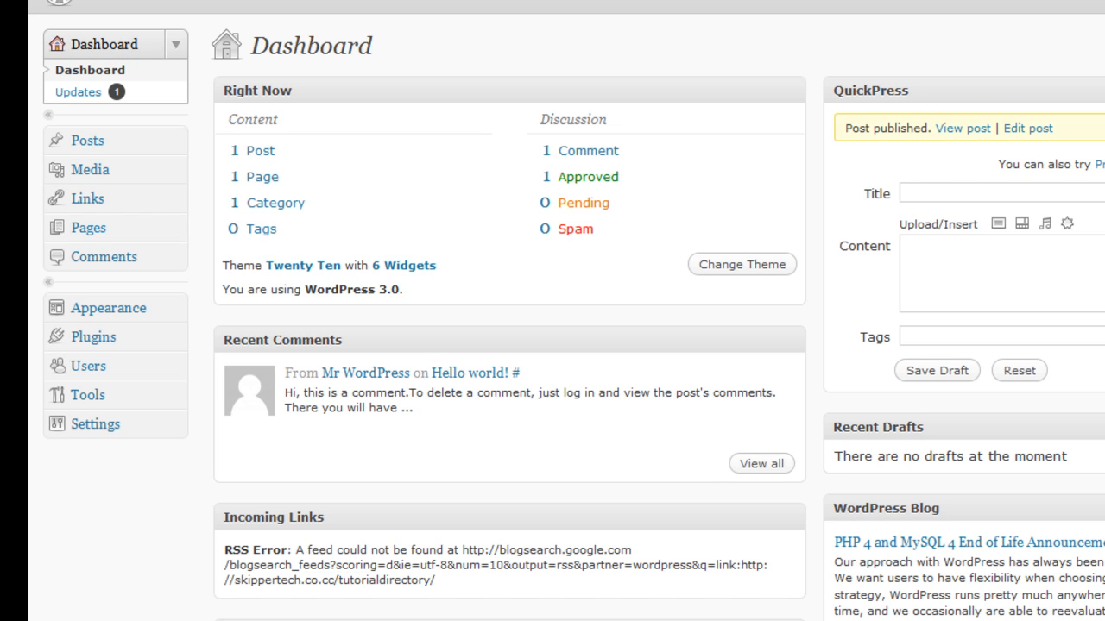
mouse_move(546, 35)
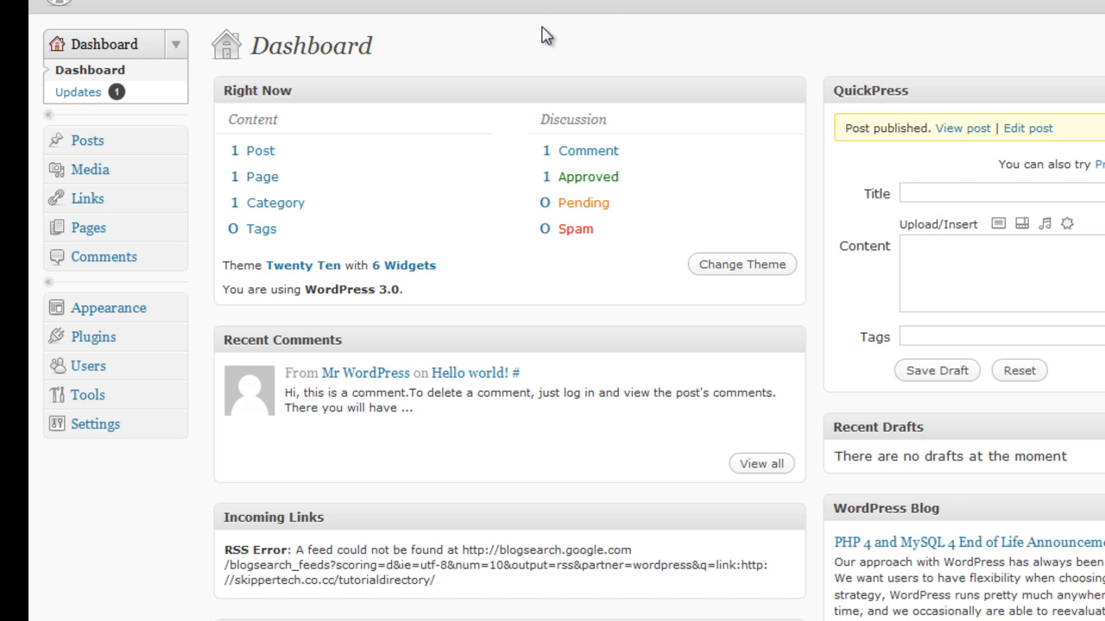
mouse_move(535, 30)
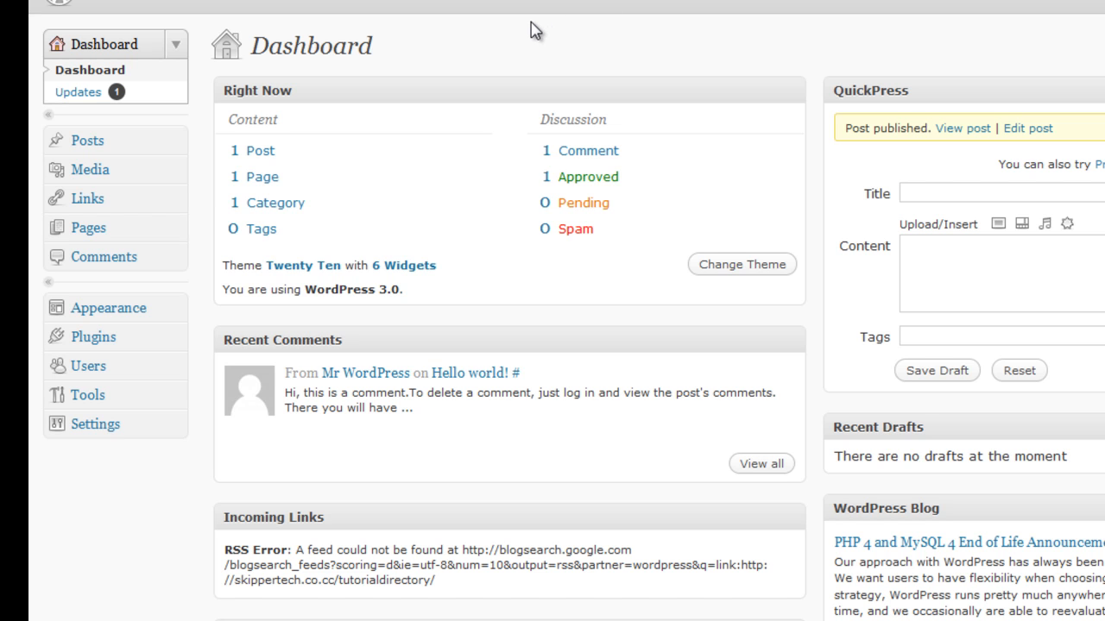
mouse_move(539, 8)
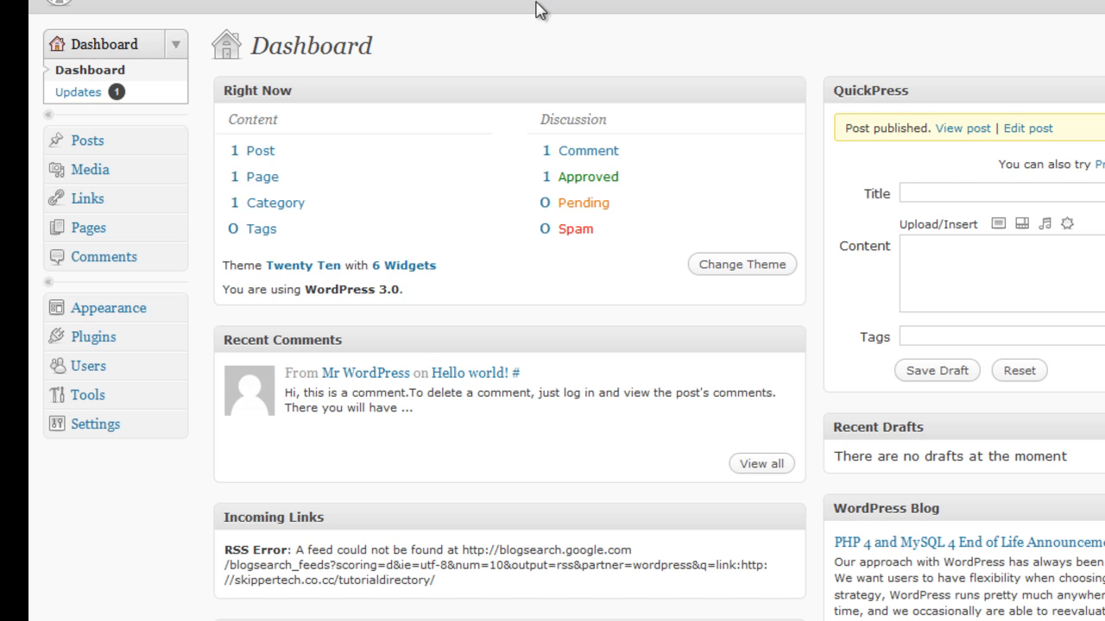